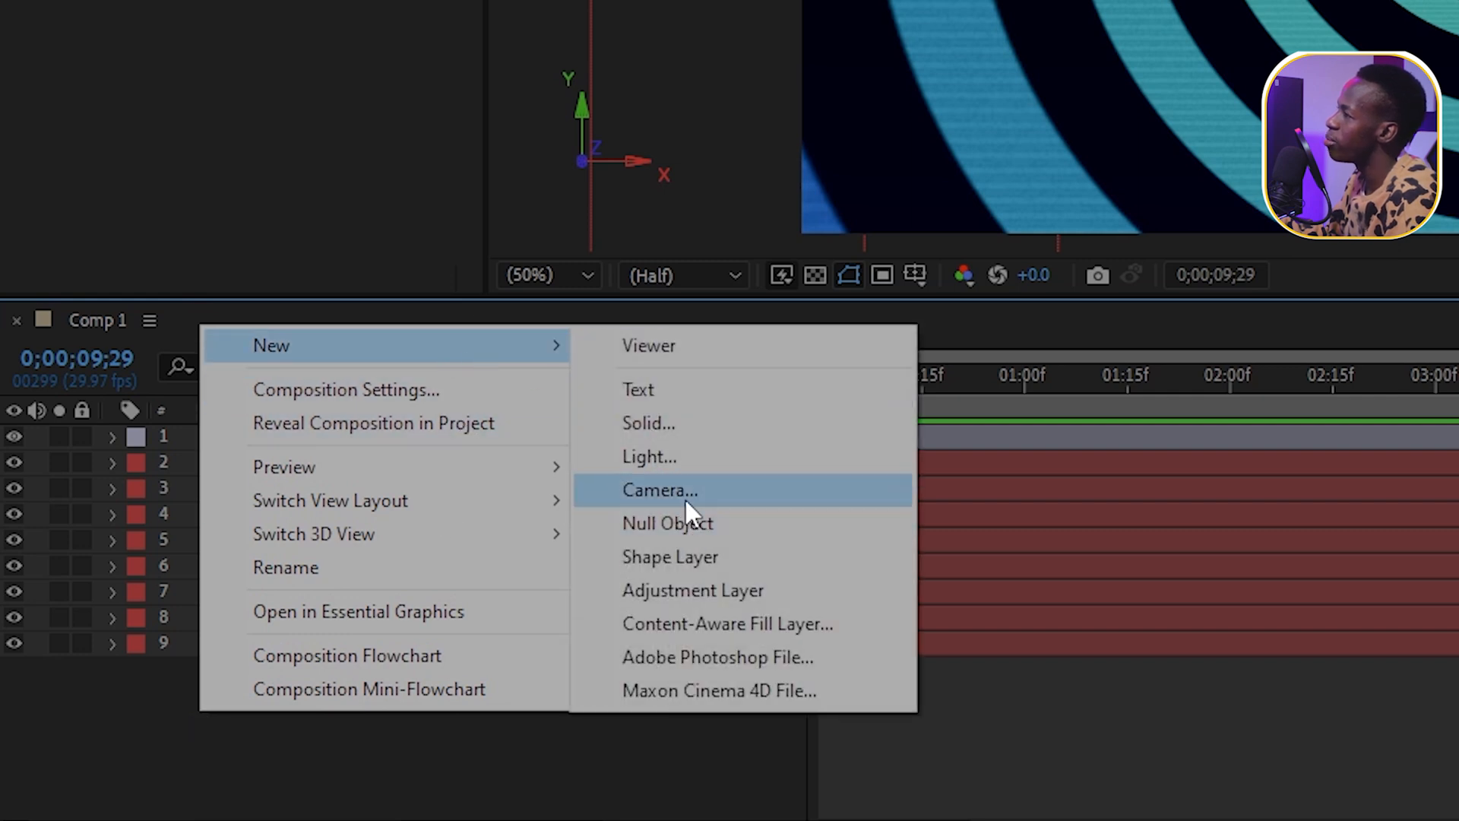
Step: Start a new camera named Camera 1, trying One-Node before settling on Two-Node Camera
left_click(659, 489)
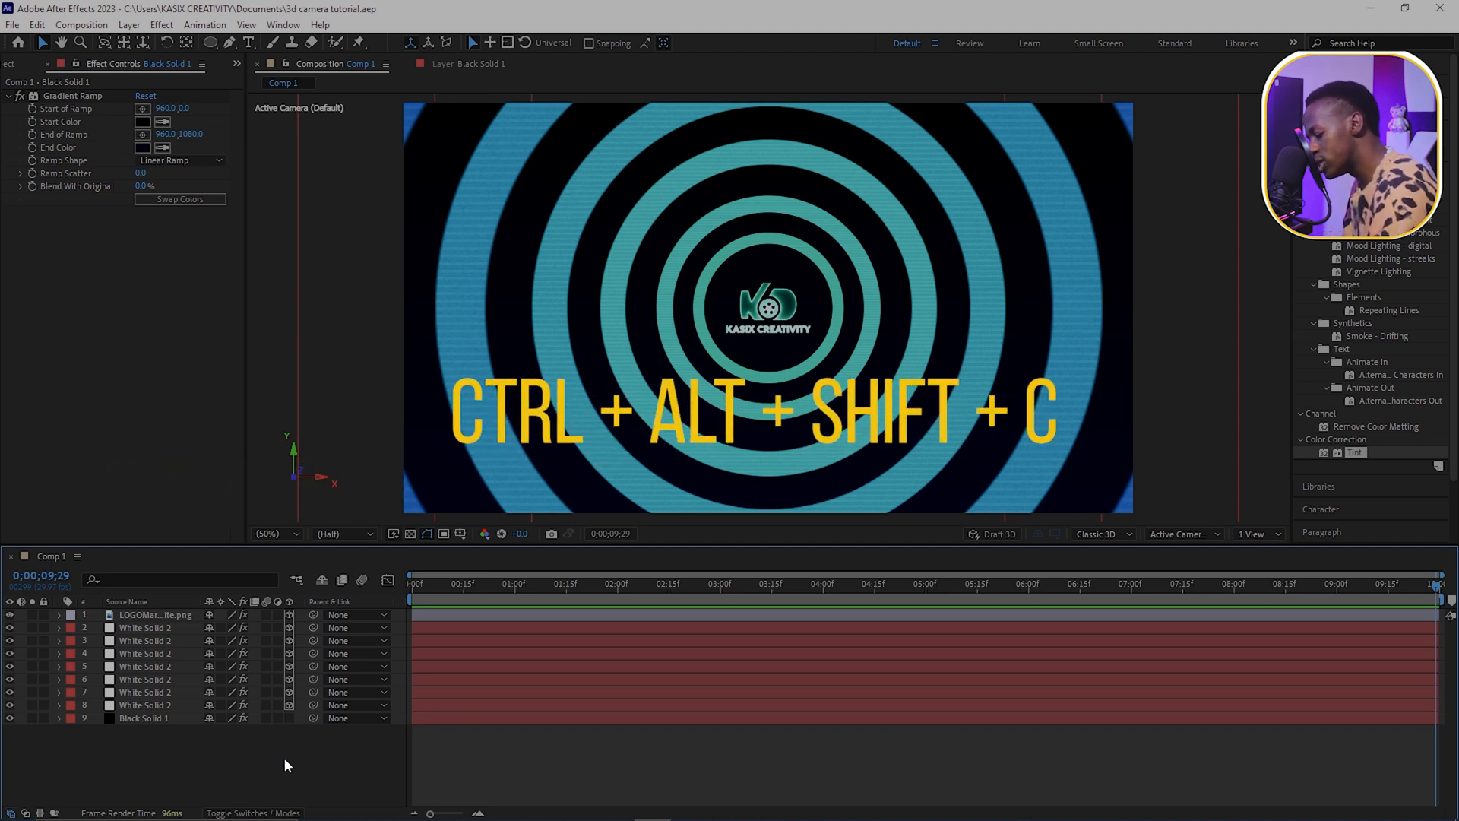
key("ctrl+alt+shift+c")
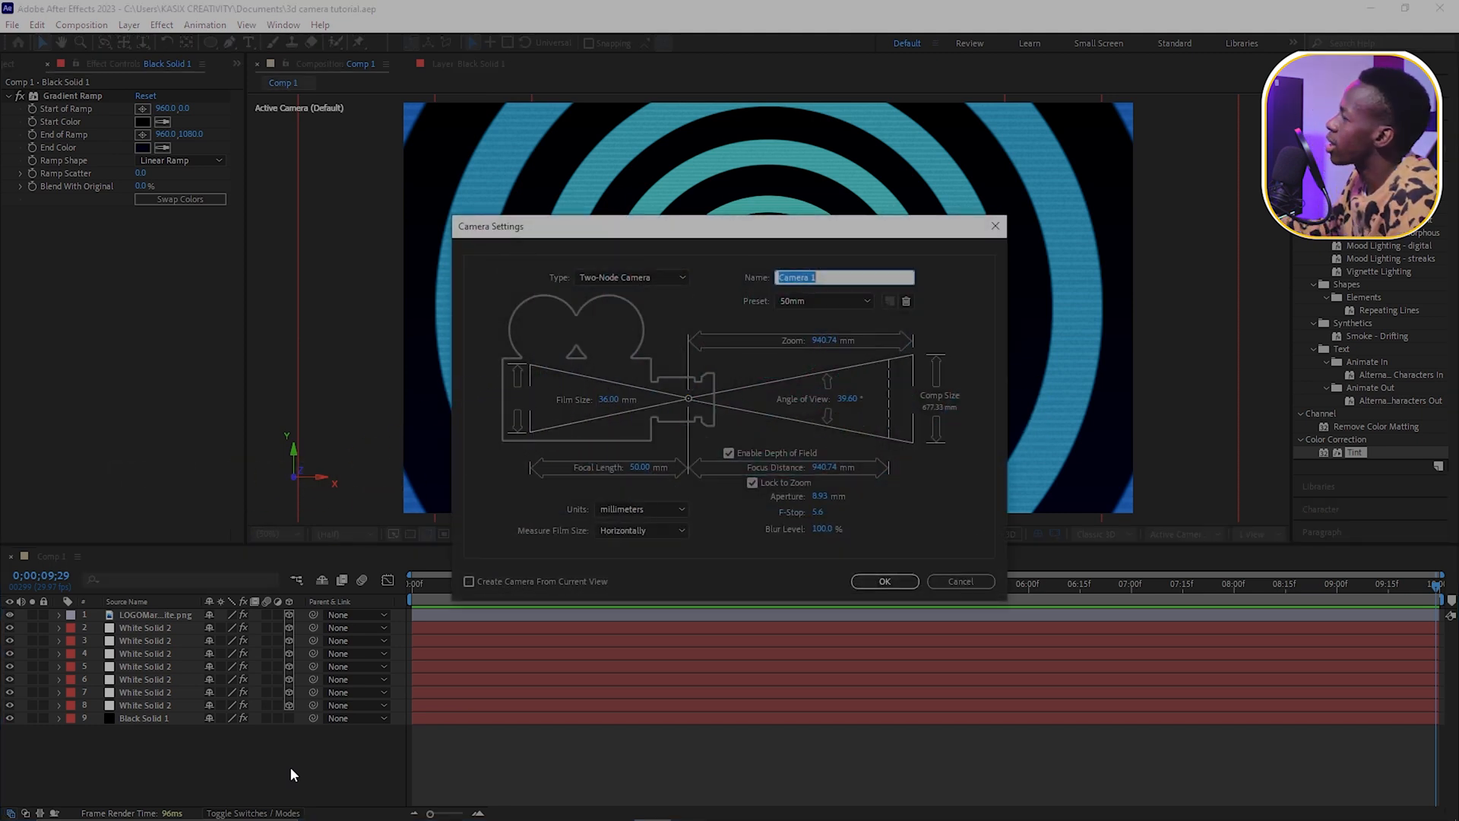
mouse_move(696, 199)
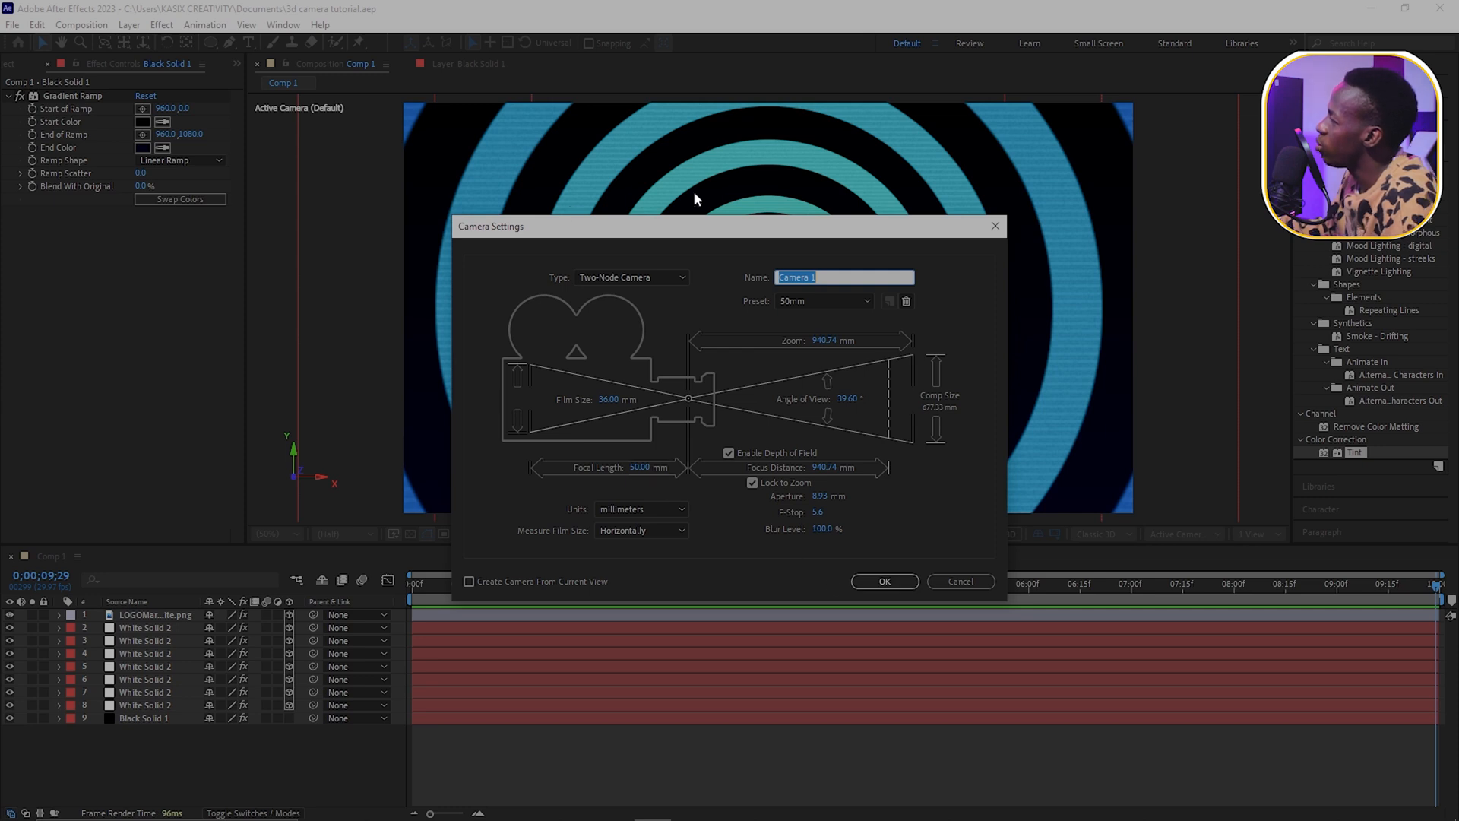
mouse_move(605, 270)
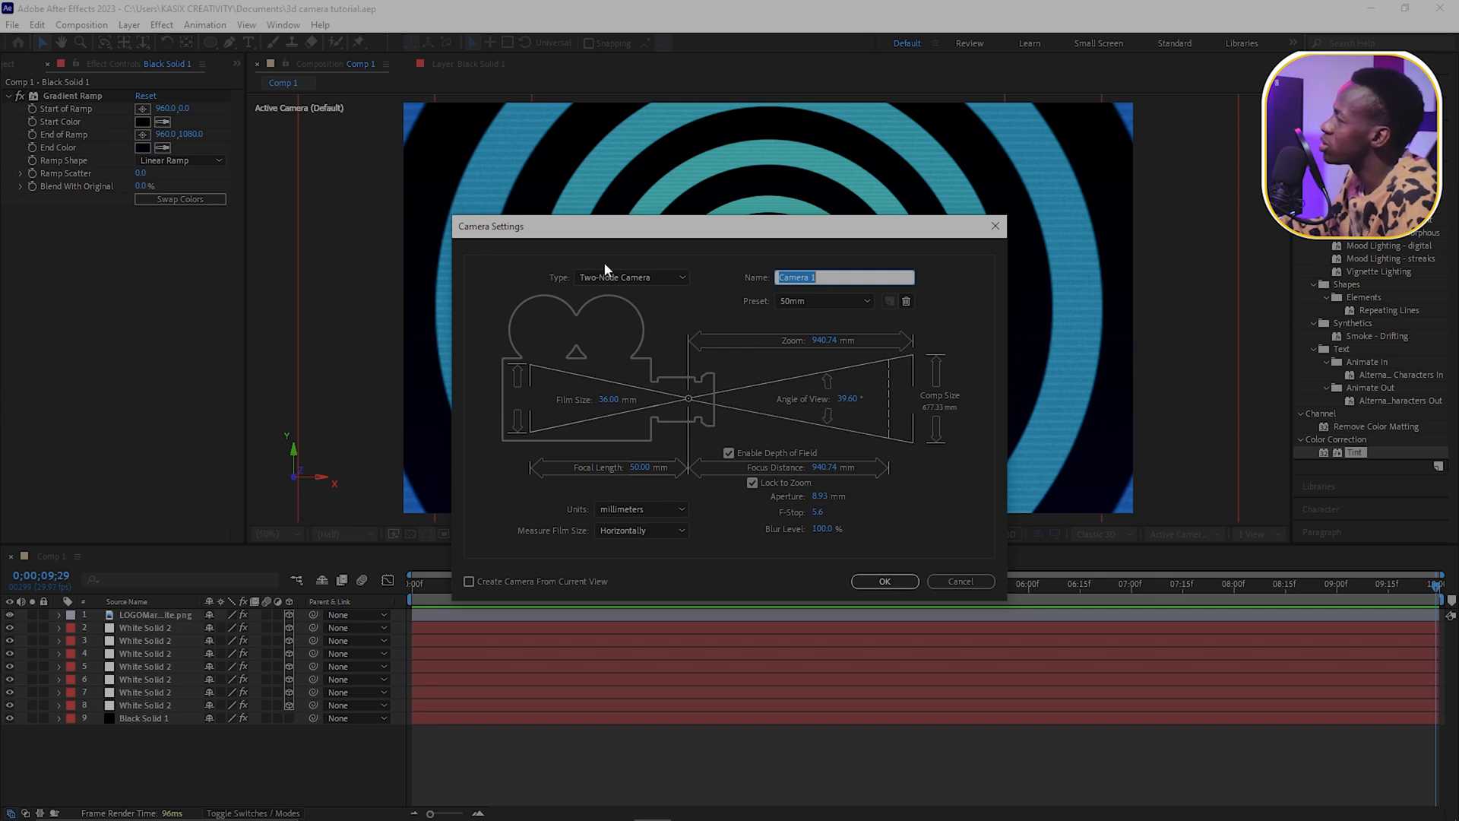
mouse_move(652, 327)
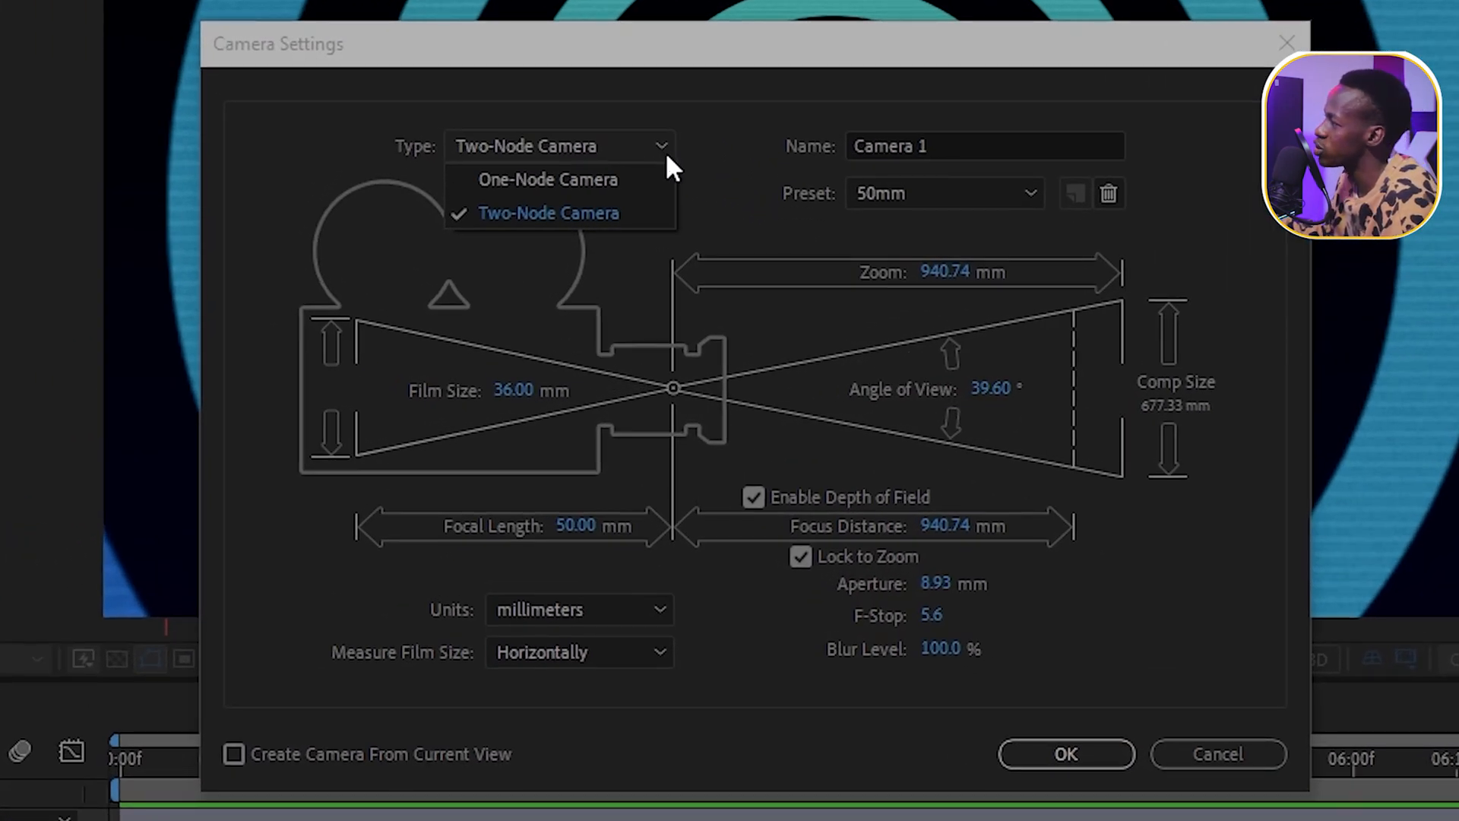
mouse_move(549, 179)
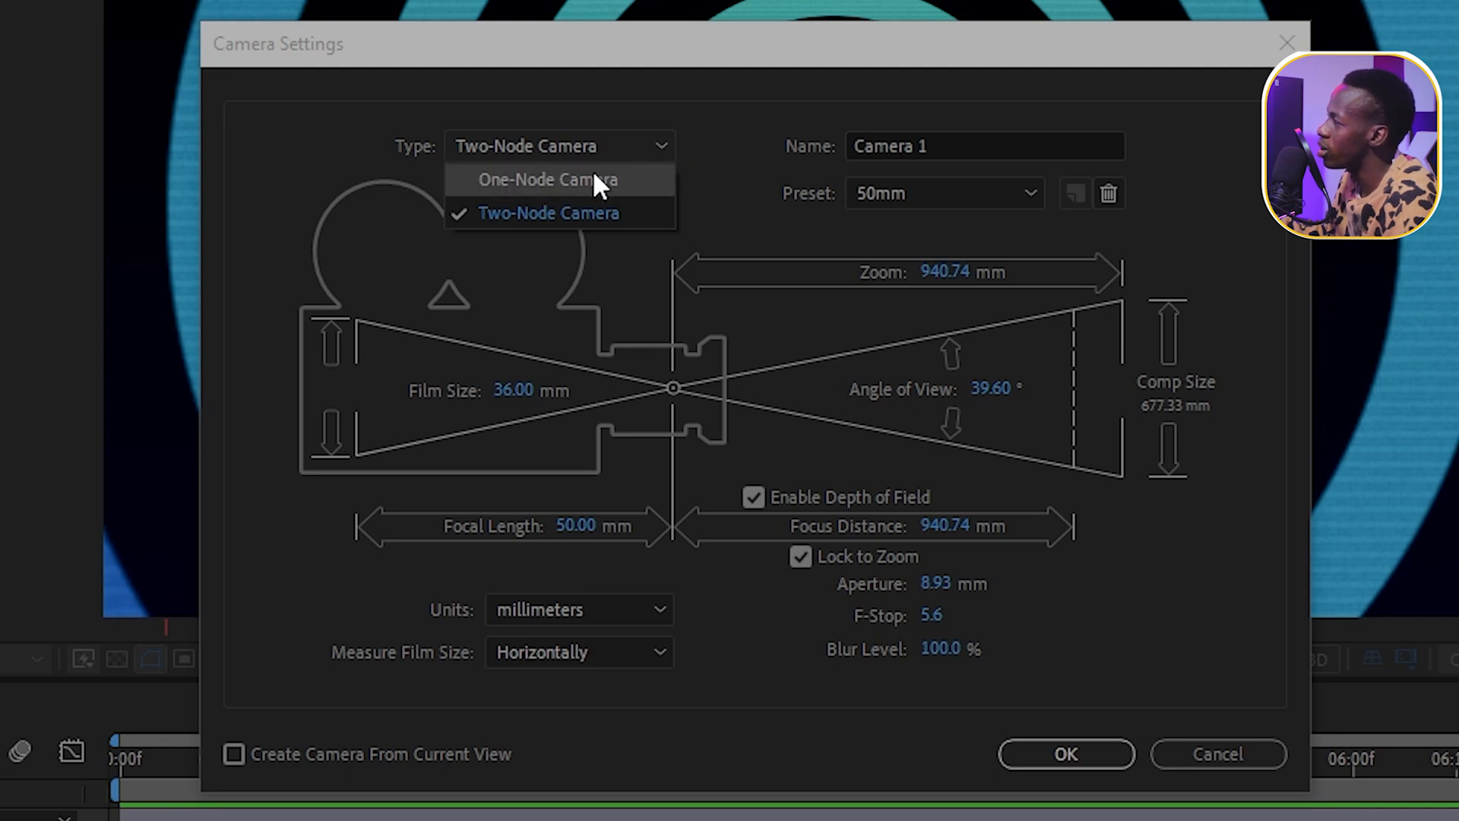
left_click(547, 179)
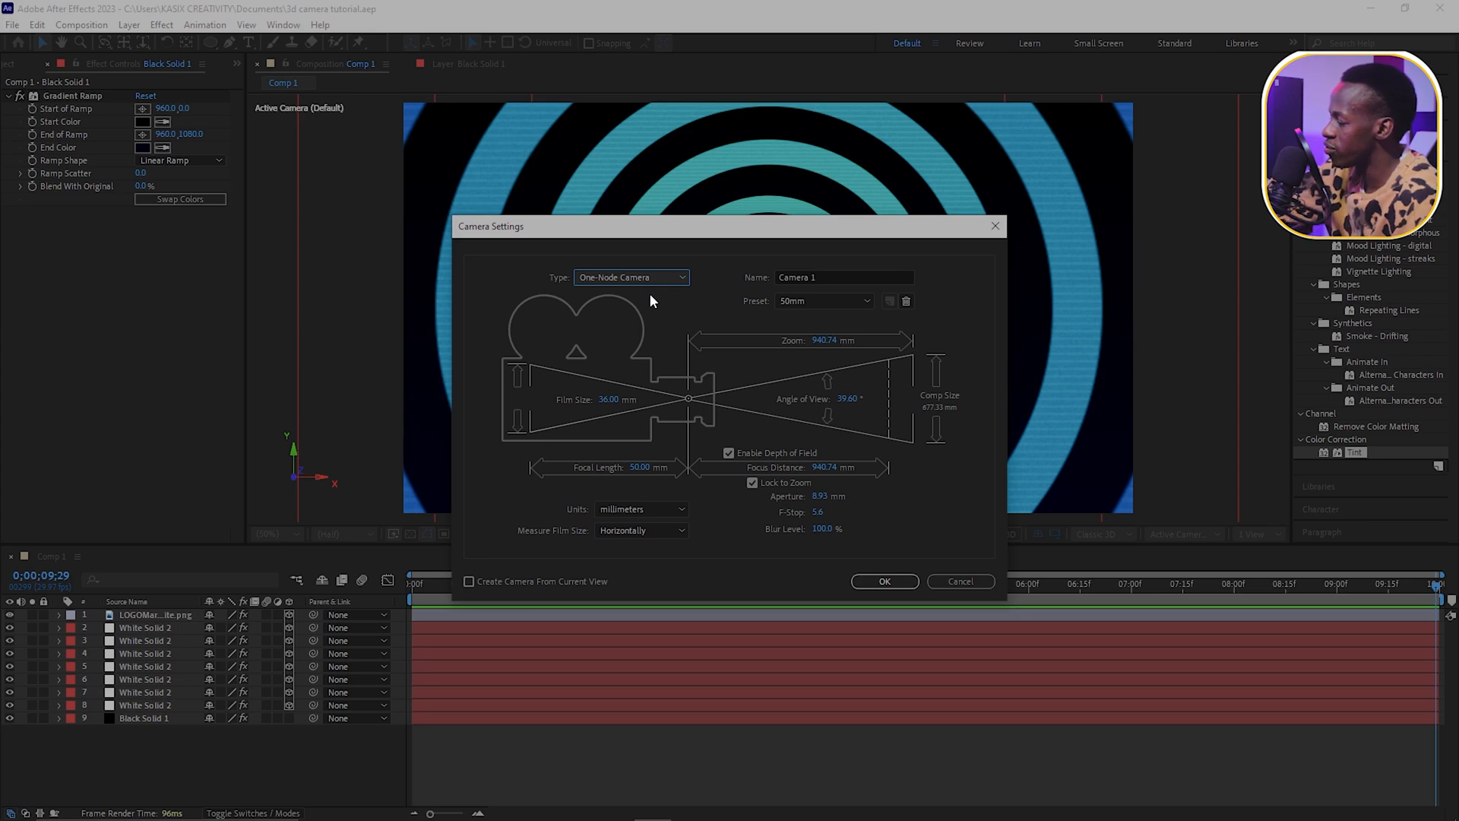
left_click(631, 277)
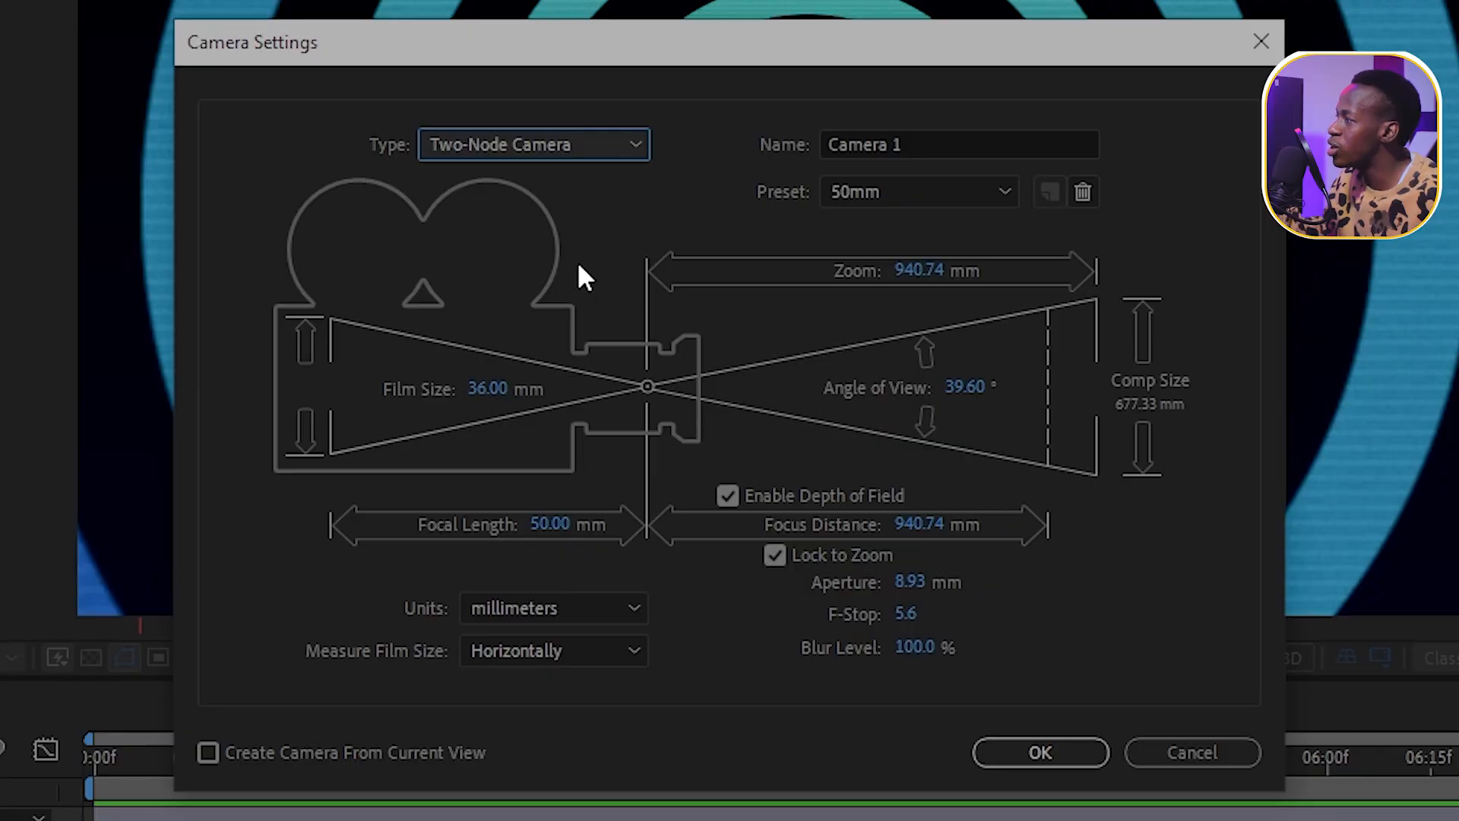
mouse_move(780, 337)
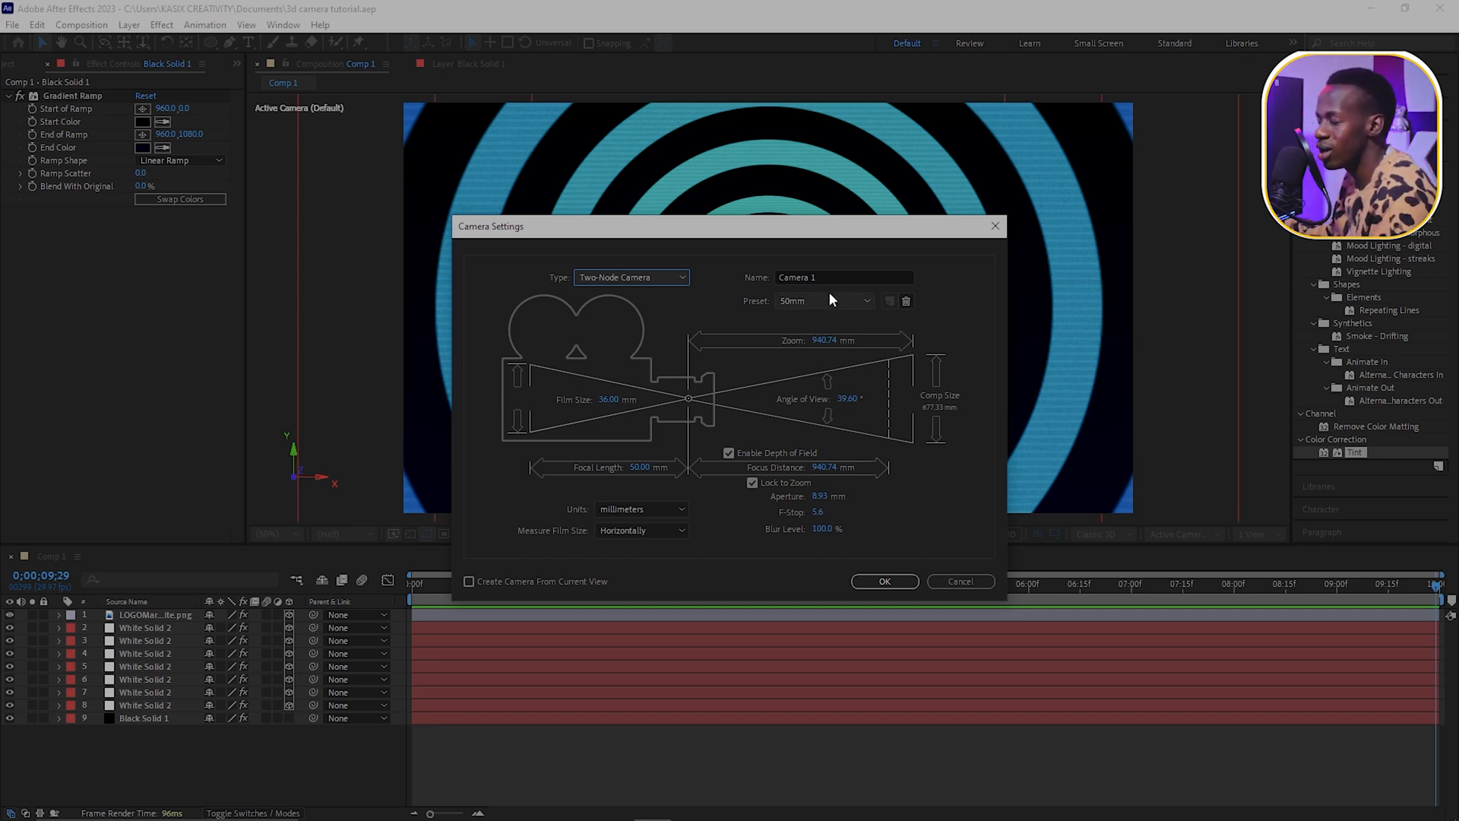
left_click(822, 299)
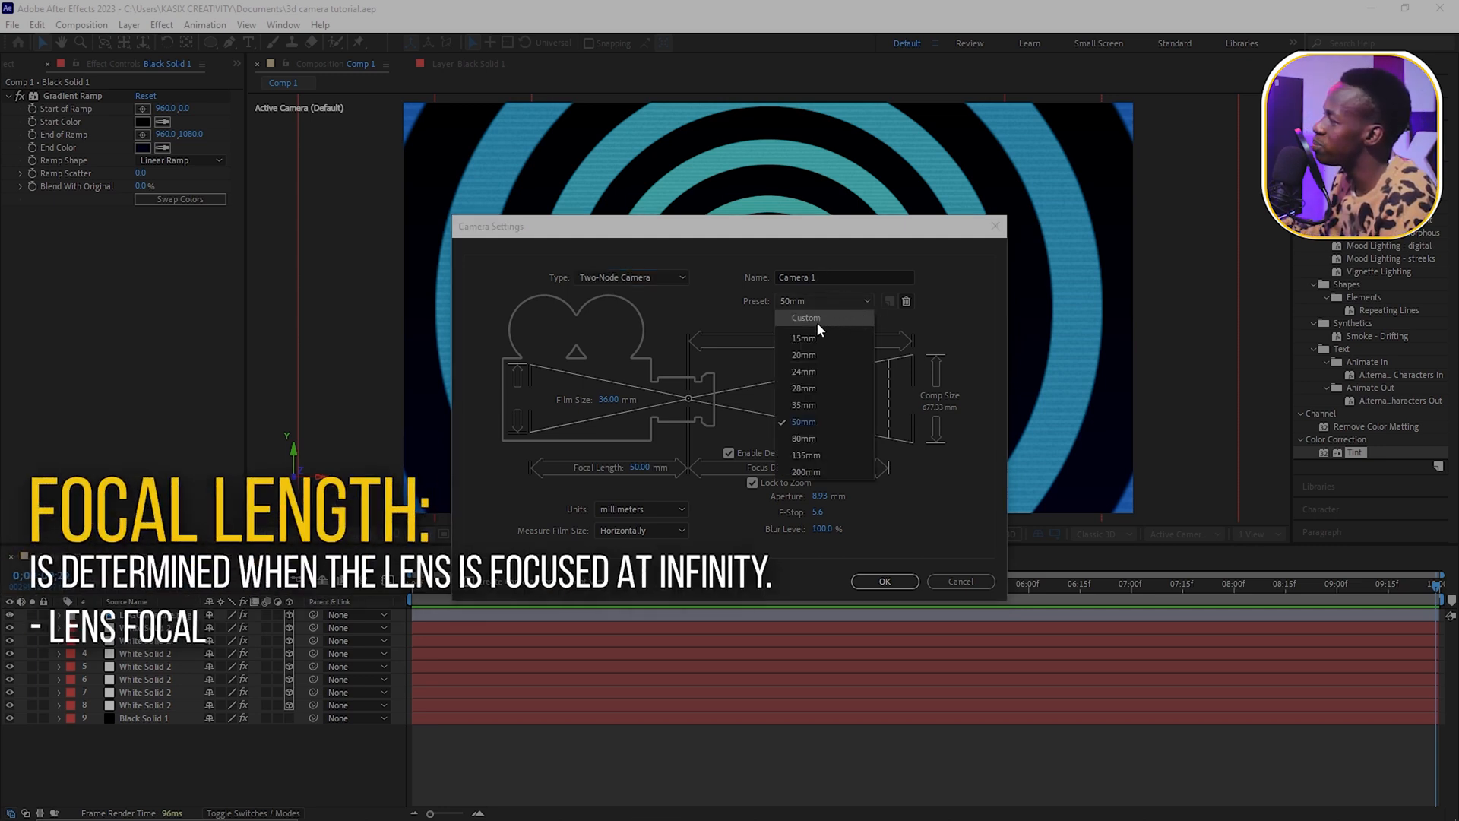
mouse_move(803, 371)
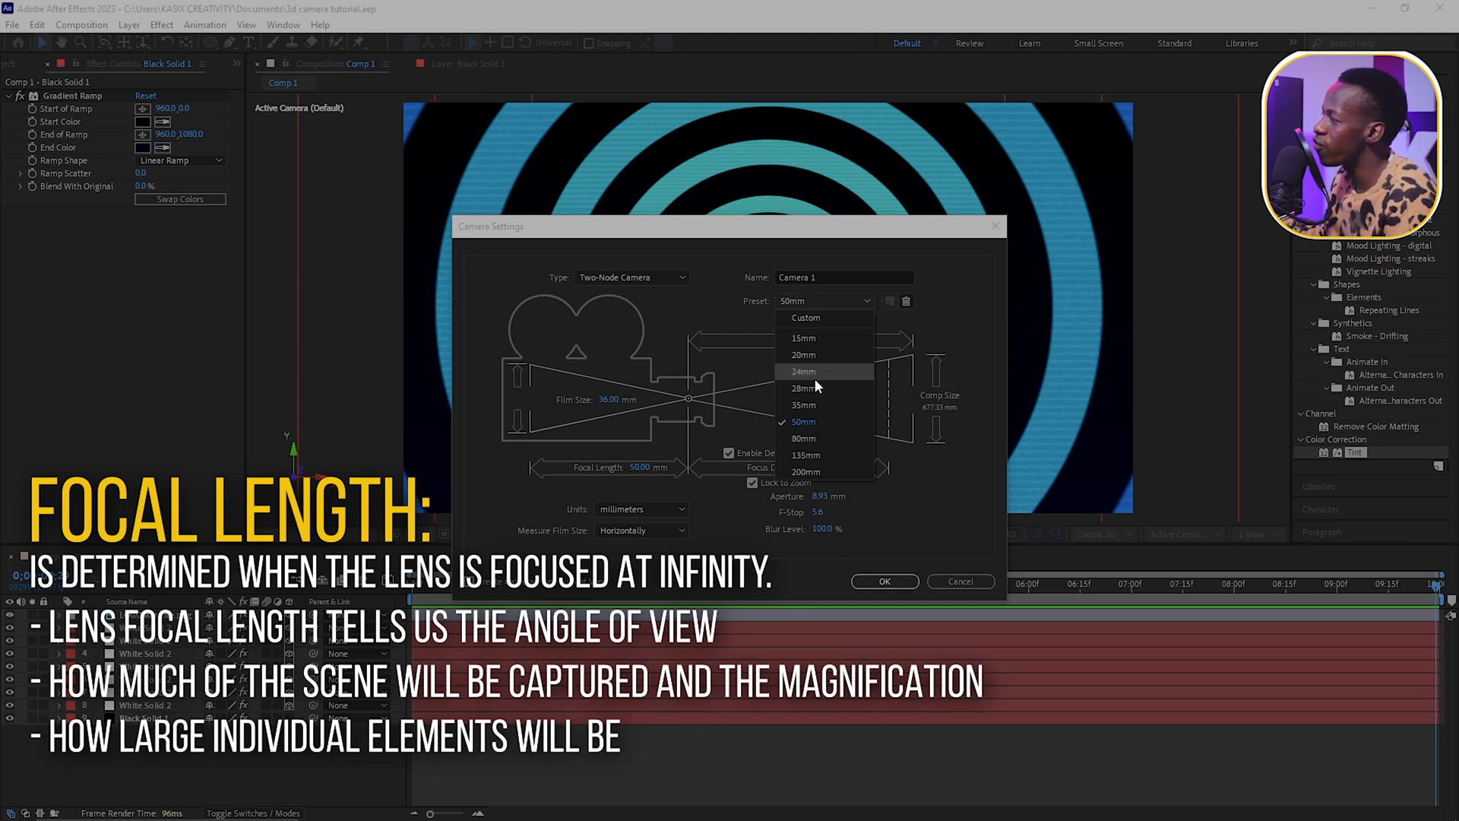
mouse_move(810, 337)
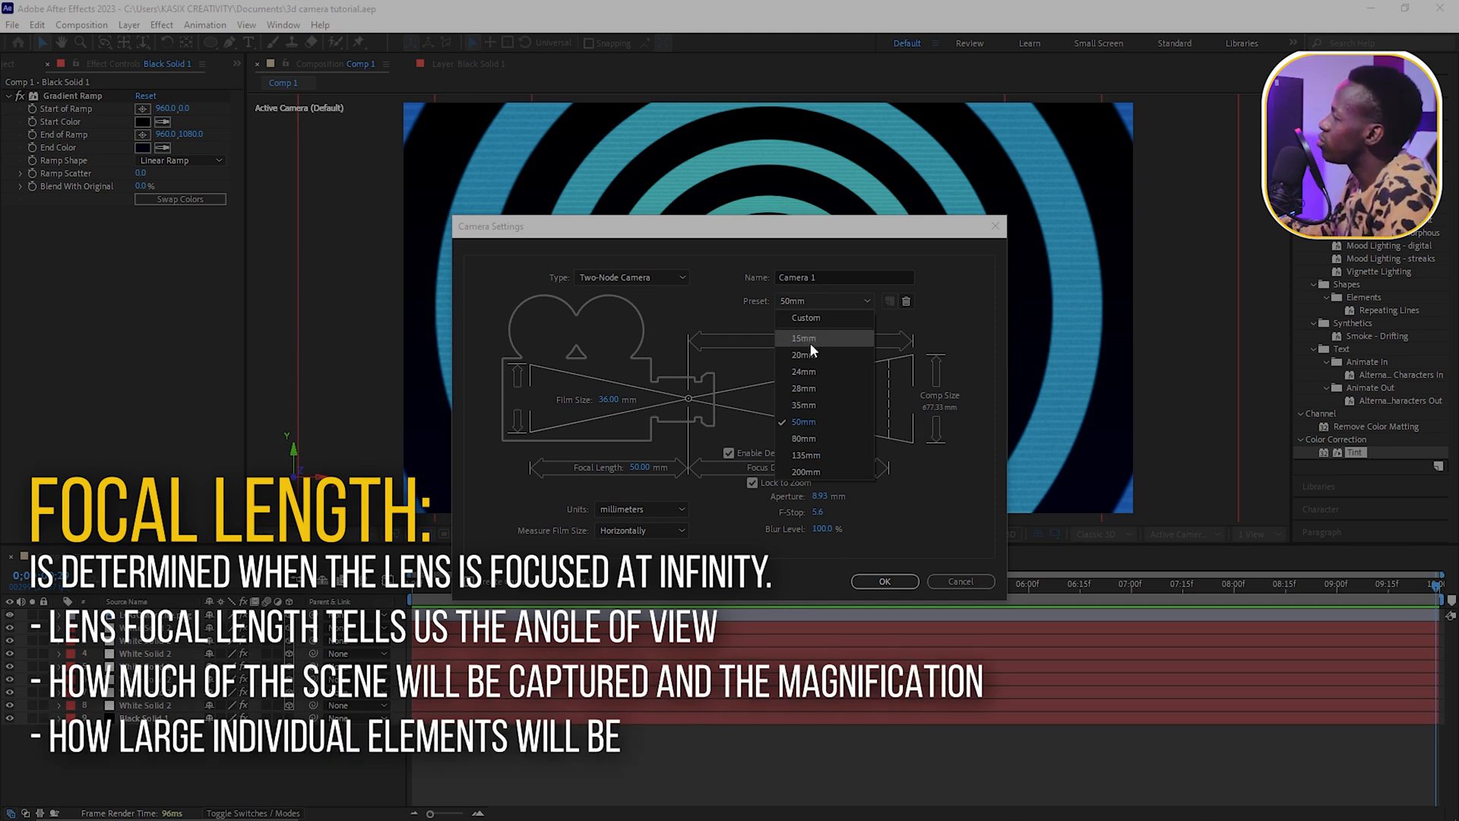
mouse_move(812, 405)
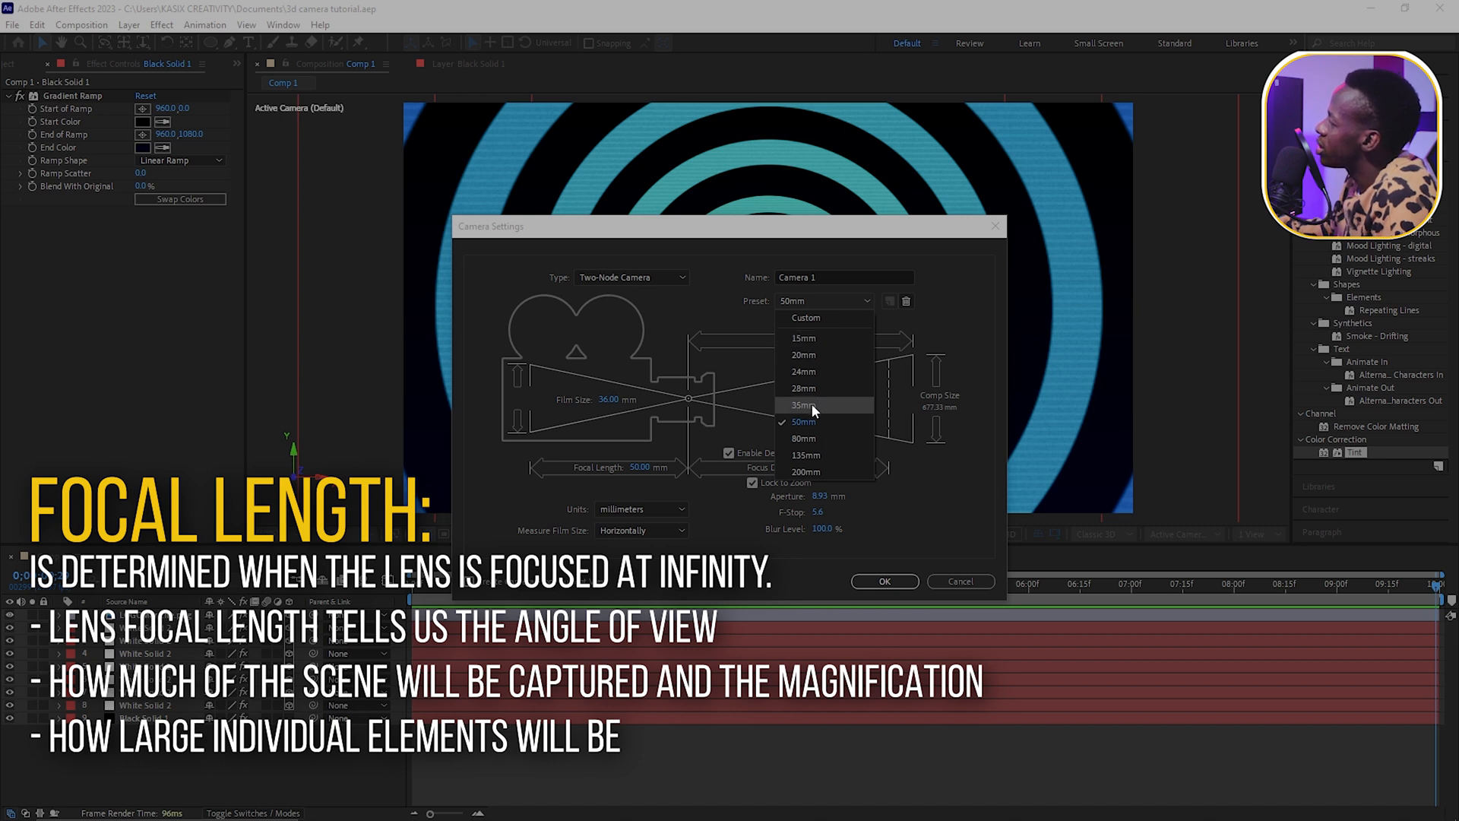
mouse_move(805, 472)
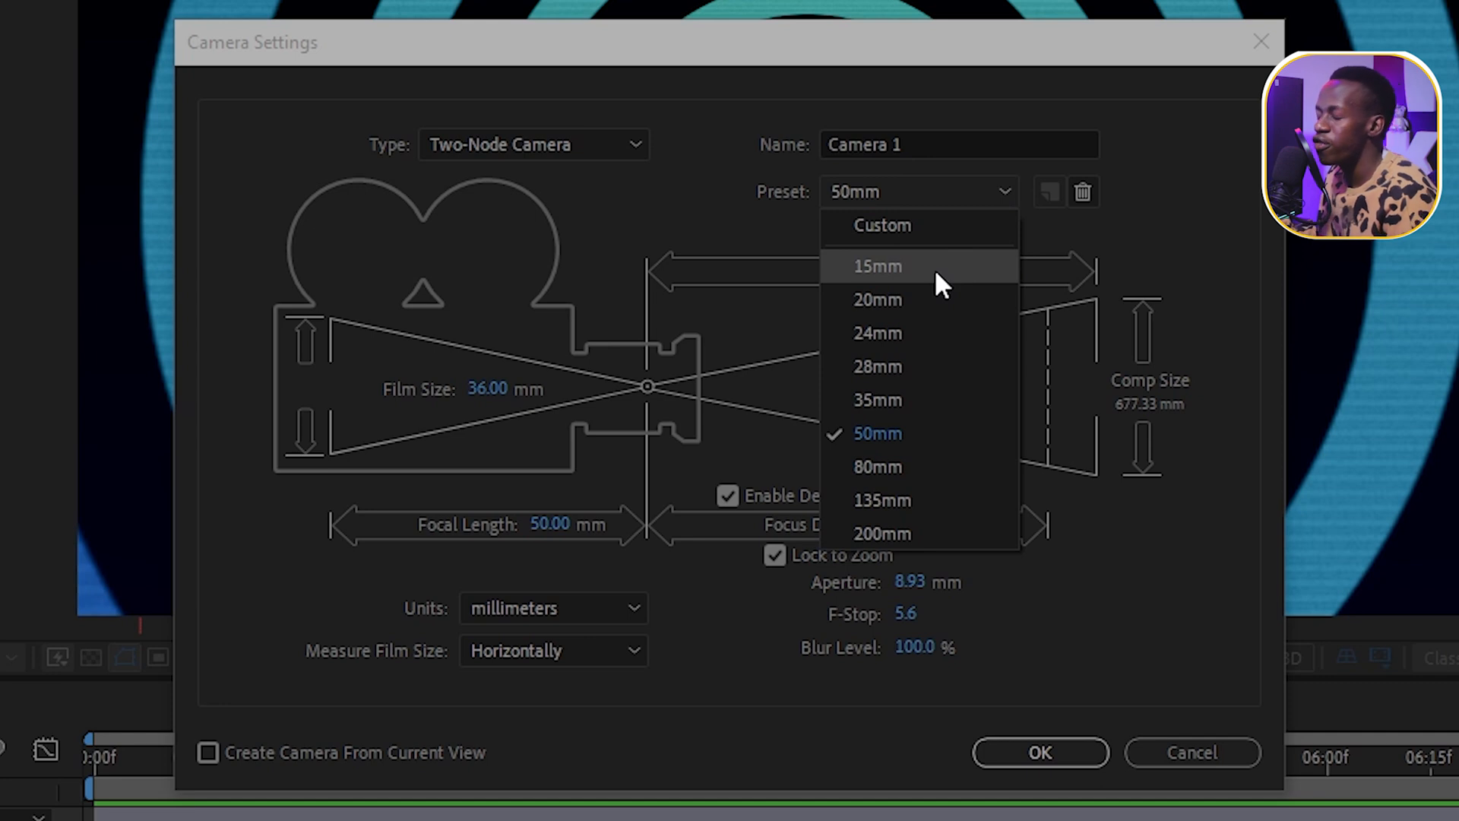
mouse_move(919, 533)
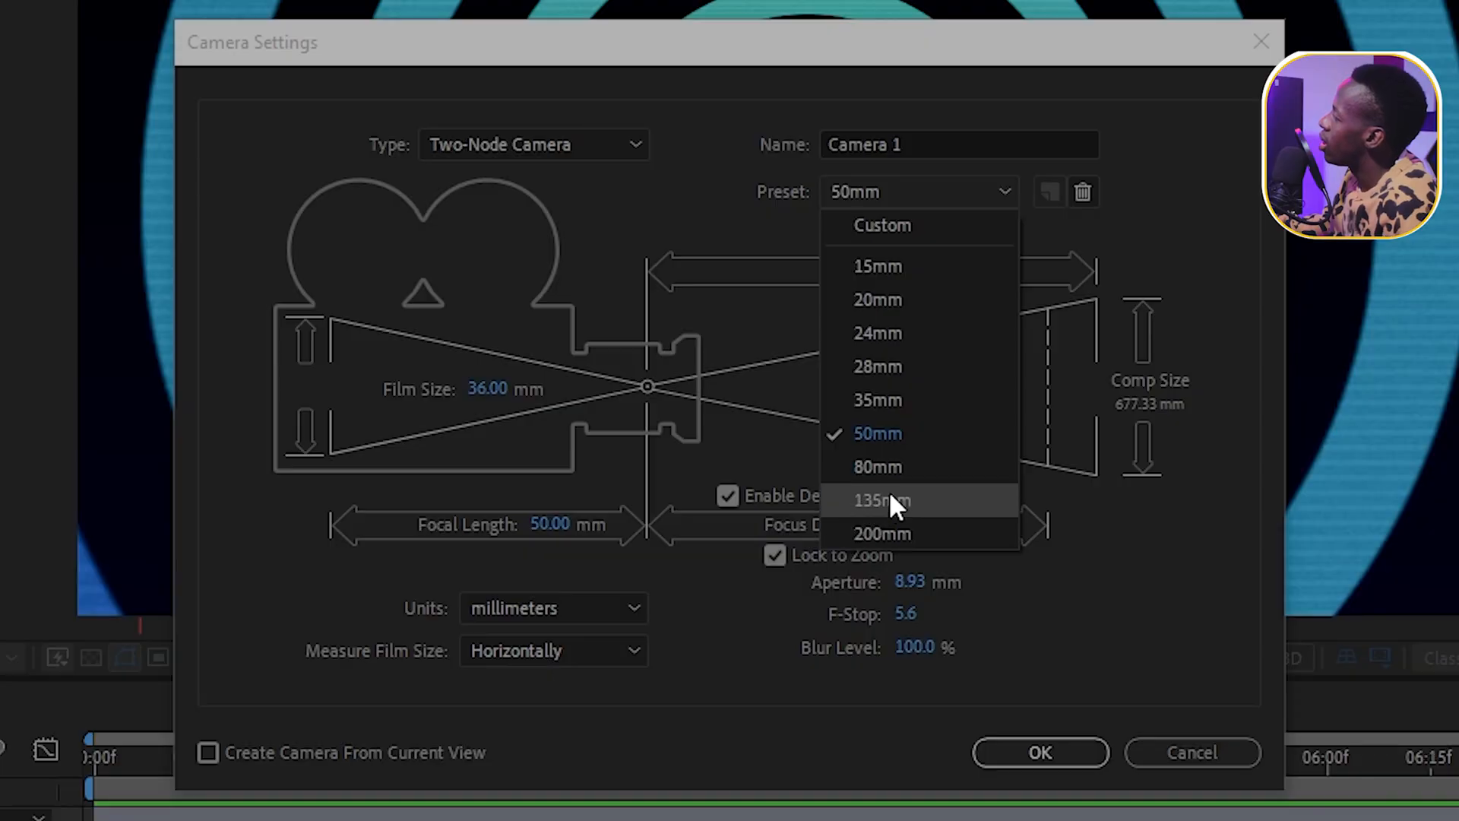
mouse_move(876, 432)
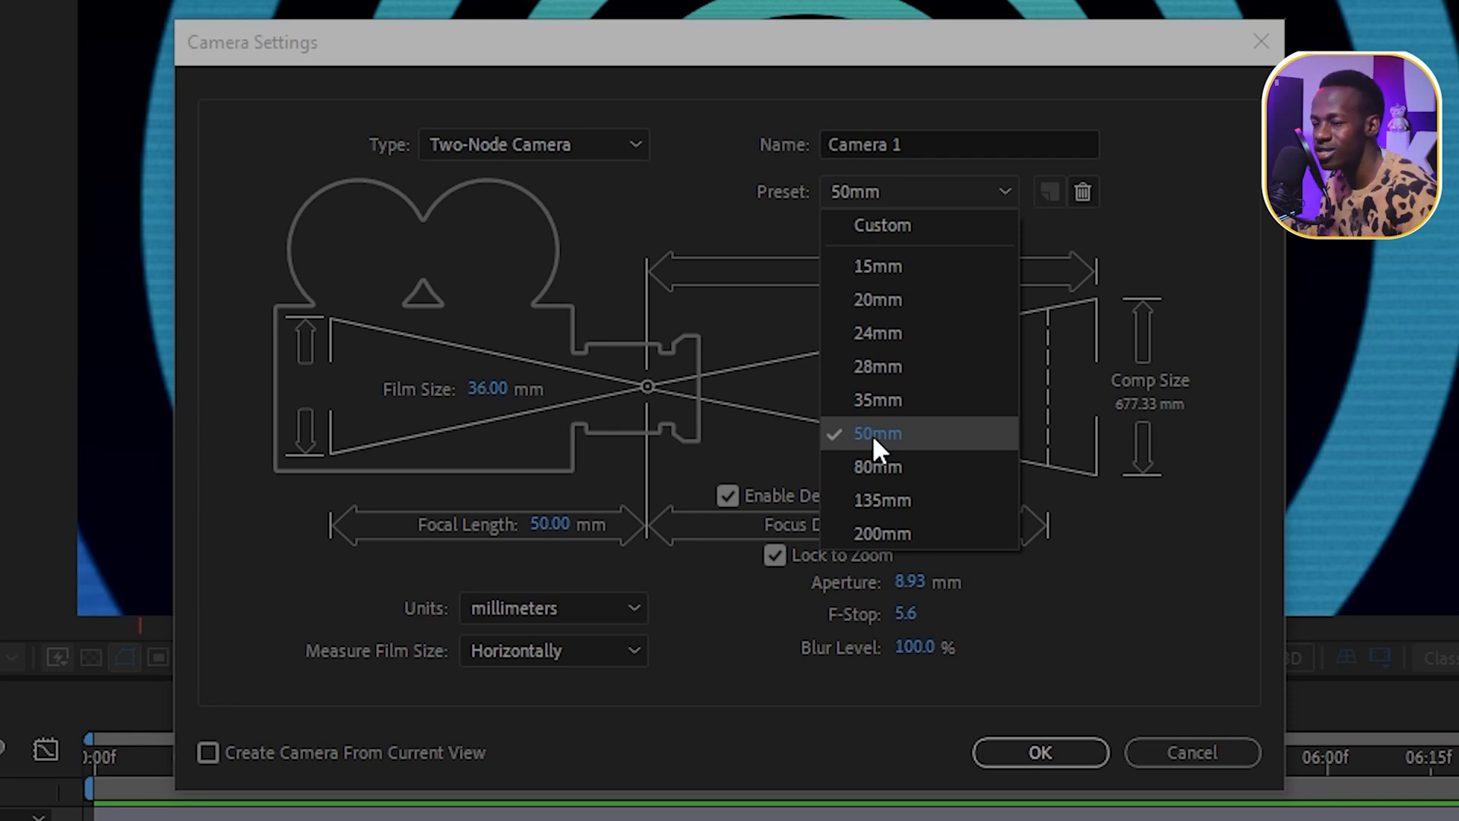
left_click(876, 434)
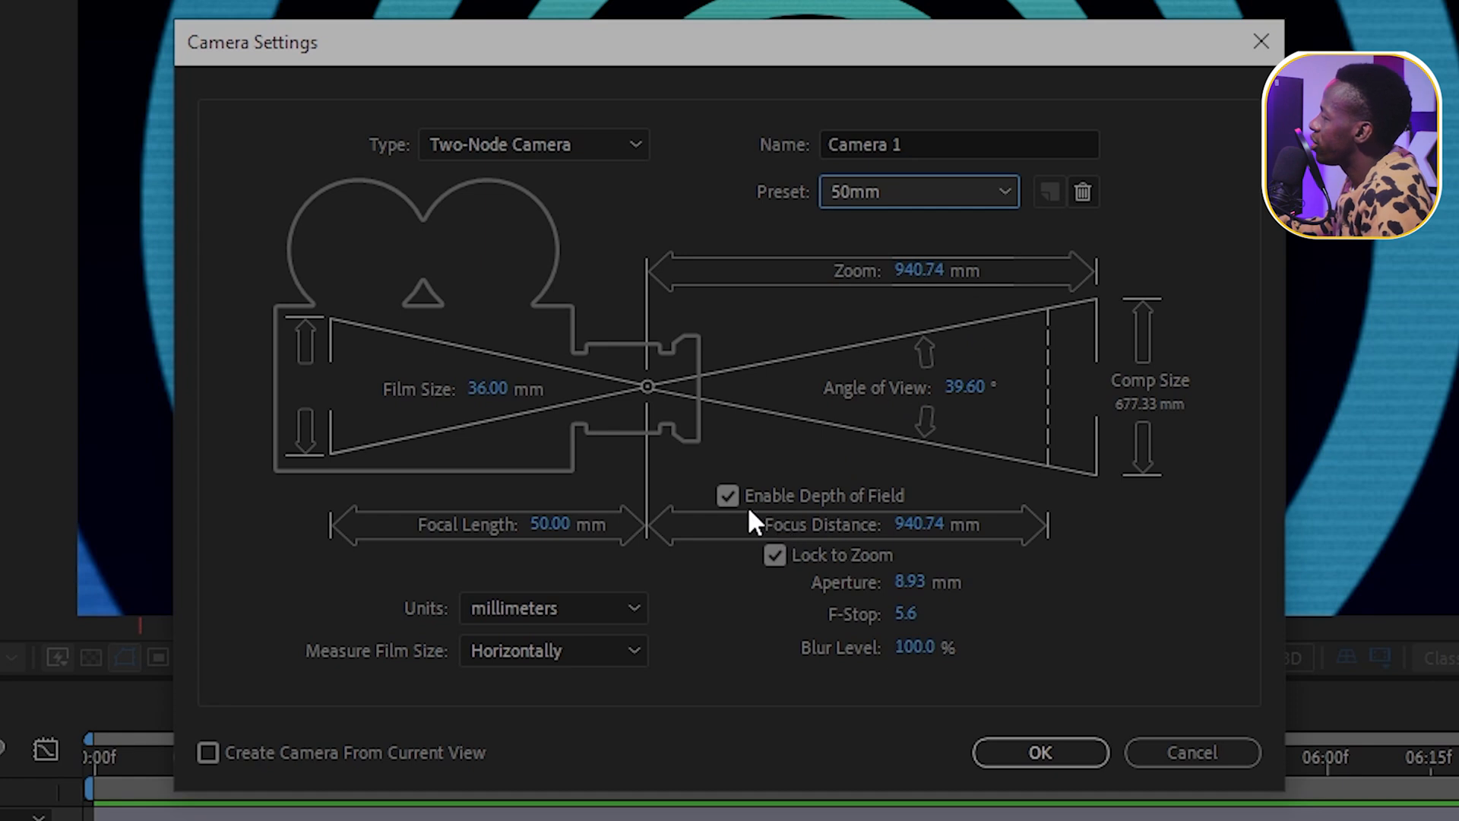
mouse_move(884, 515)
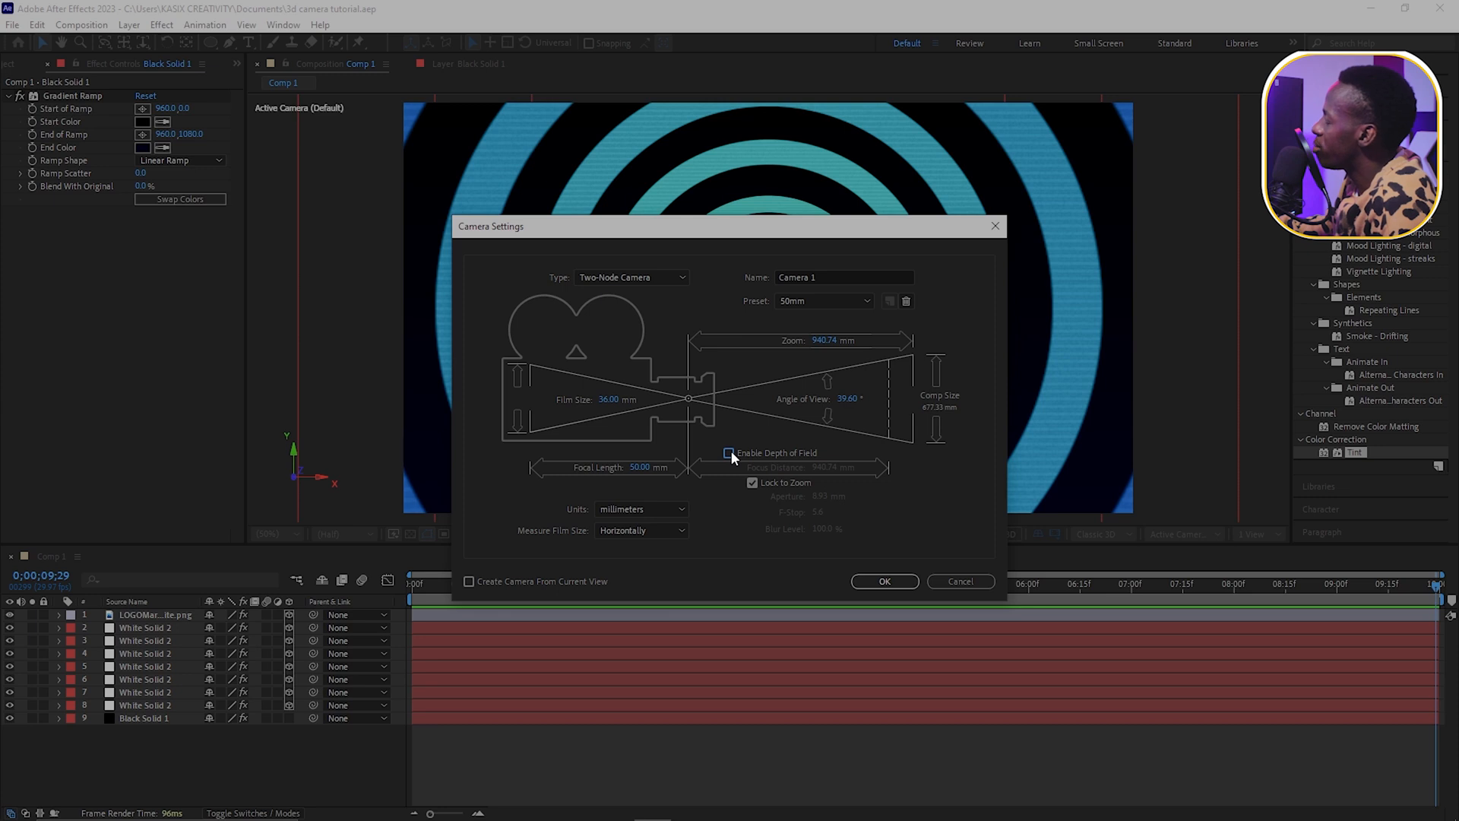
left_click(728, 453)
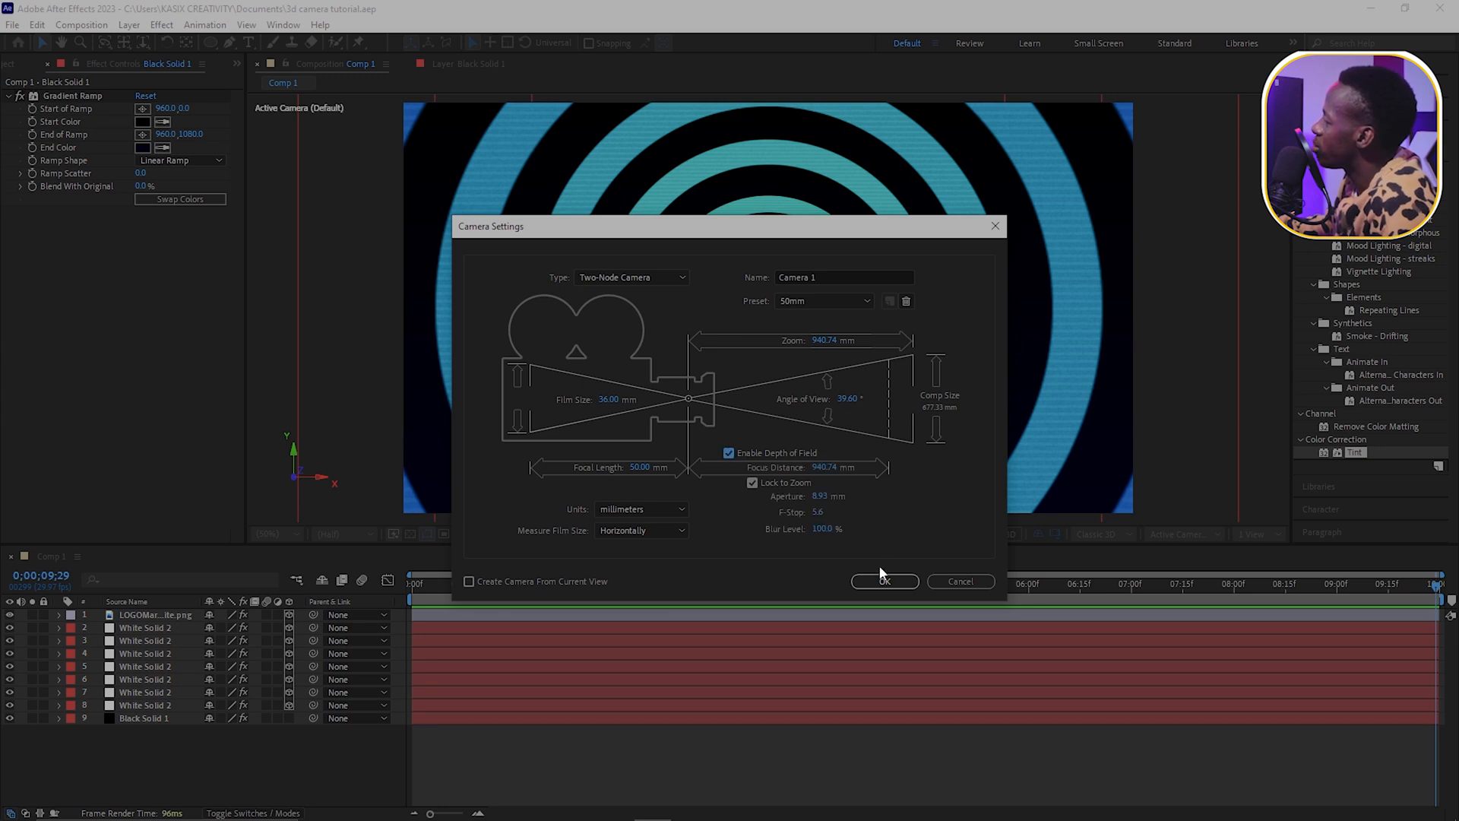
Step: Confirm Camera Settings to create Camera 1 with depth of field as the active camera
left_click(882, 580)
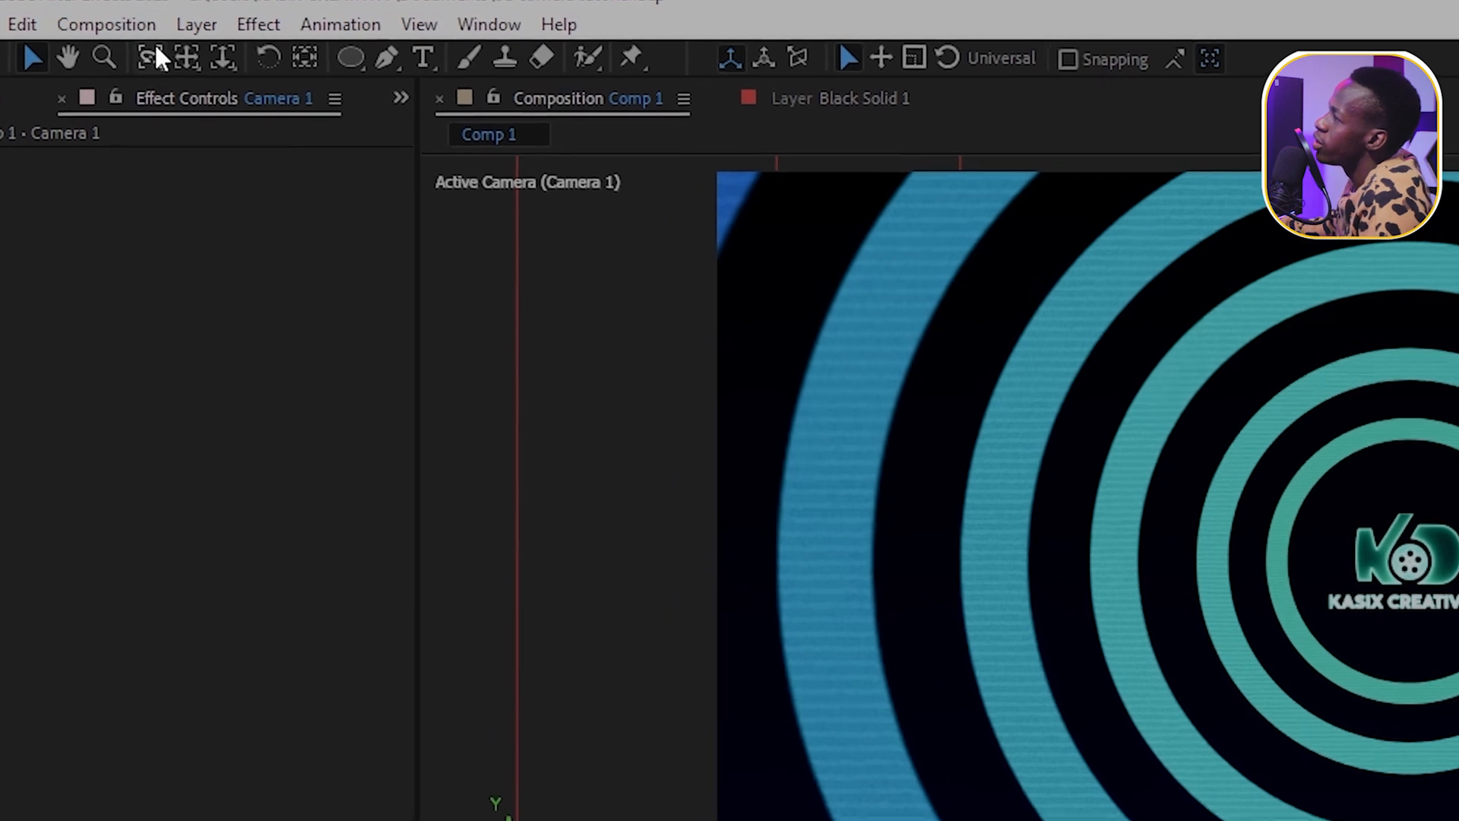
mouse_move(221, 65)
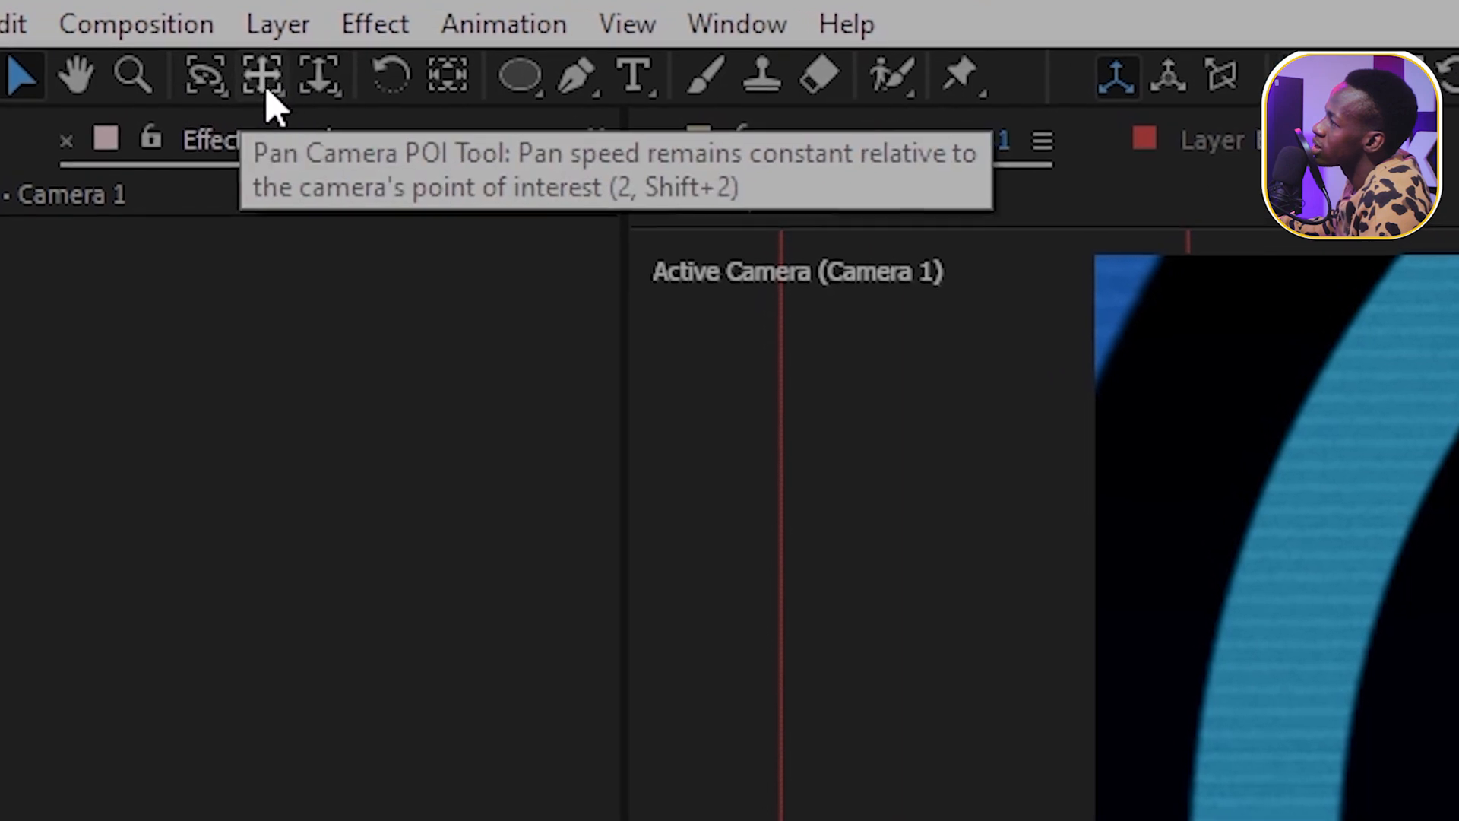
mouse_move(321, 77)
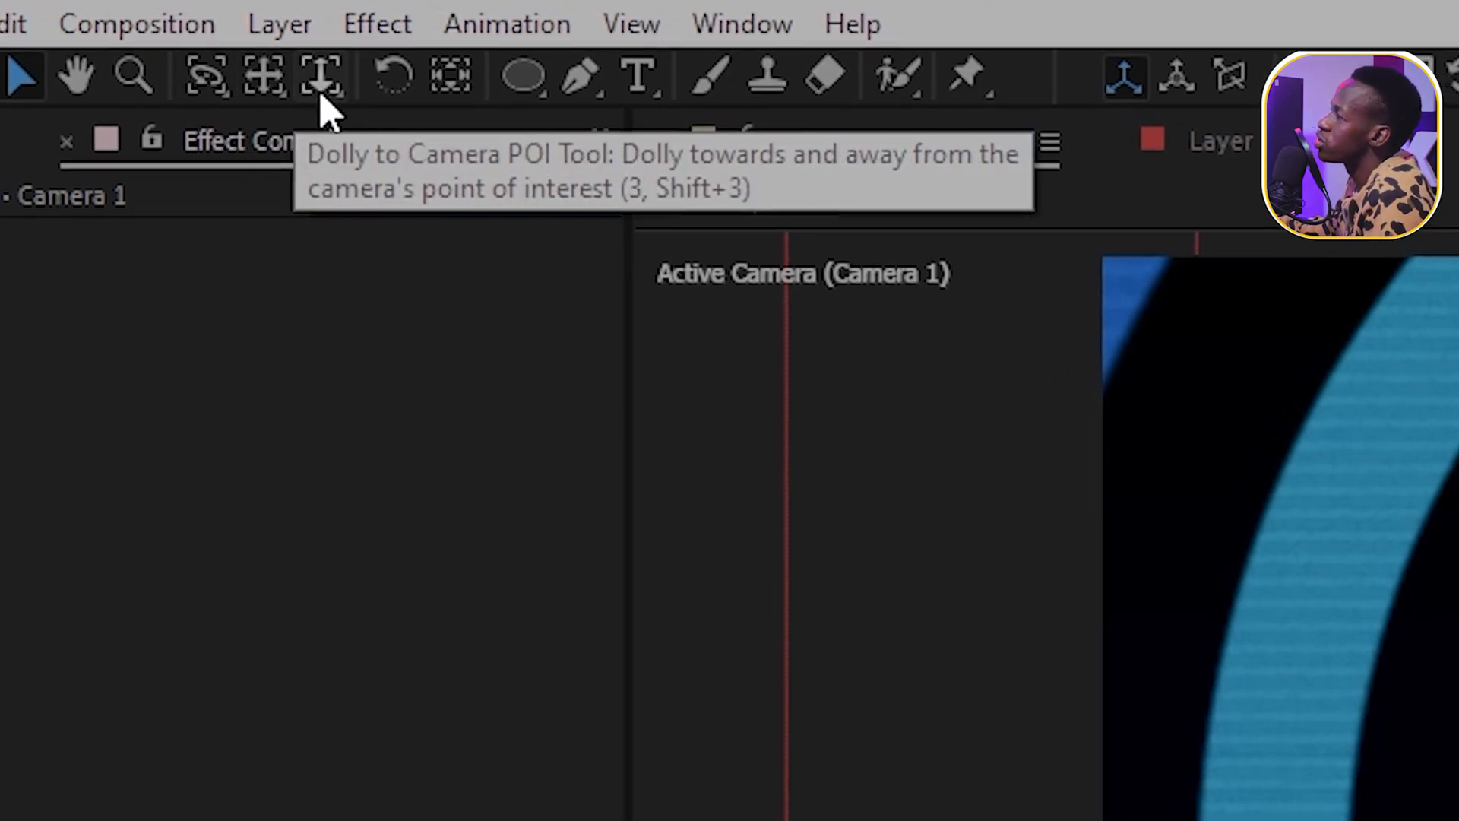
mouse_move(265, 76)
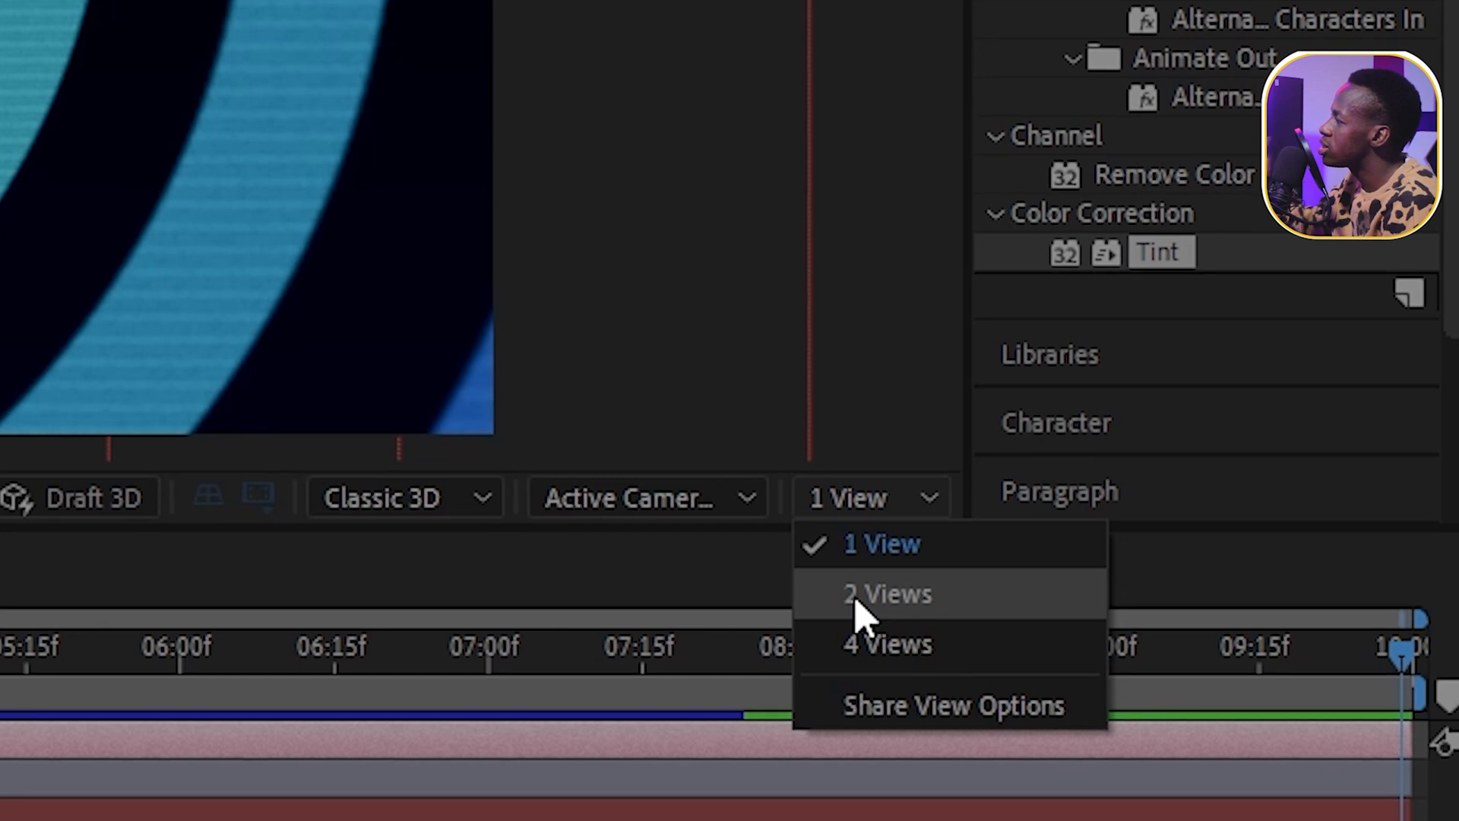
Step: Inspect Right and Top angles in a four-view layout, then switch back to 1 View
left_click(886, 644)
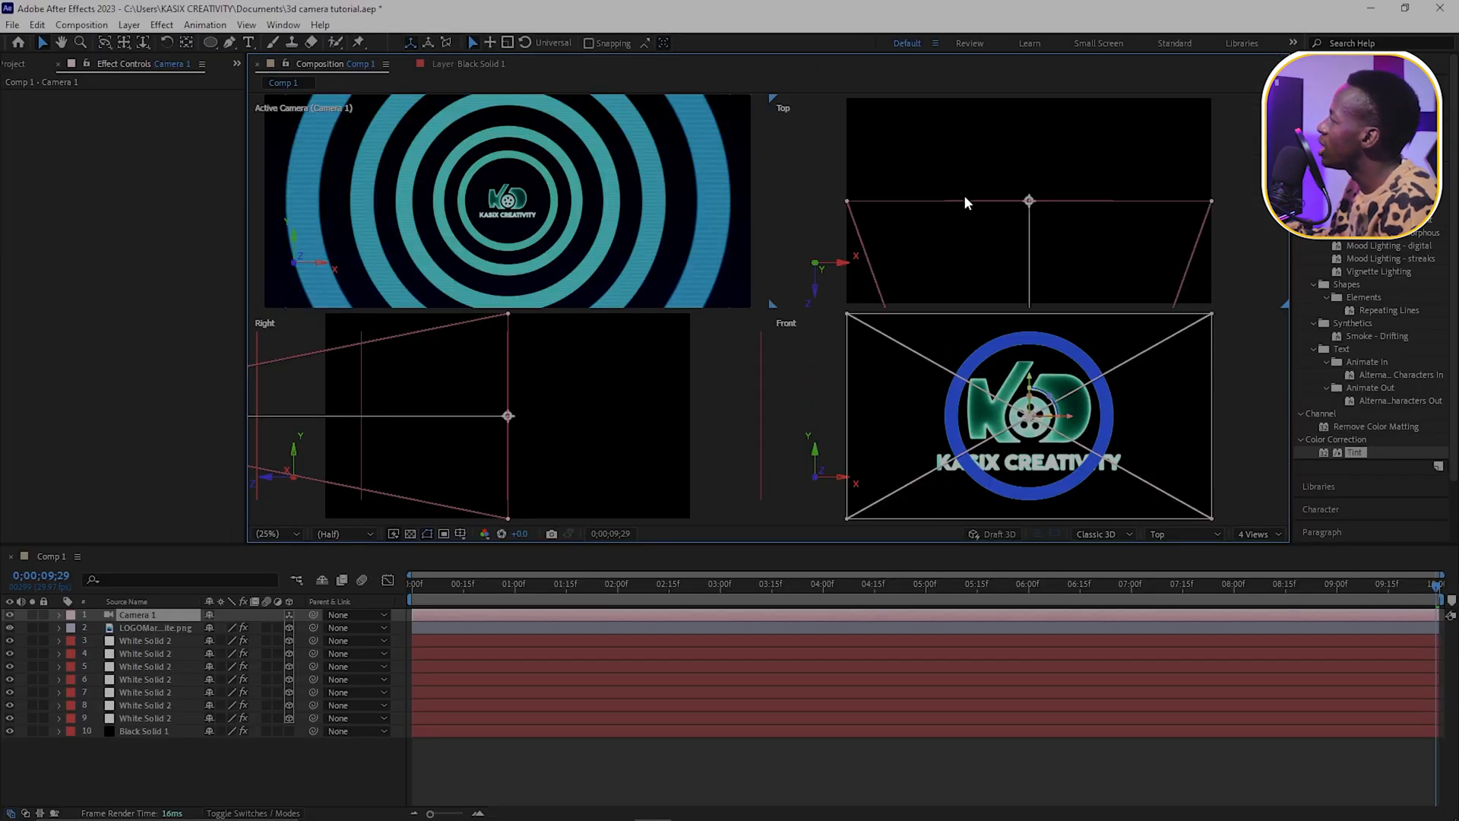
mouse_move(582, 420)
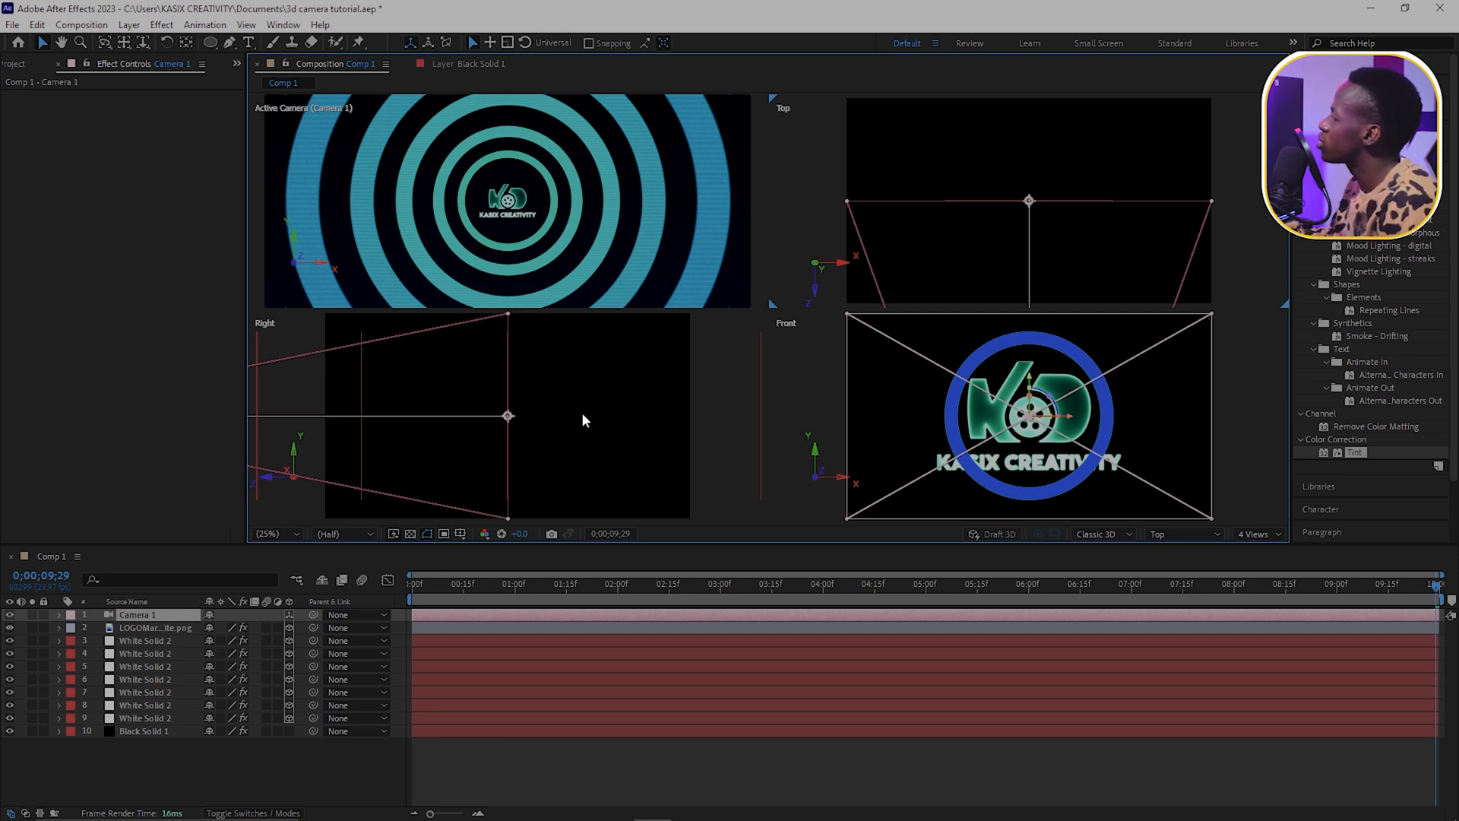
left_click(1182, 533)
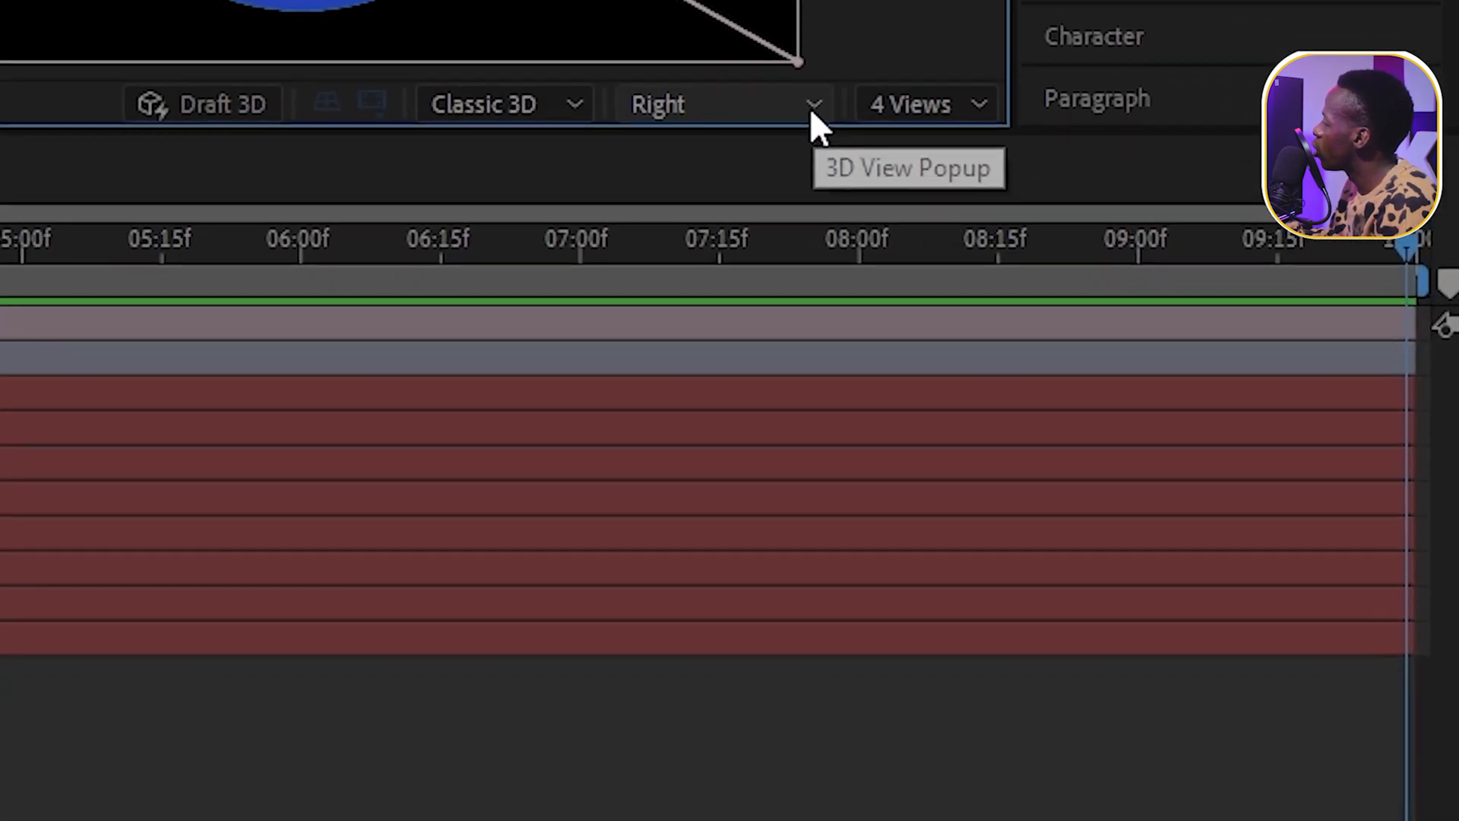
left_click(1182, 534)
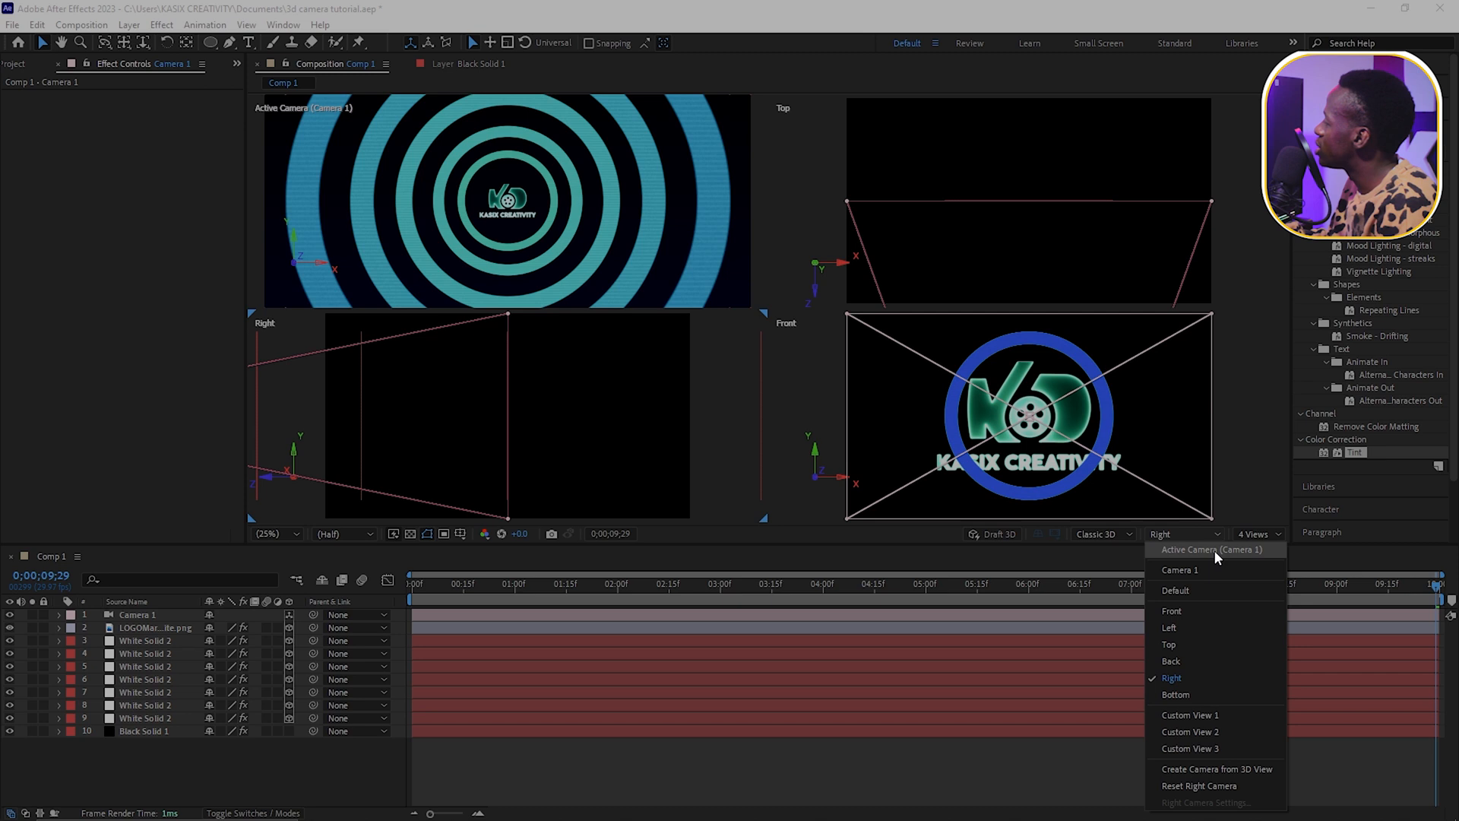
left_click(1173, 611)
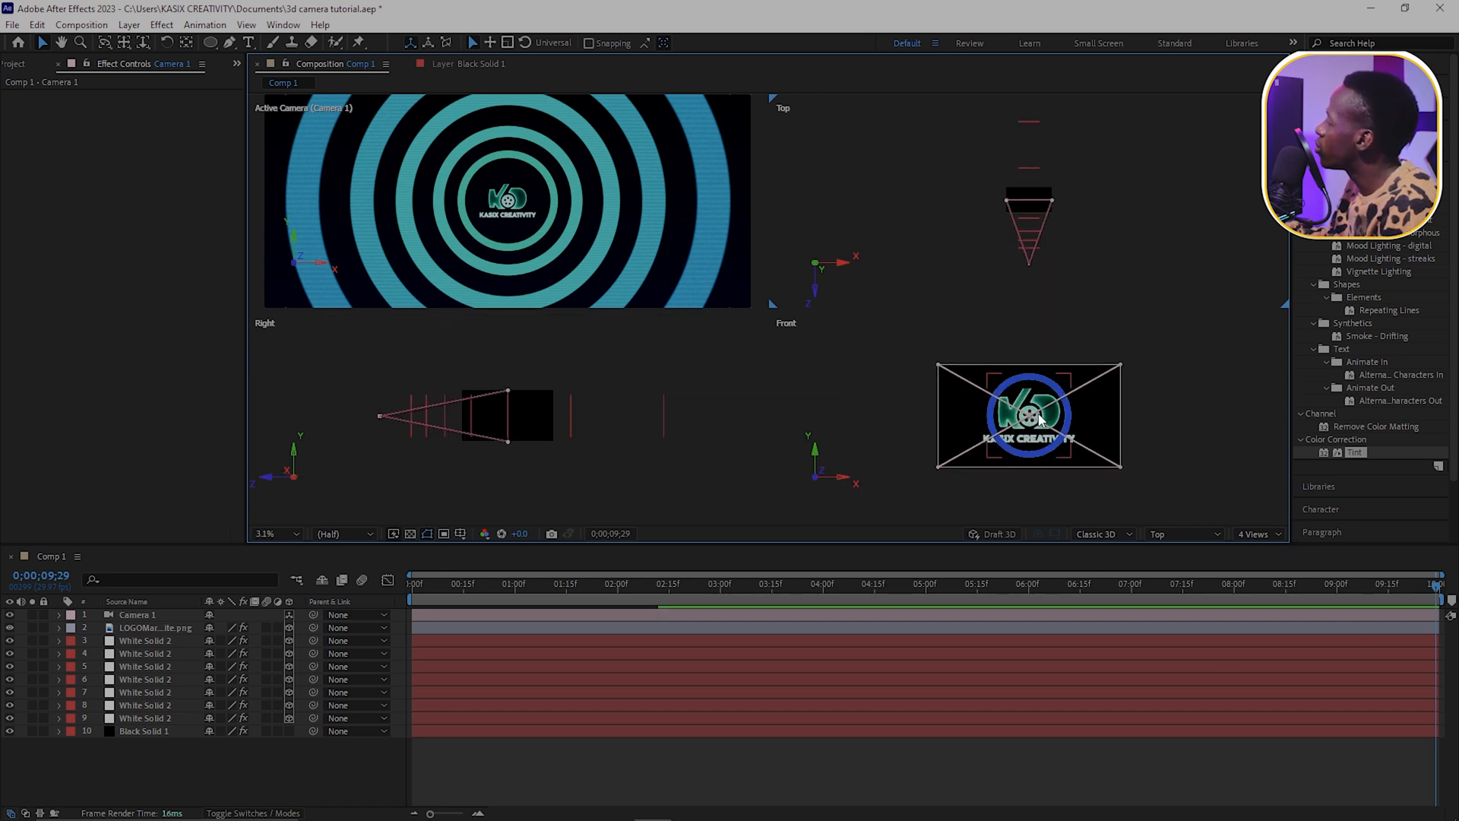
mouse_move(535, 445)
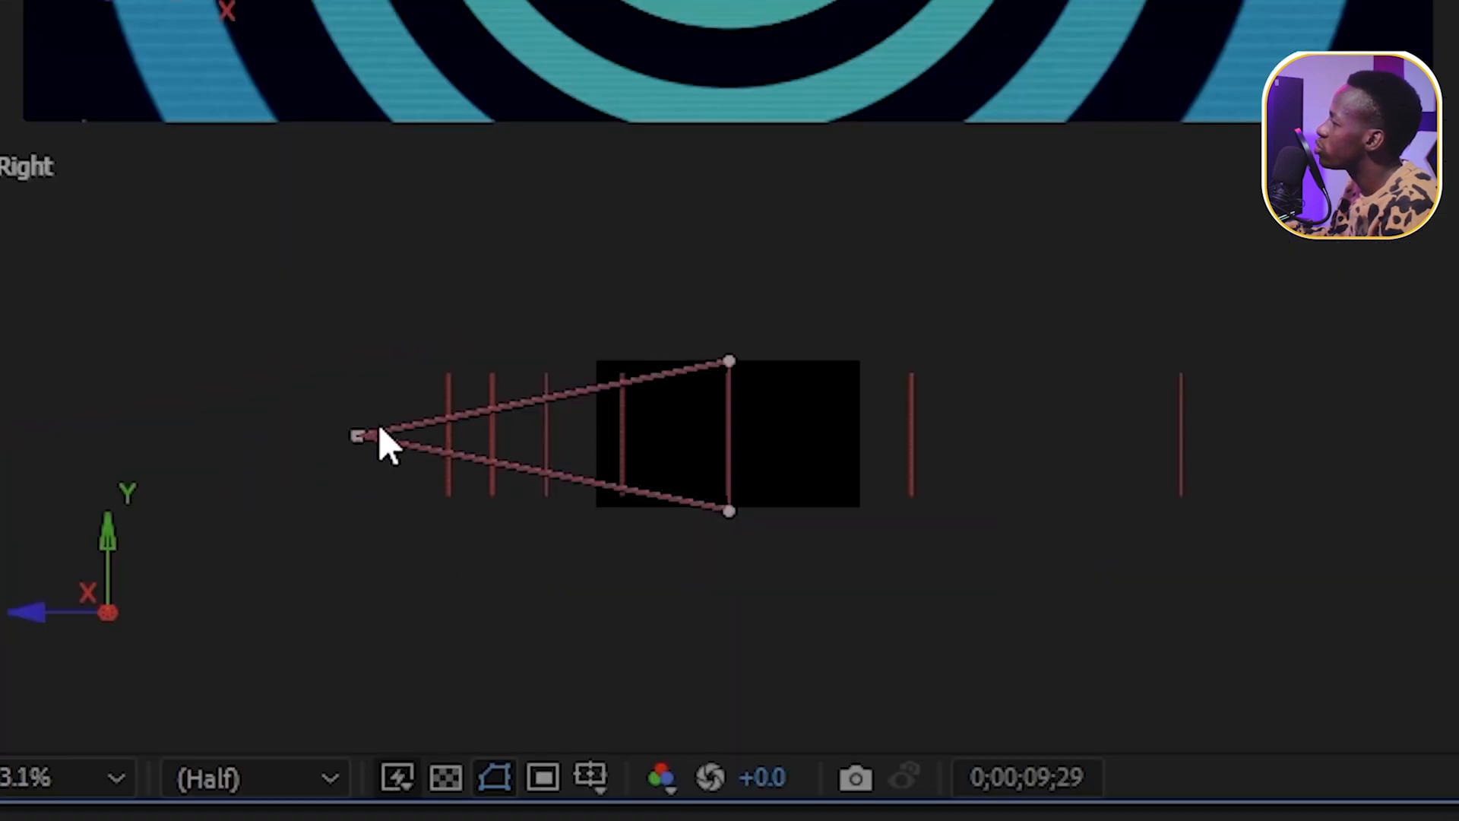
mouse_move(796, 437)
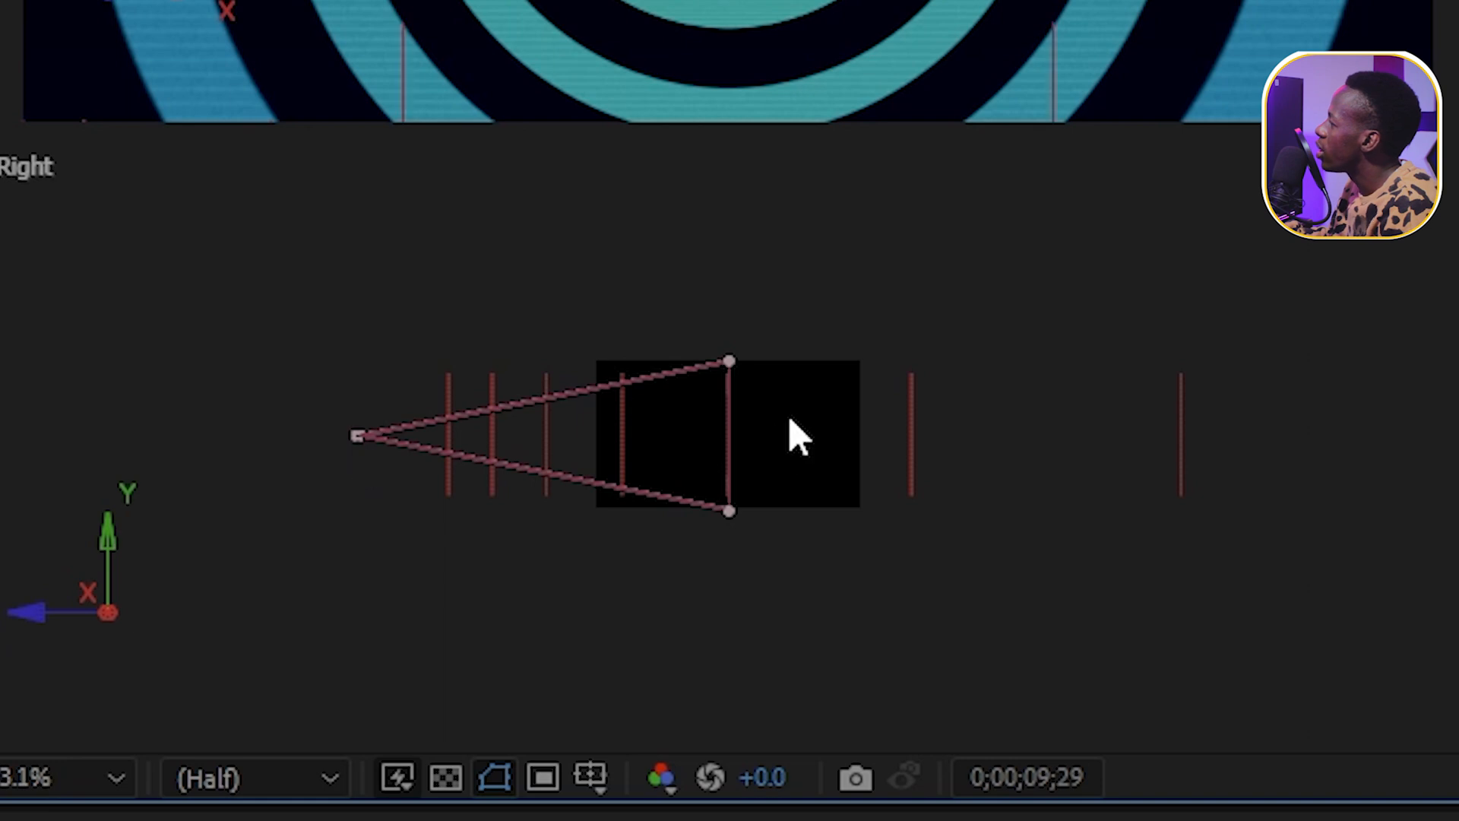
mouse_move(726, 447)
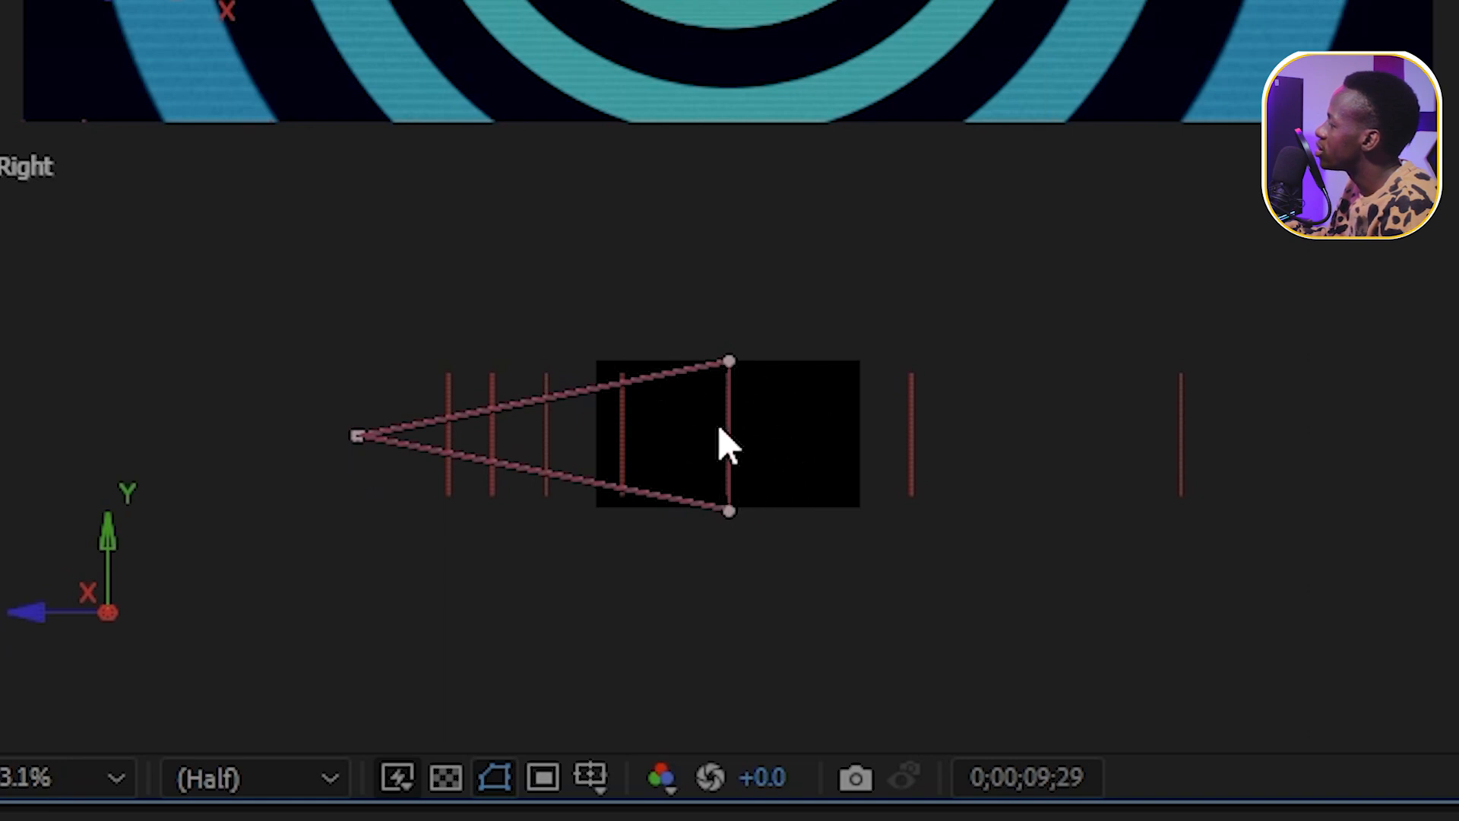
left_click(1256, 534)
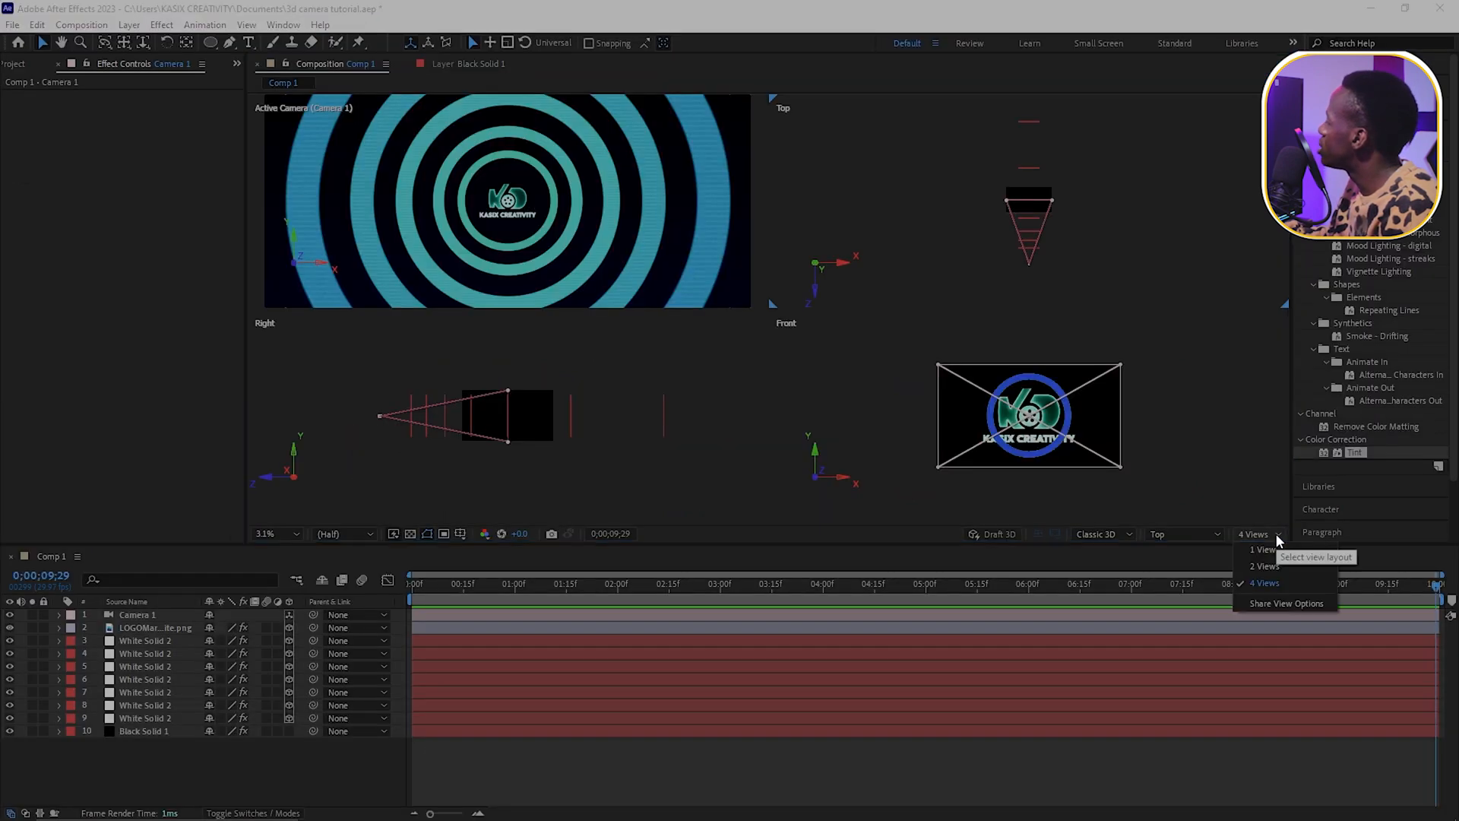
left_click(1263, 549)
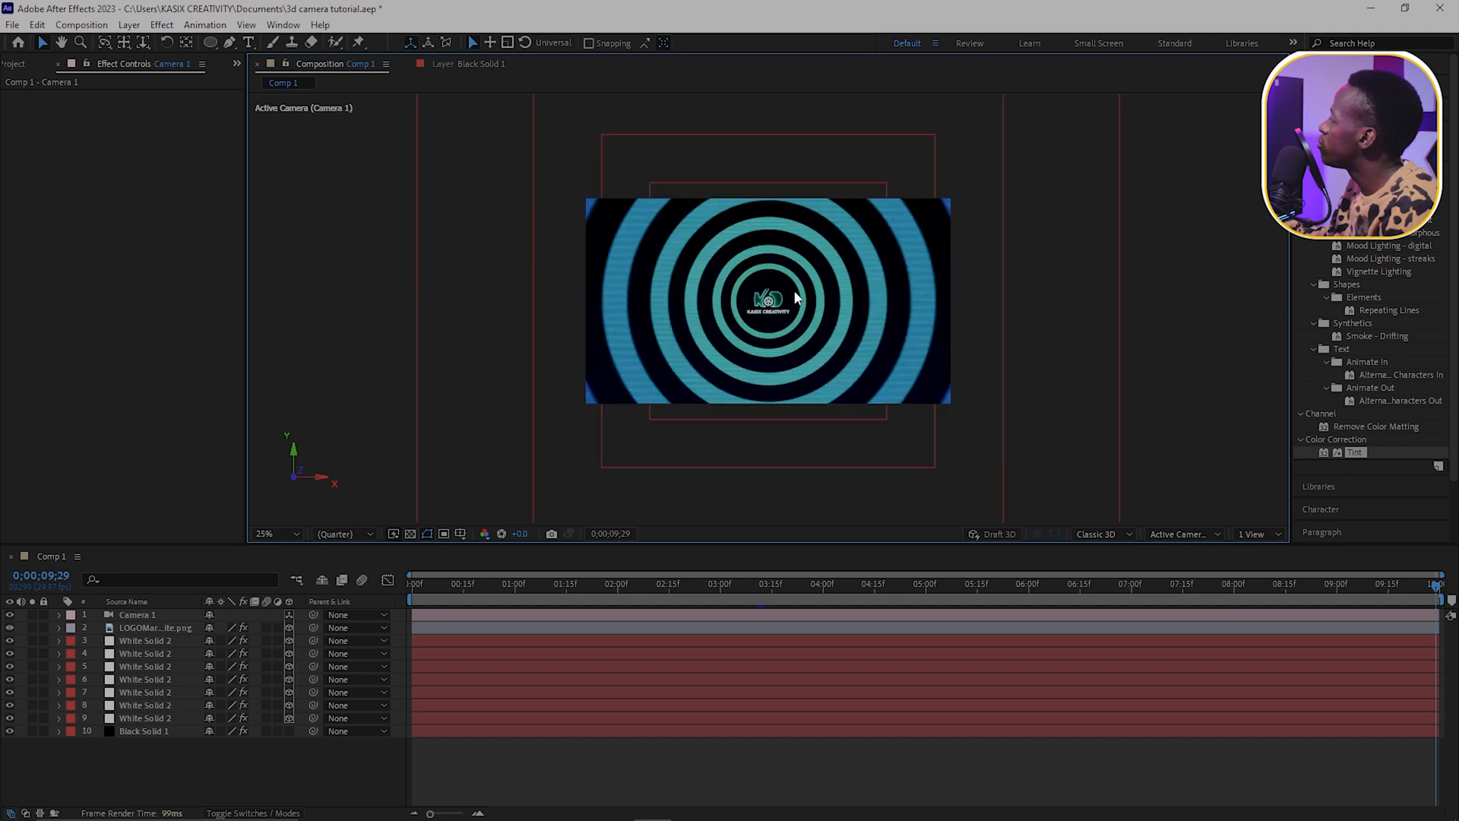
left_click(1182, 534)
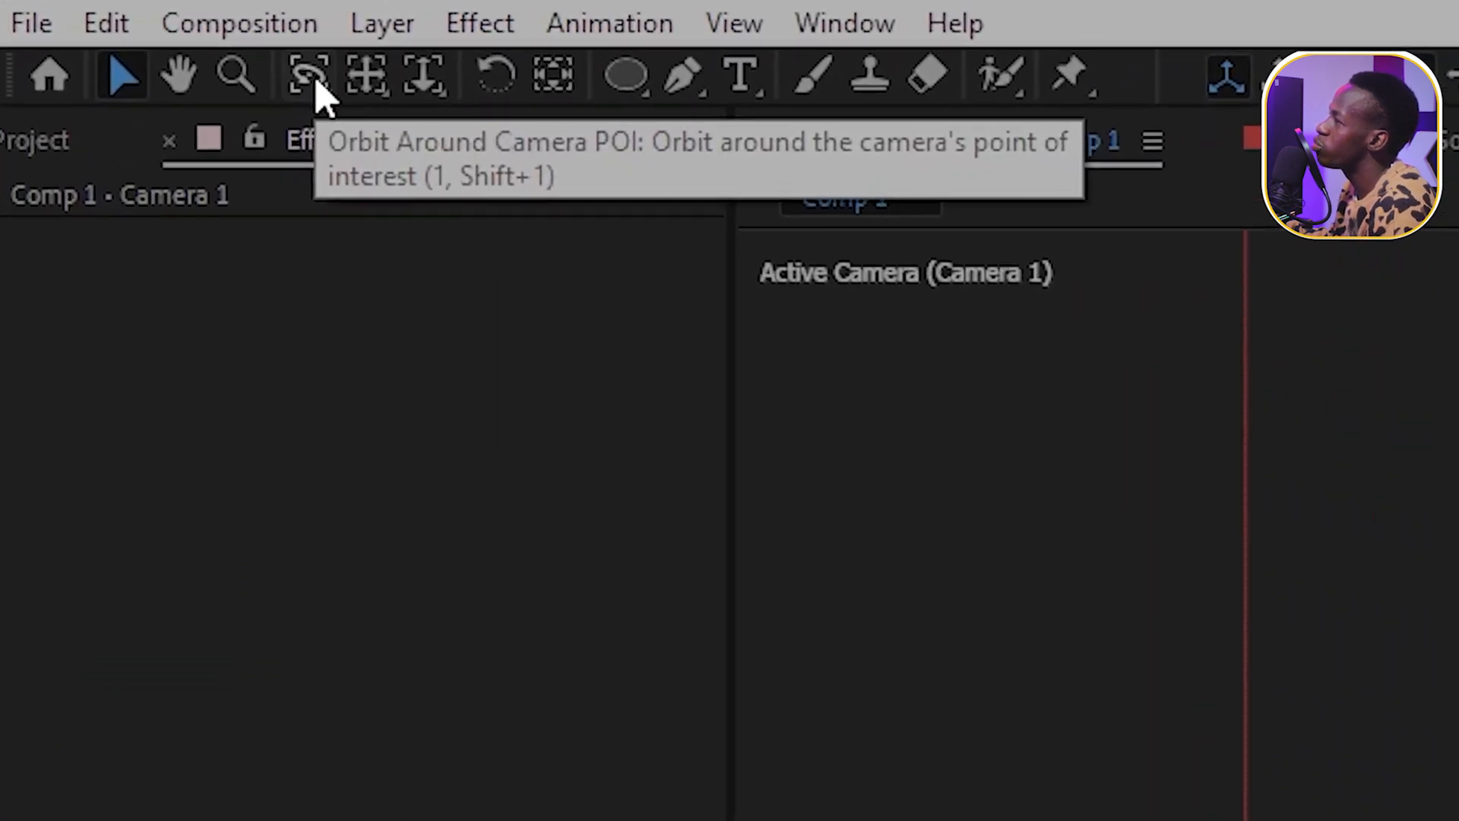
mouse_move(349, 102)
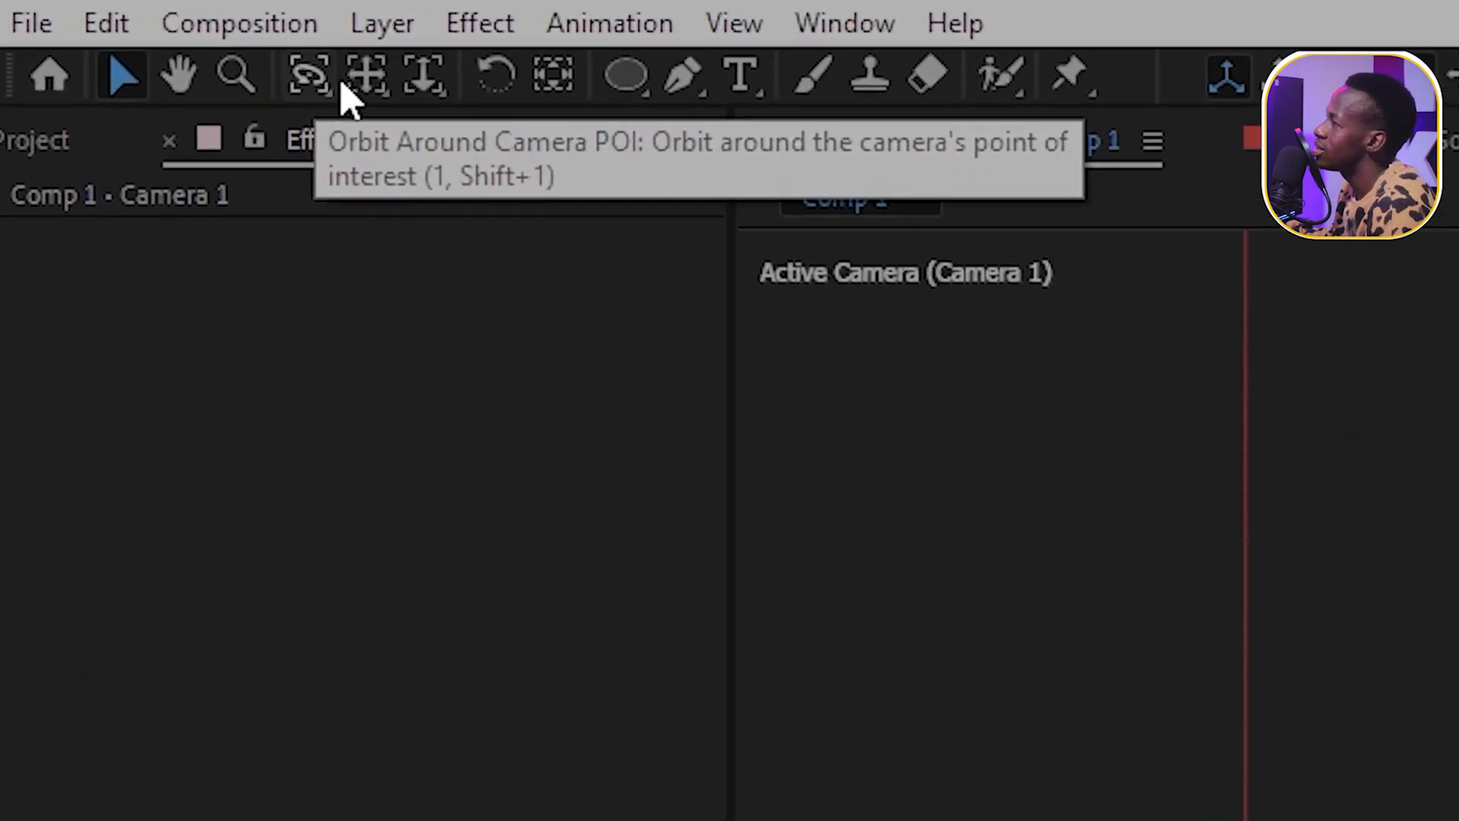
mouse_move(368, 83)
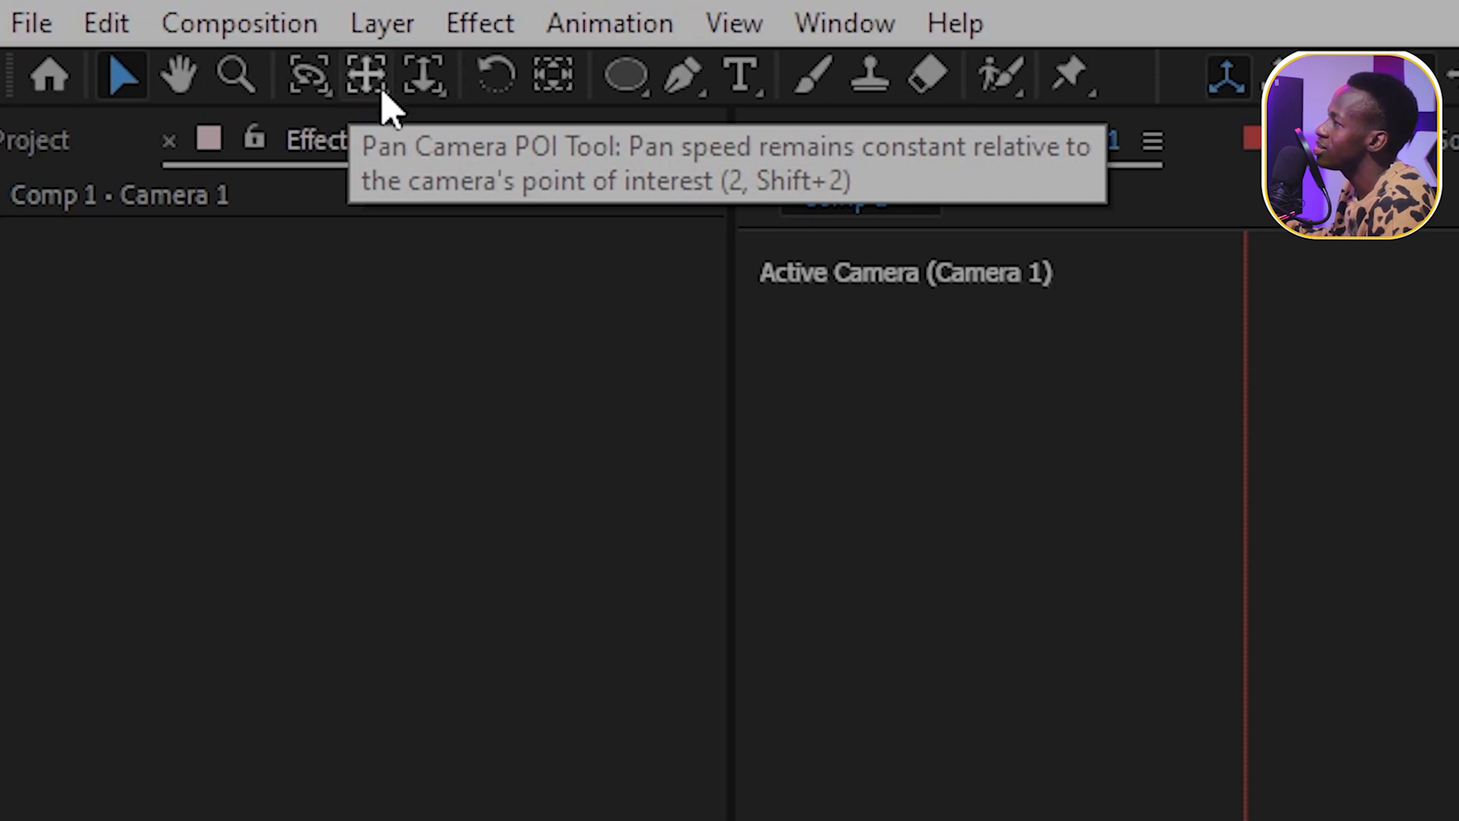
mouse_move(311, 76)
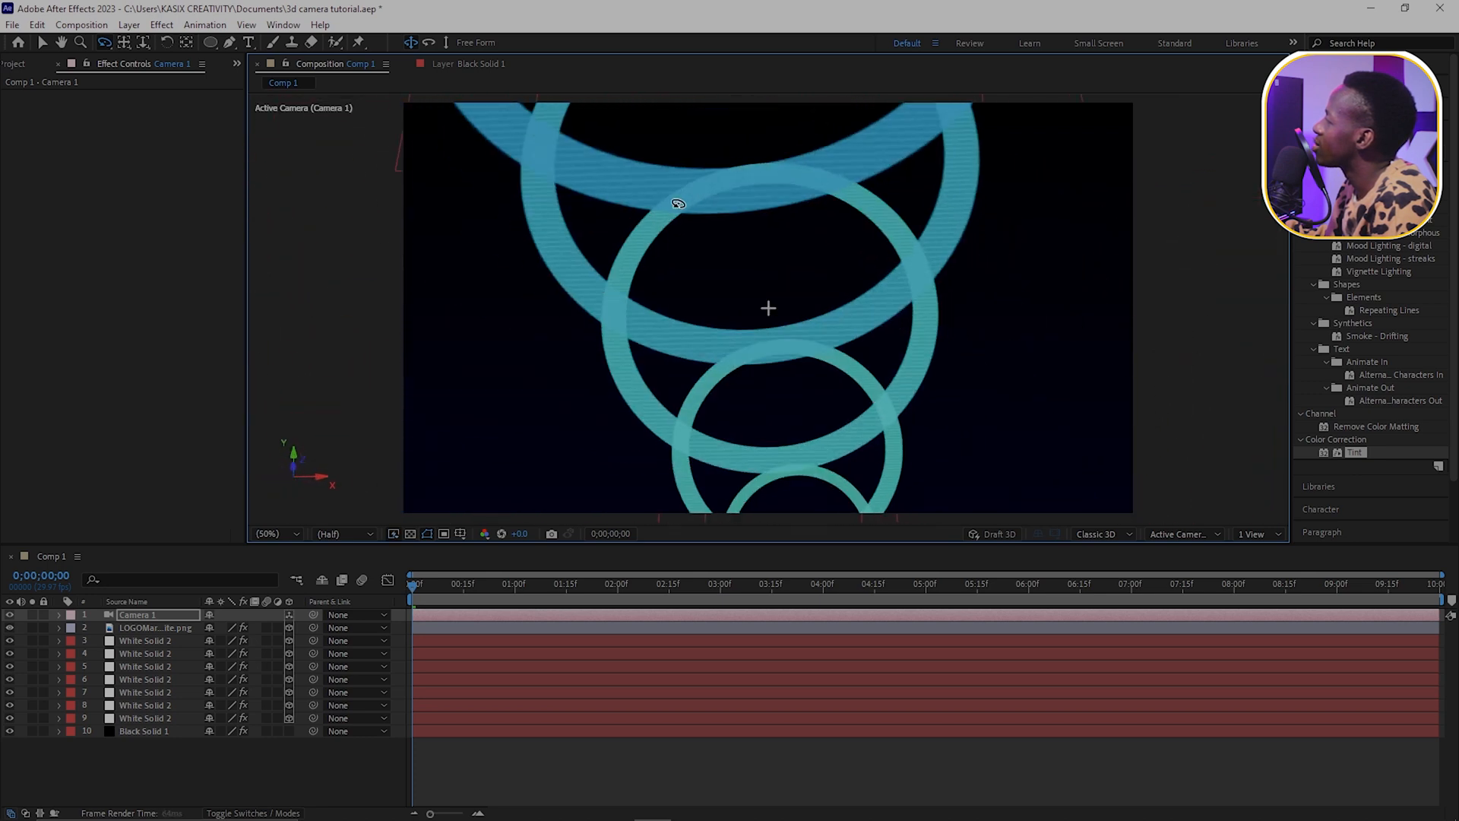
left_click(104, 42)
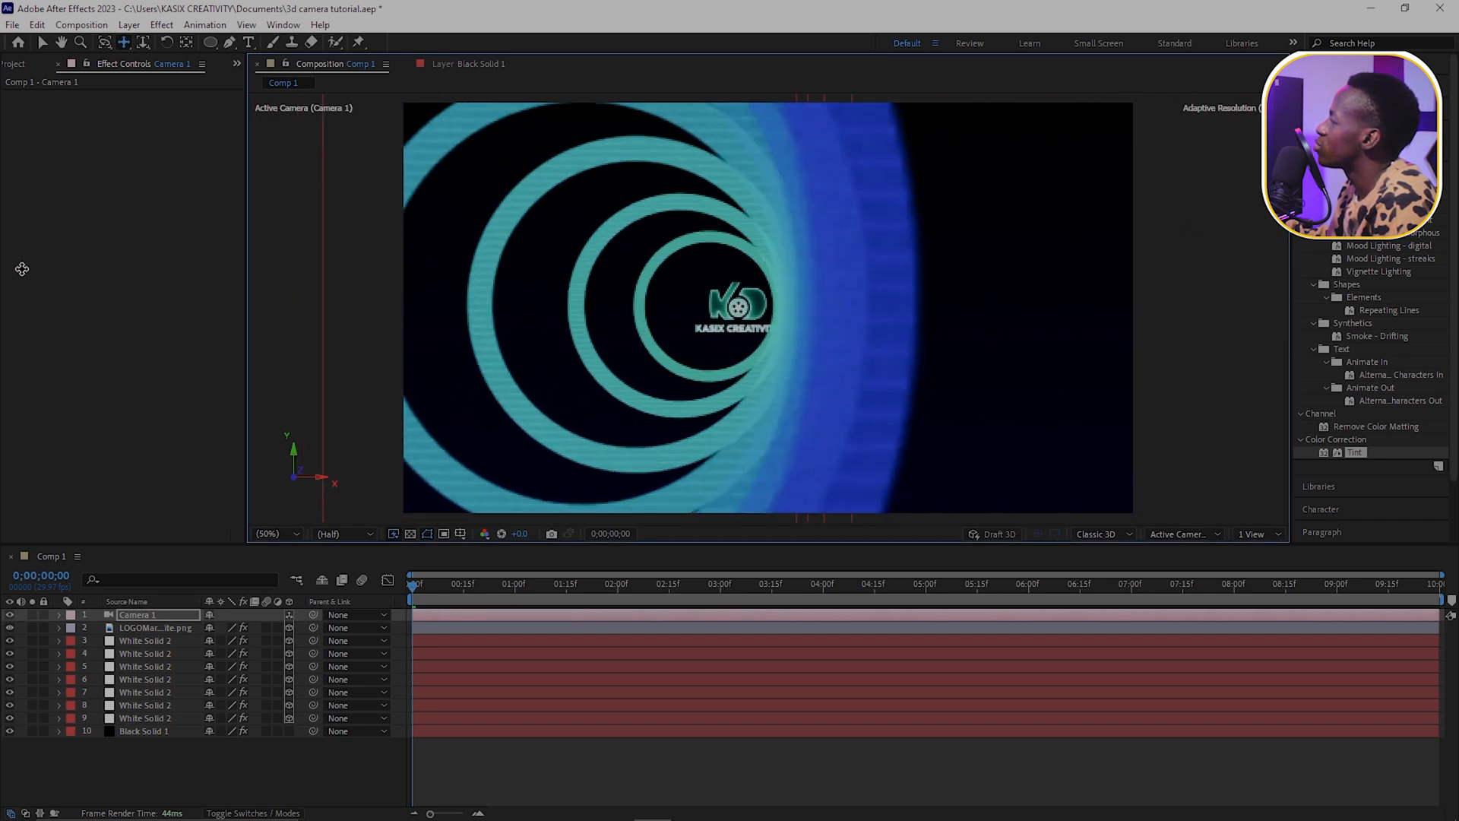
left_click(122, 42)
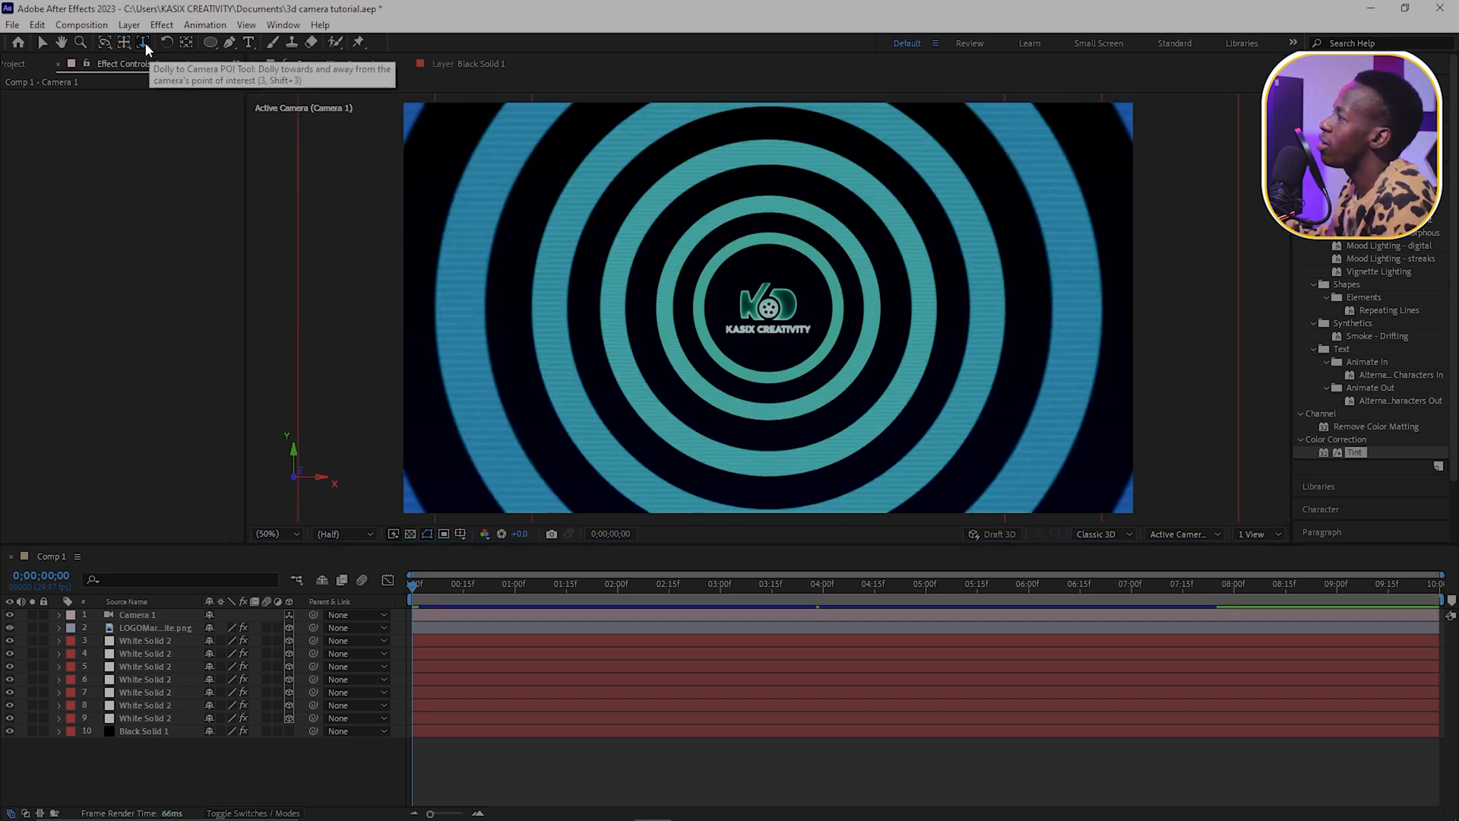
left_click(141, 43)
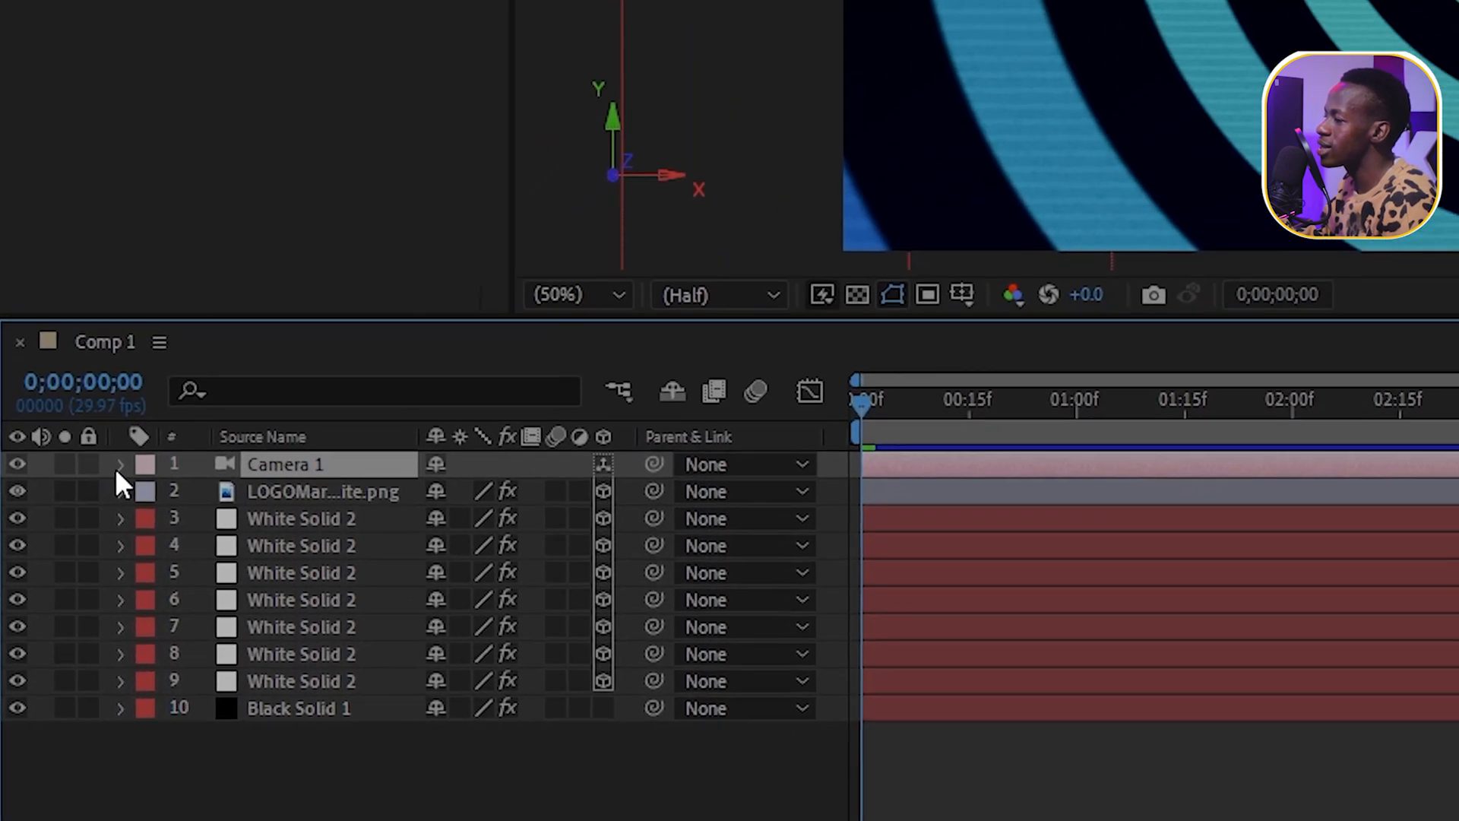
Step: Expand Camera 1's Transform group, showing Position 960, 540, -2666.7 and its rotations
left_click(119, 464)
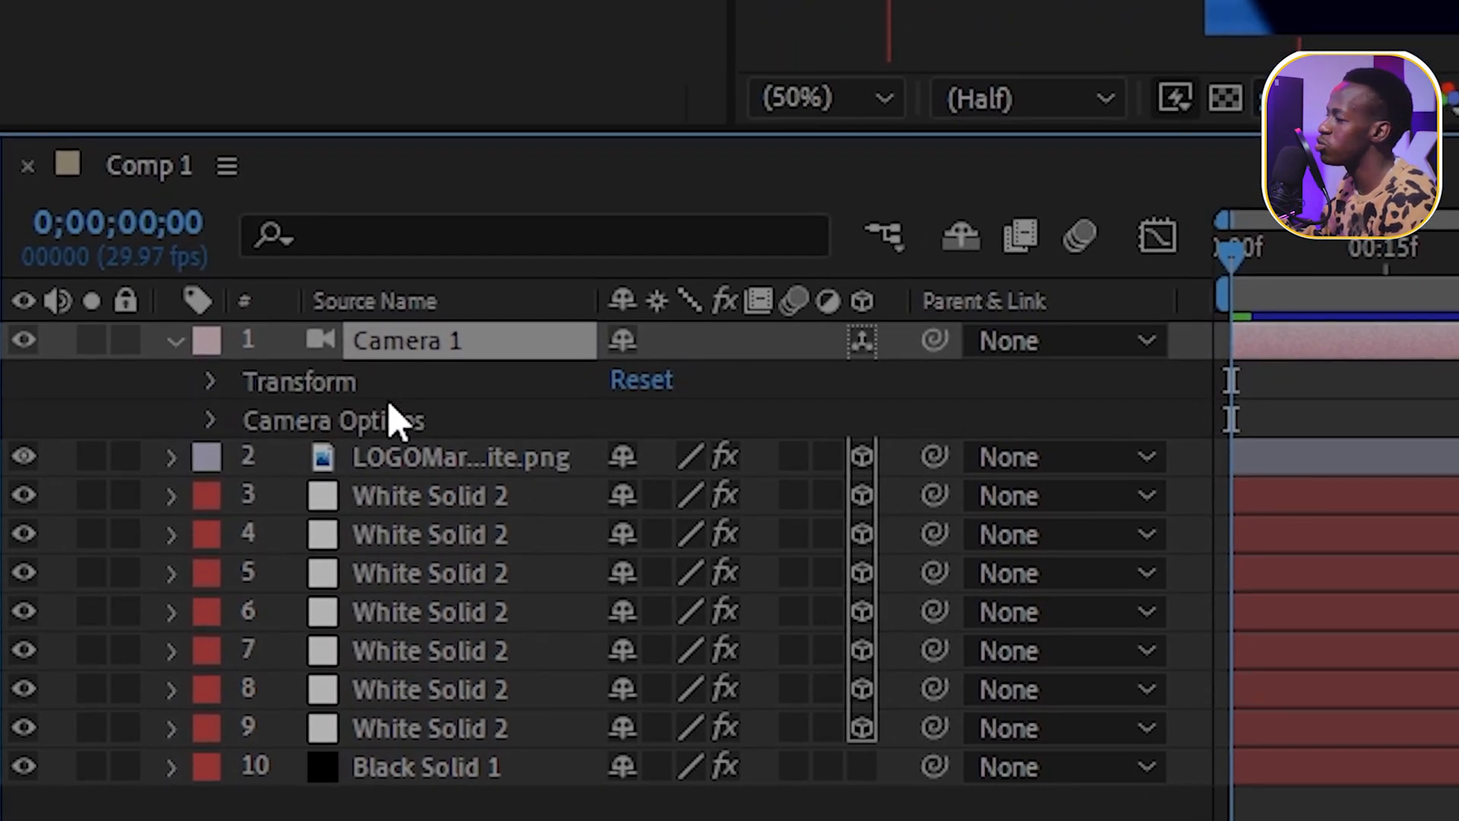
mouse_move(390, 424)
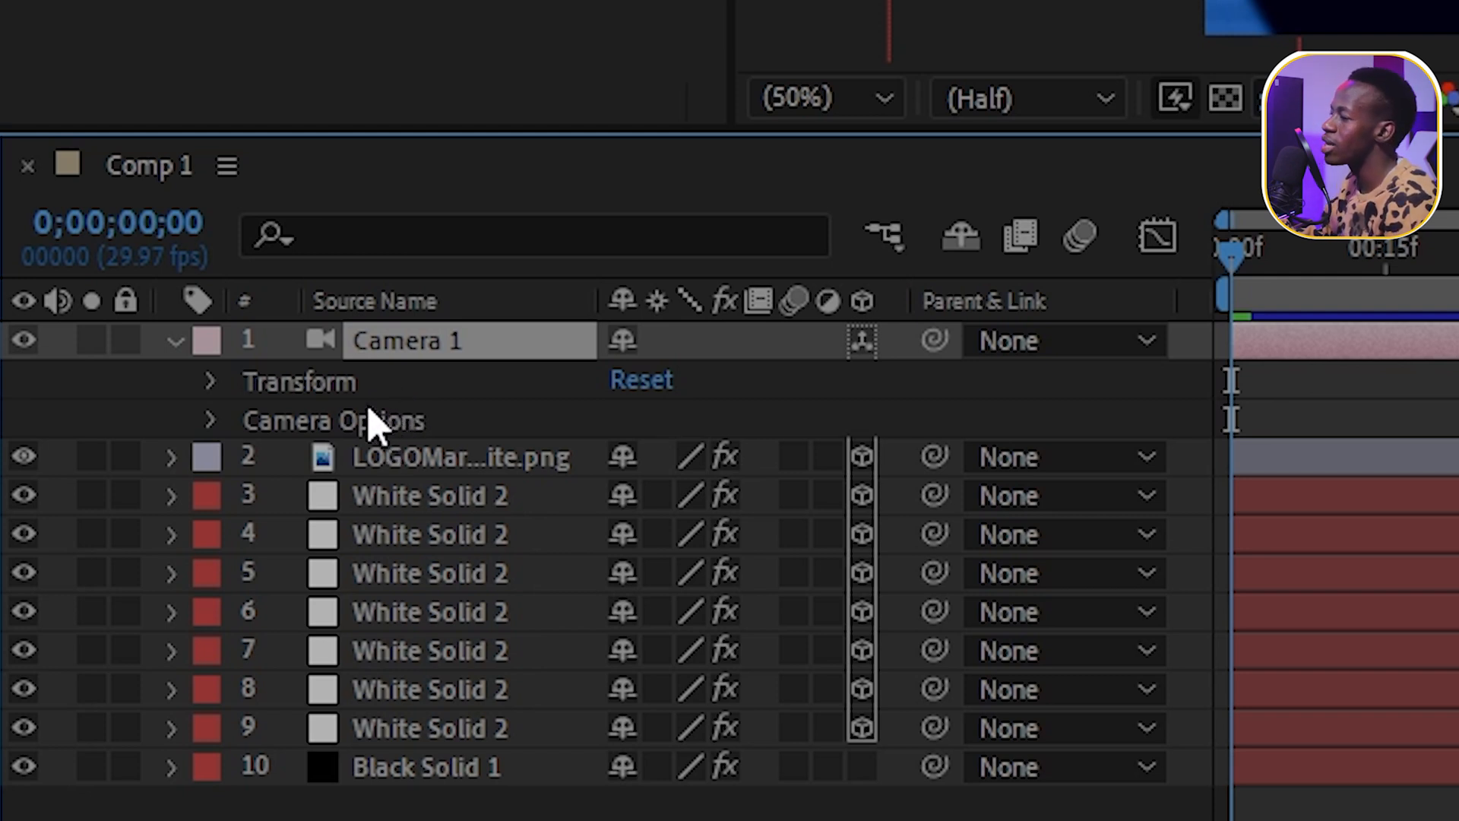
mouse_move(224, 409)
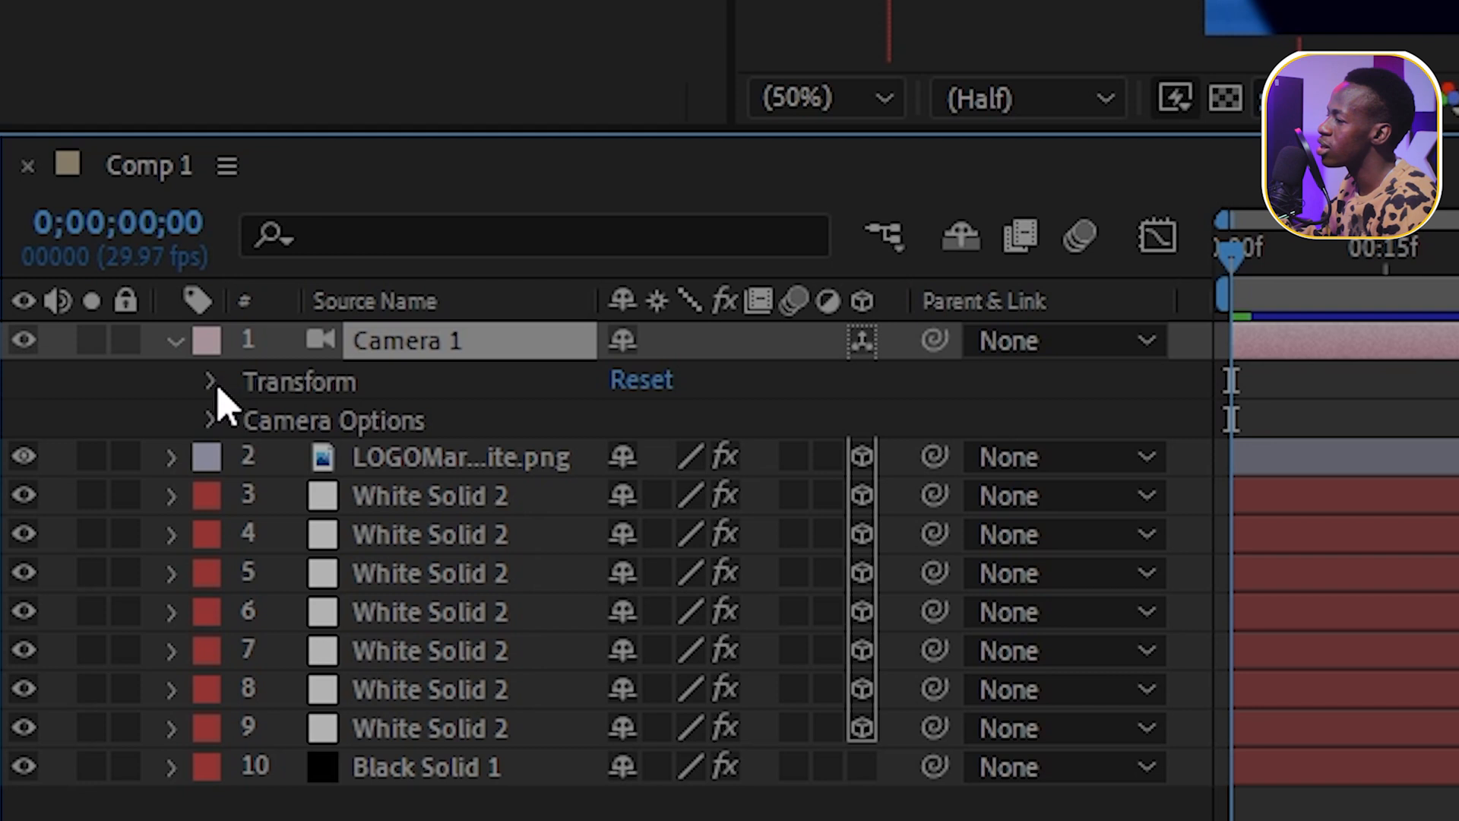
left_click(209, 381)
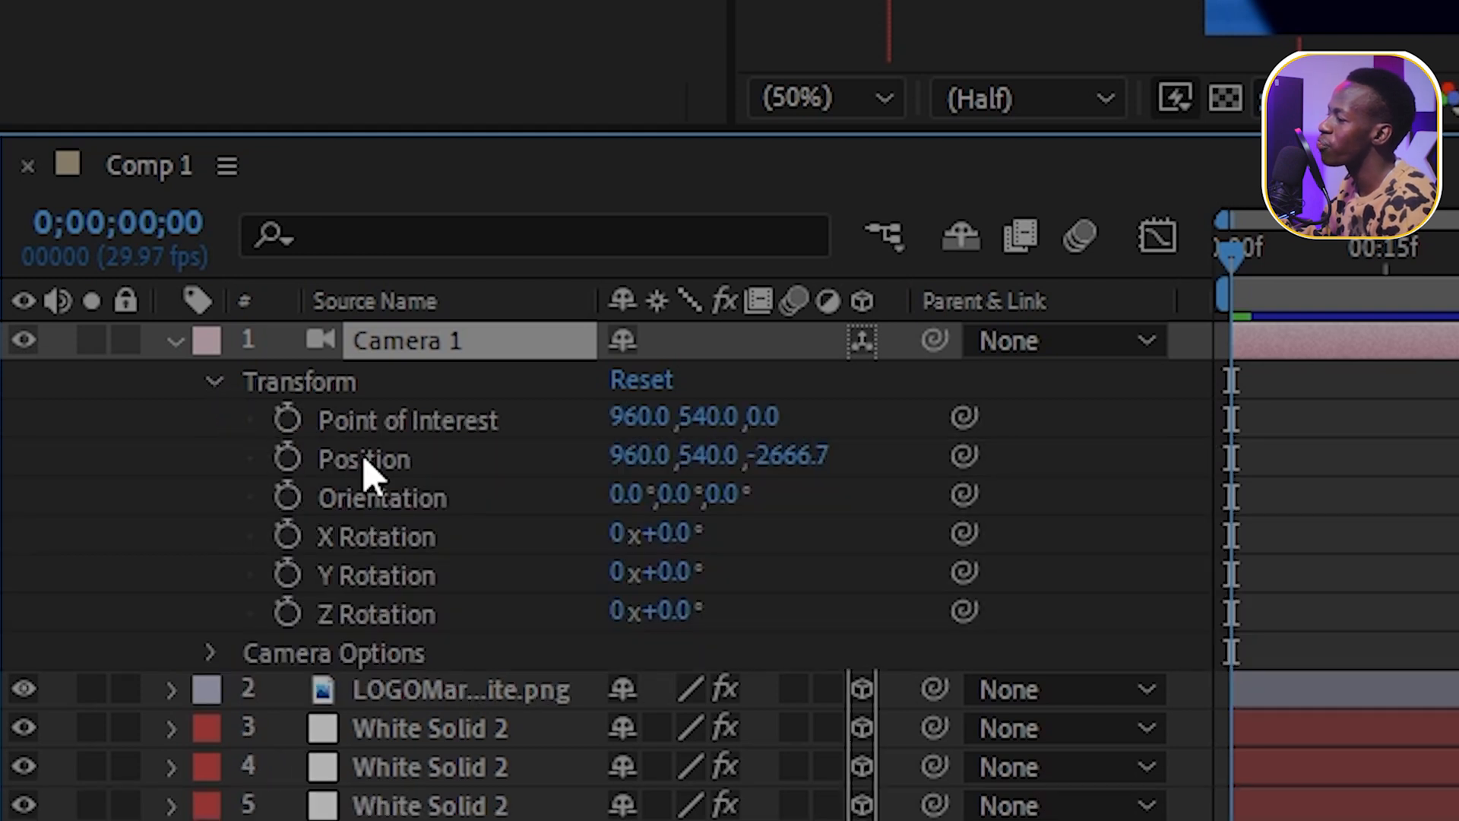
mouse_move(385, 511)
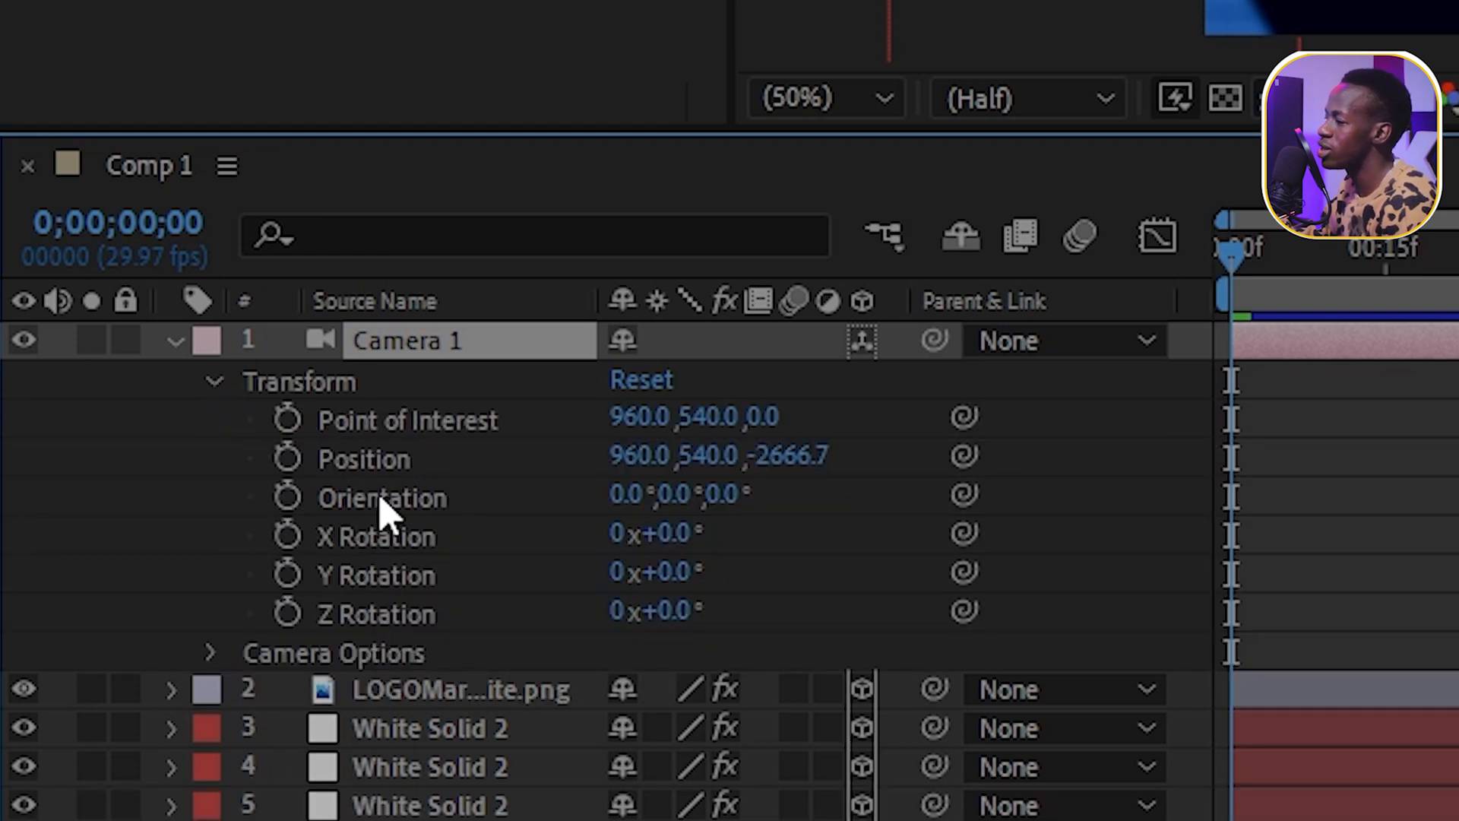
mouse_move(395, 498)
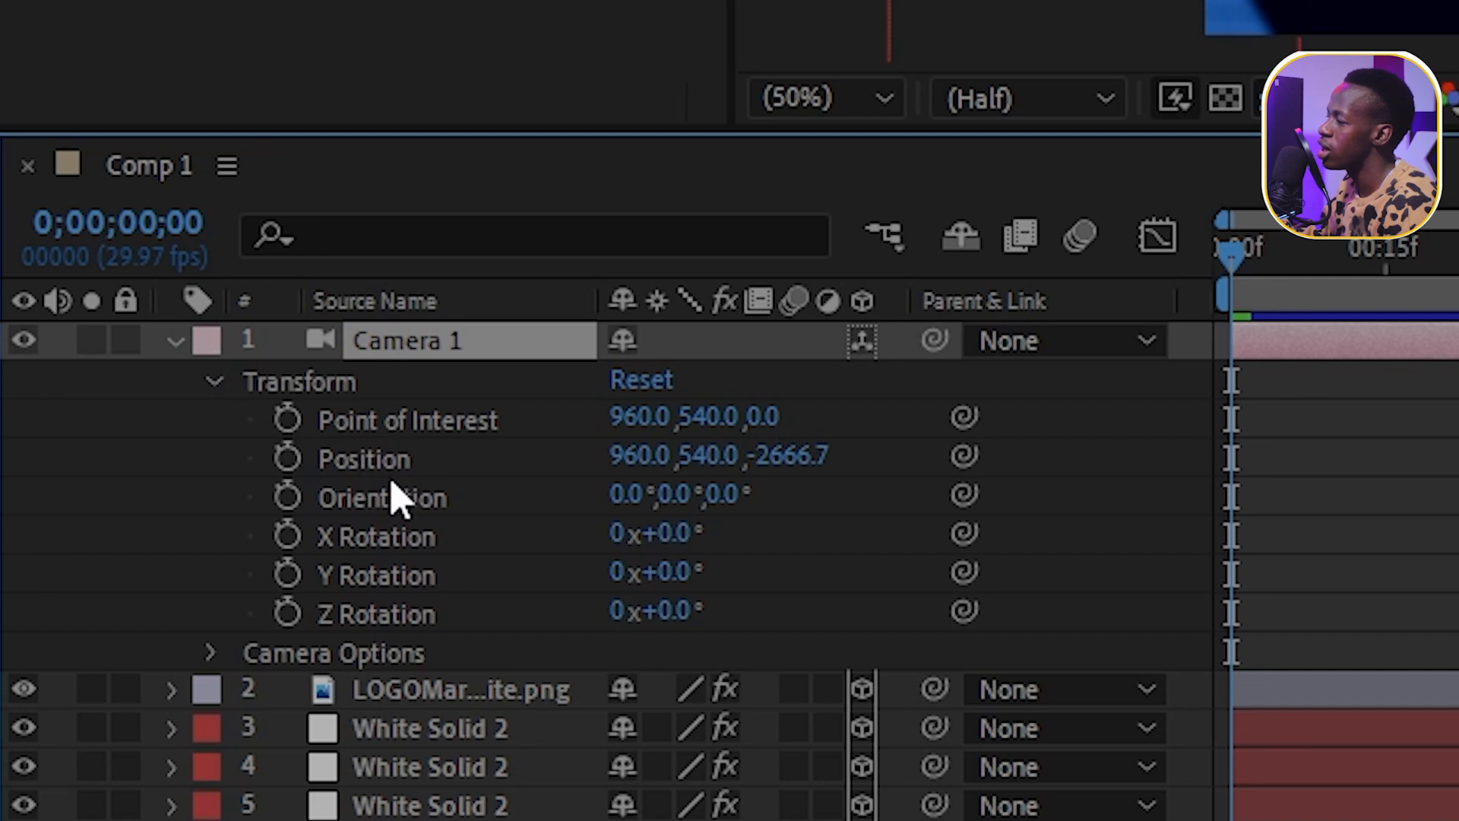
mouse_move(415, 535)
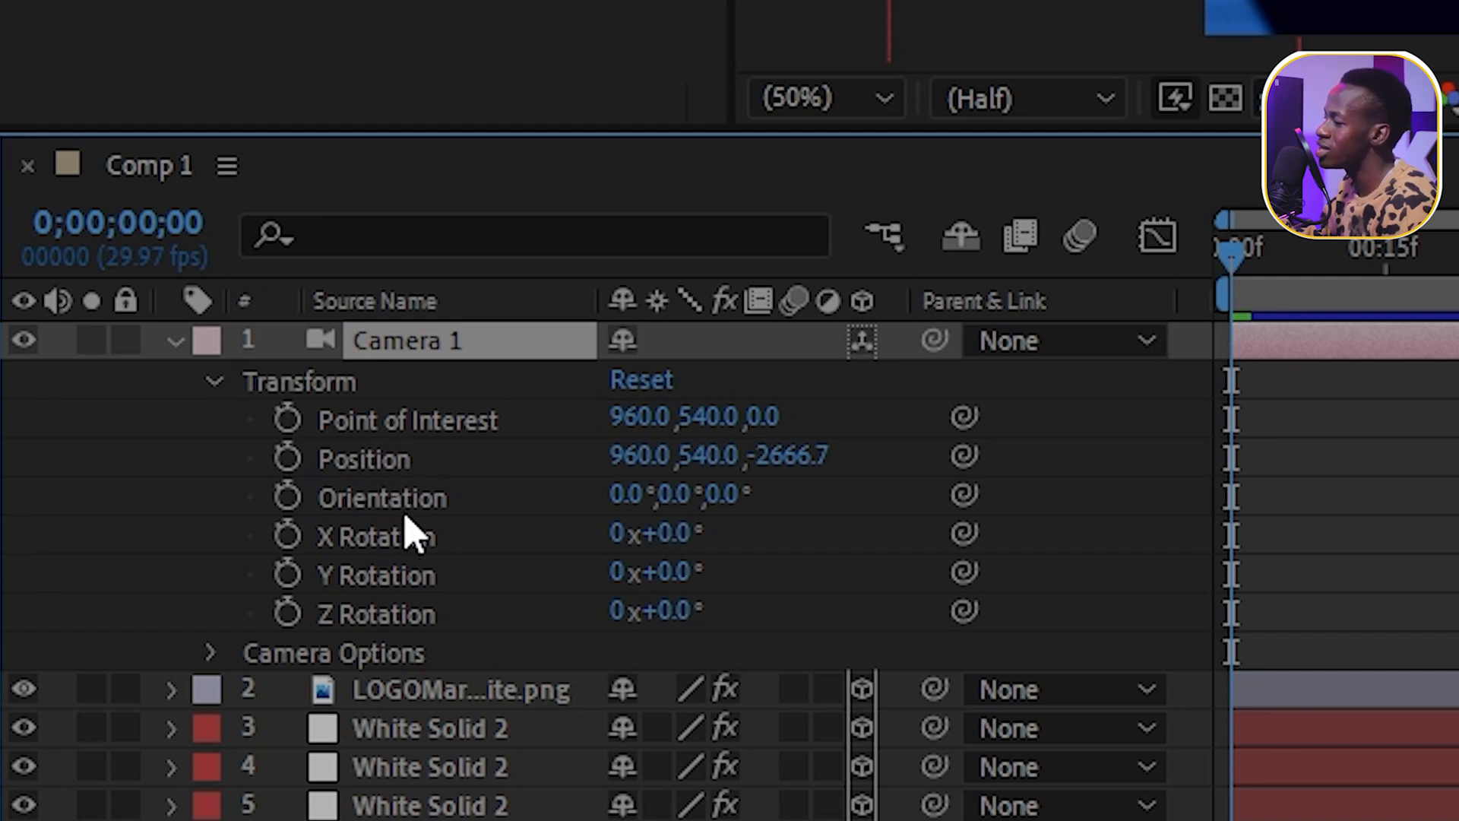
mouse_move(417, 559)
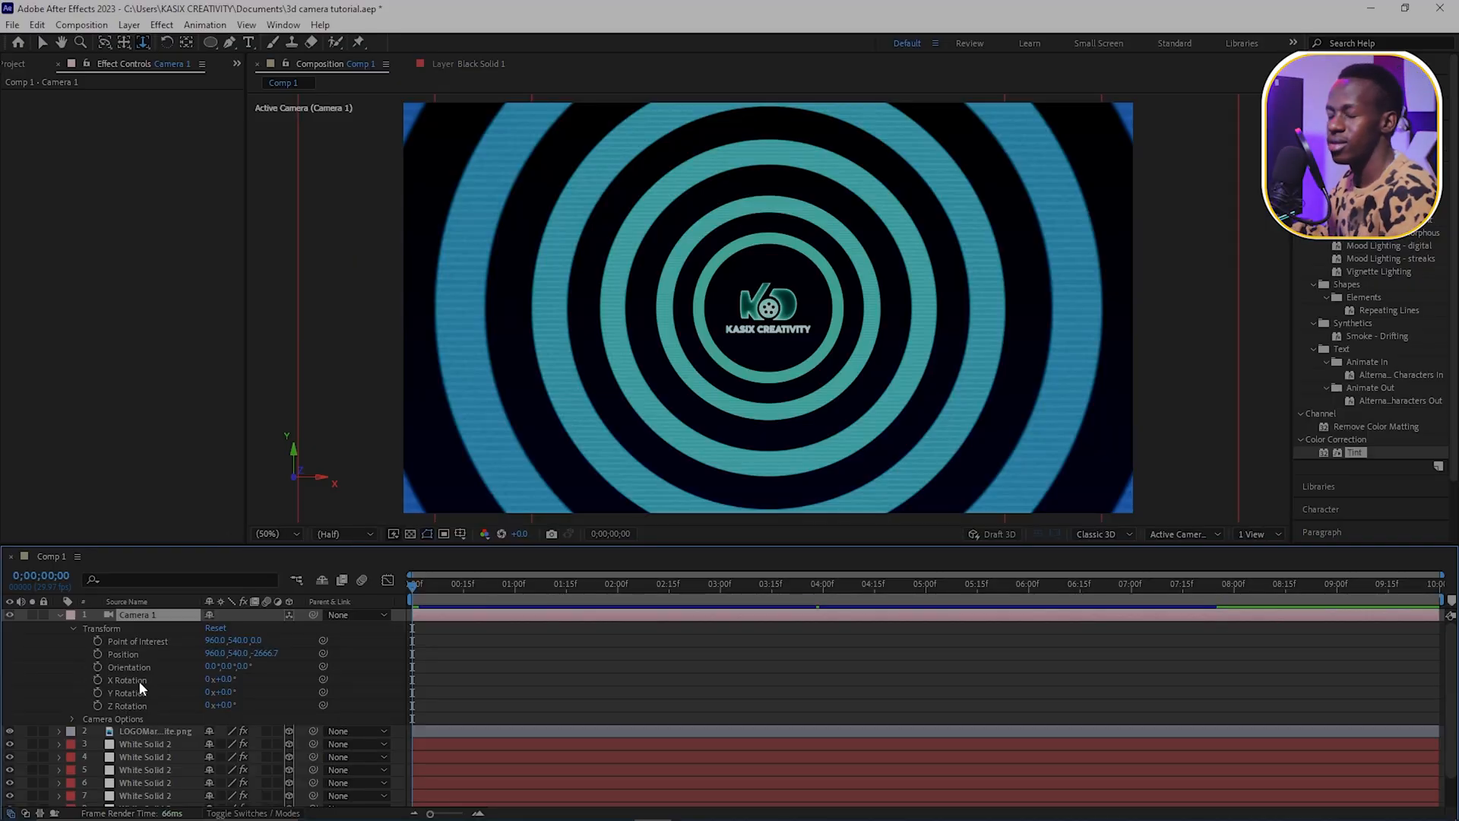
mouse_move(153, 668)
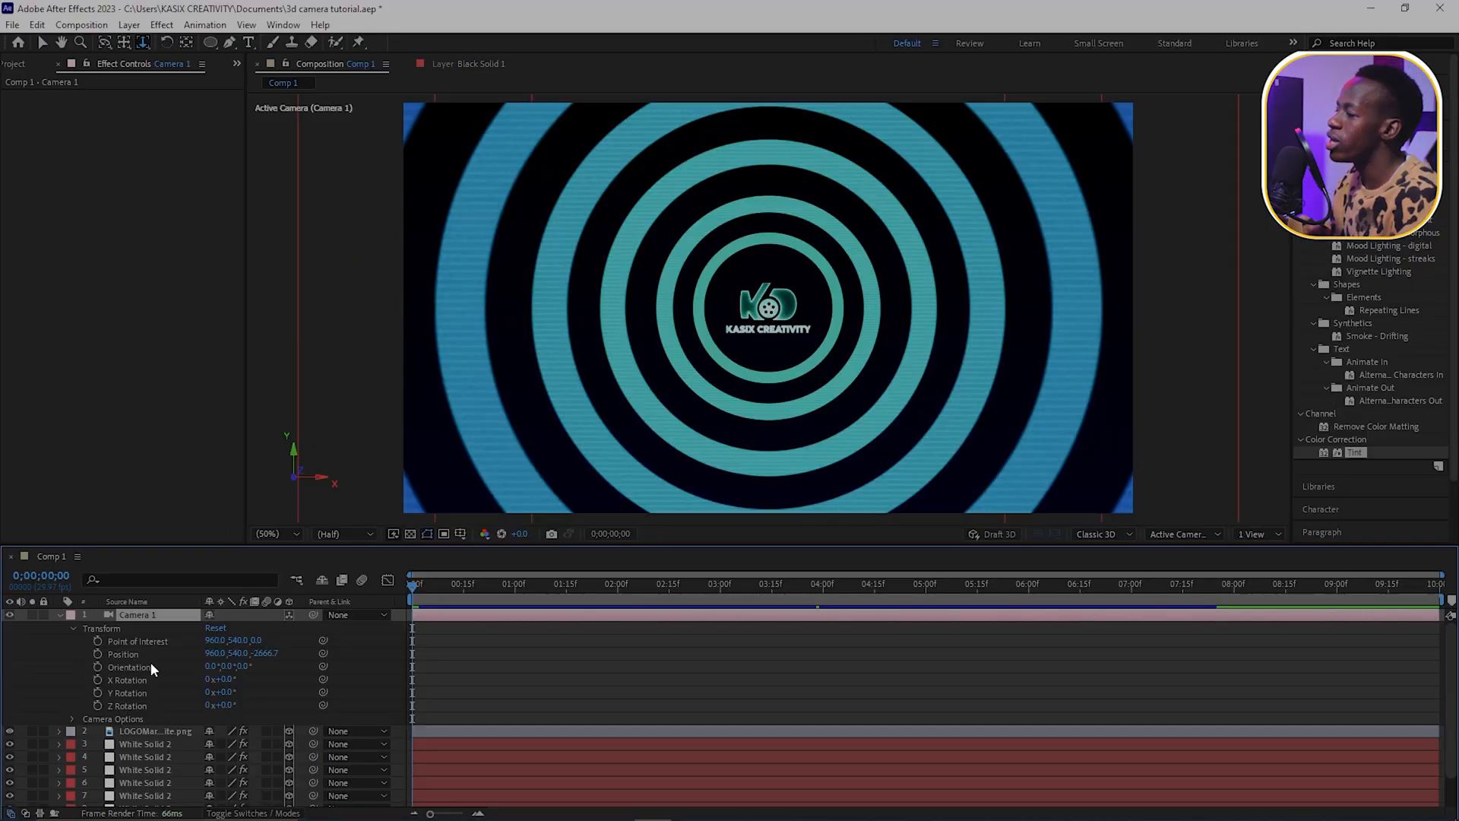
mouse_move(170, 704)
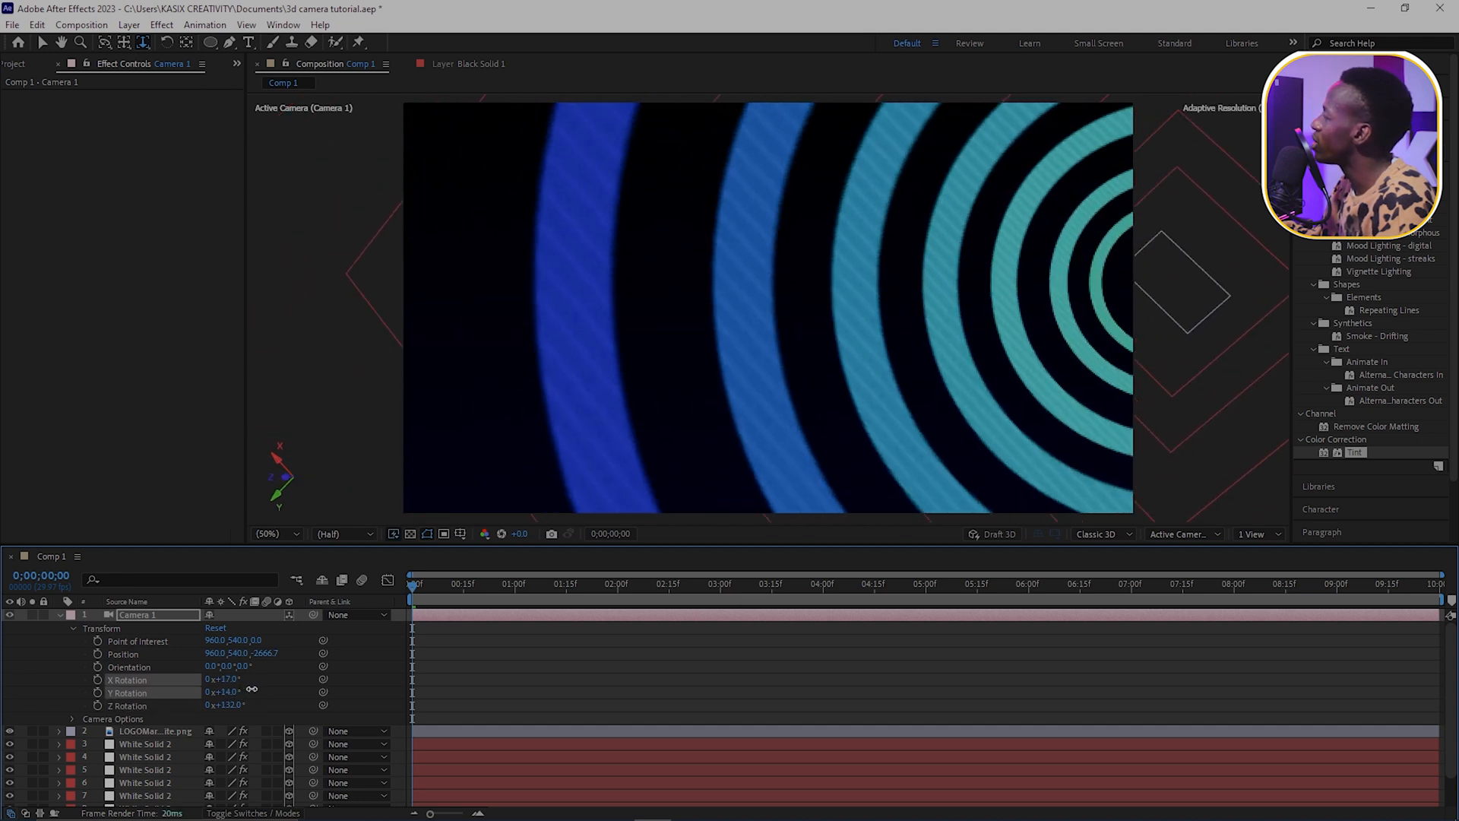
Step: Preview X, Y and Z rotations on Camera 1, then collapse its Transform group
left_click(216, 628)
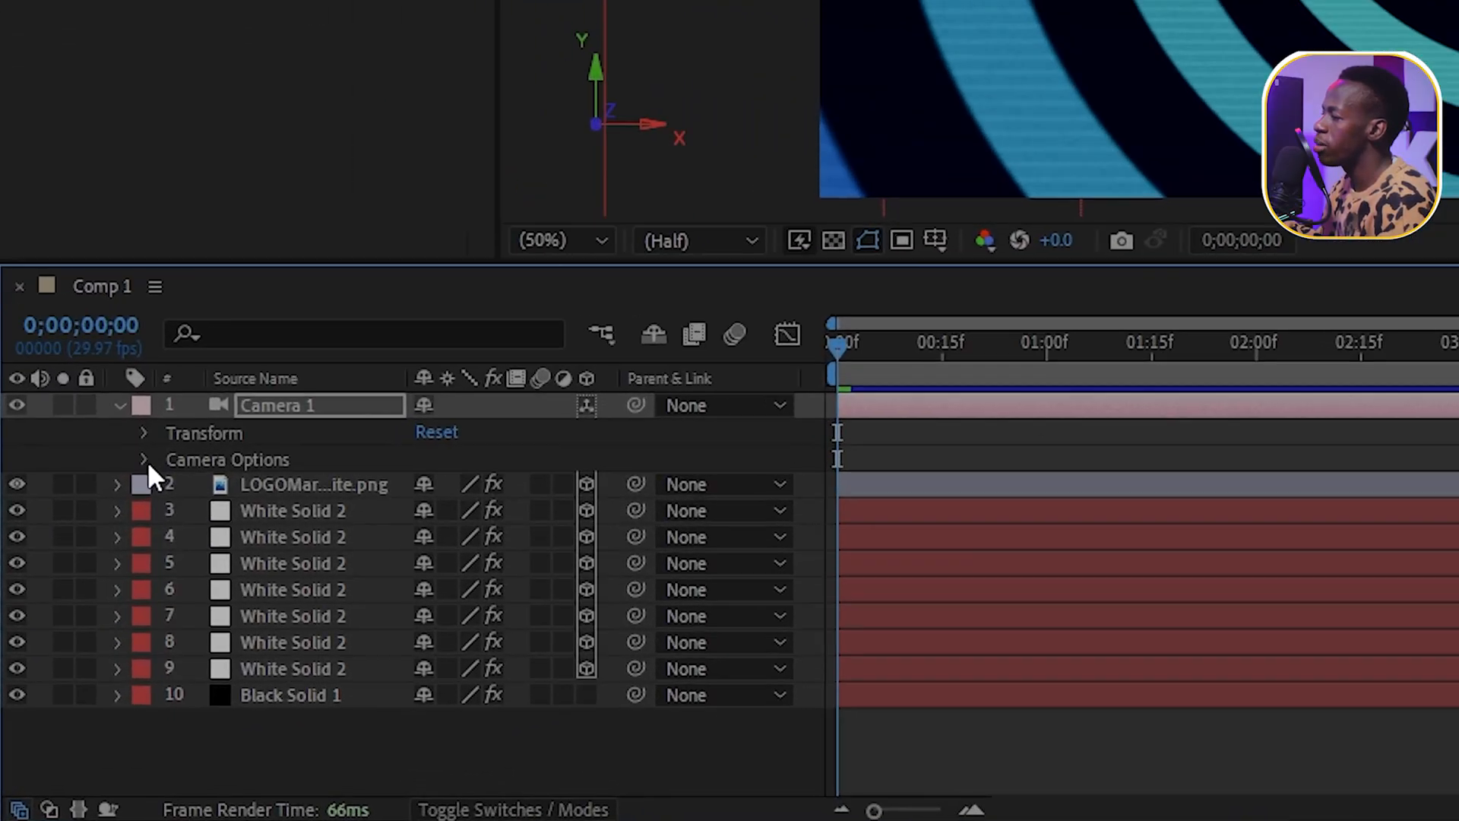
left_click(143, 459)
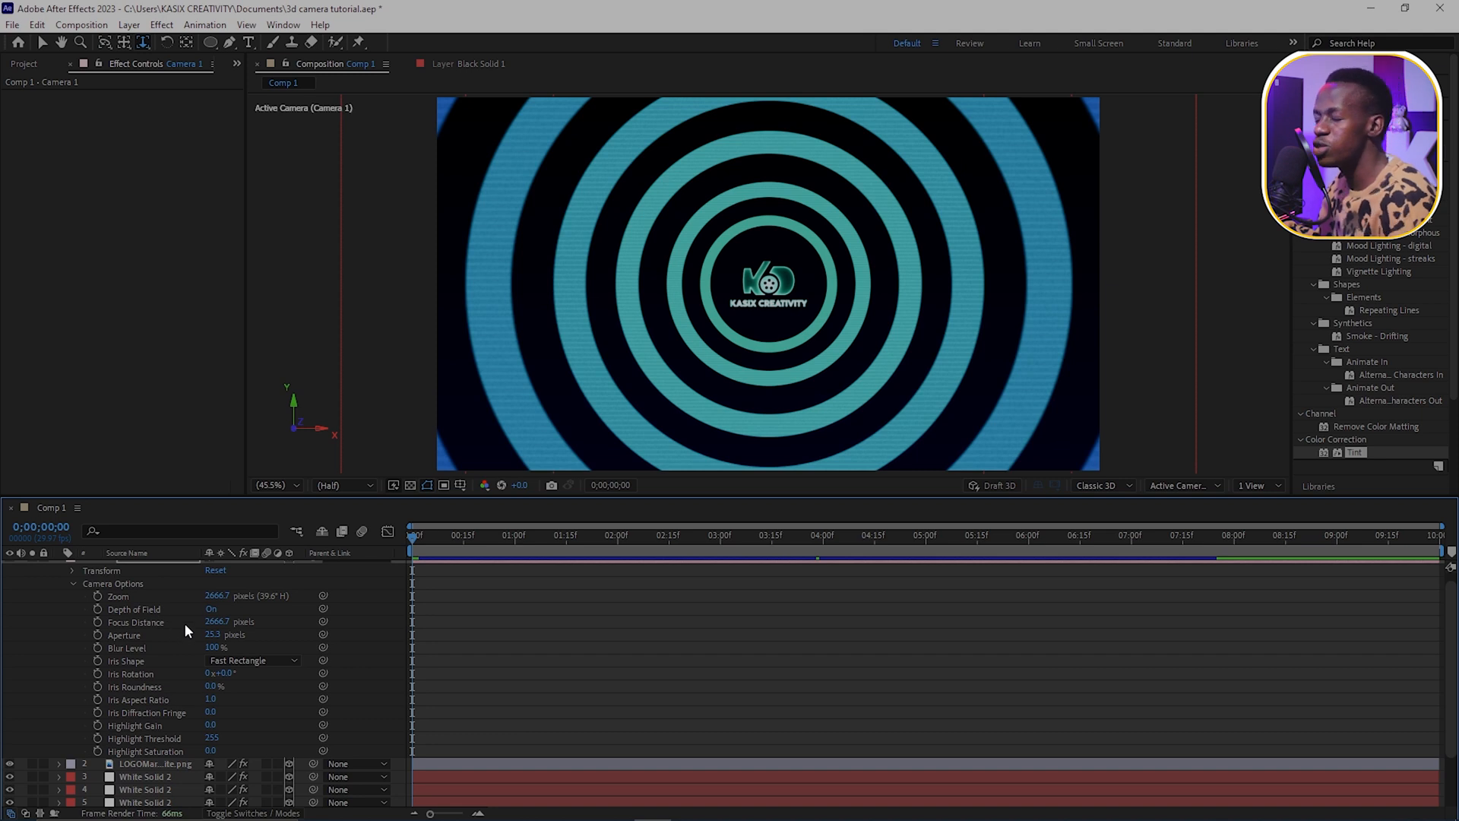
mouse_move(190, 602)
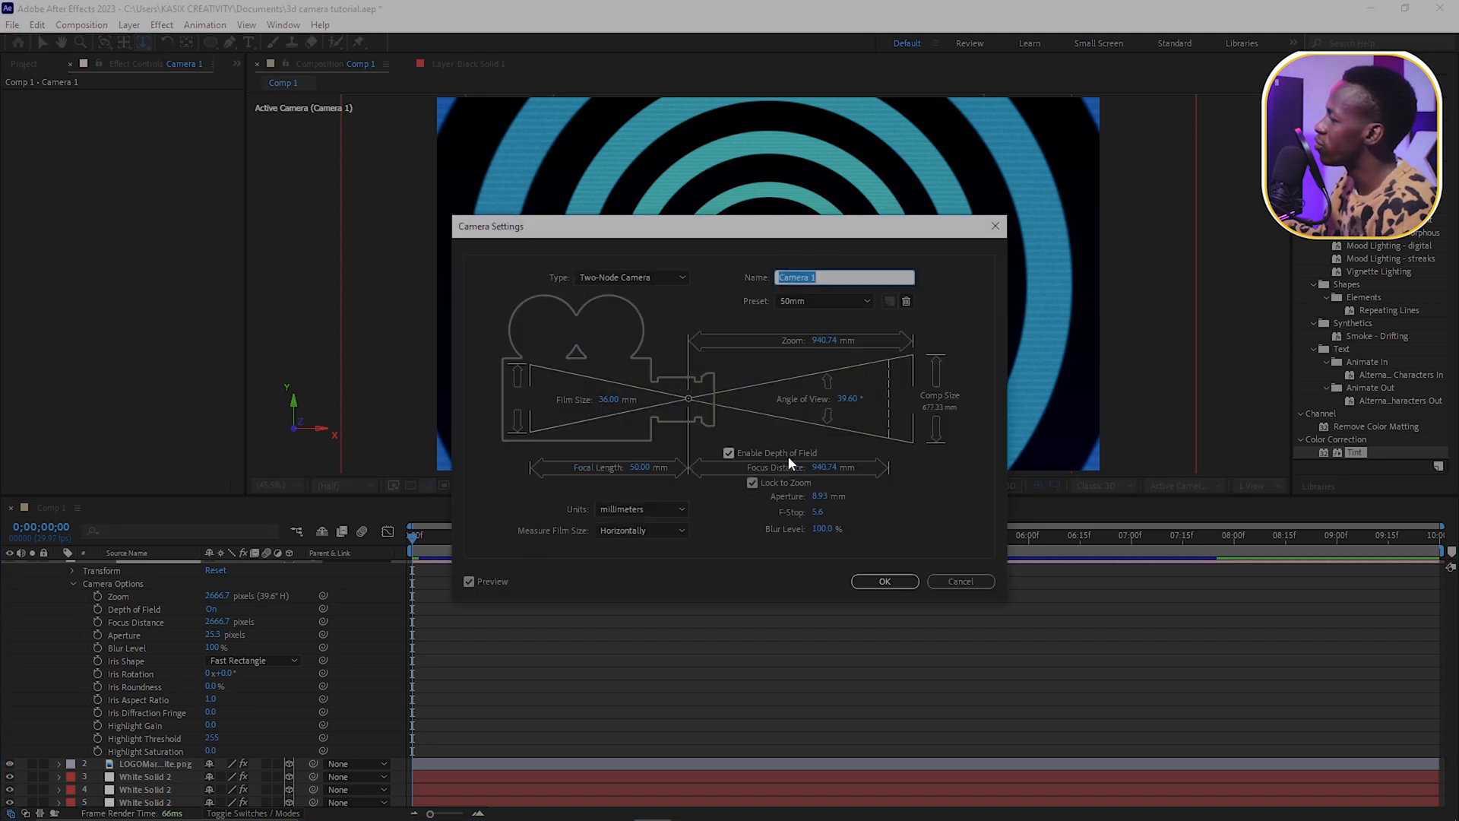
left_click(883, 580)
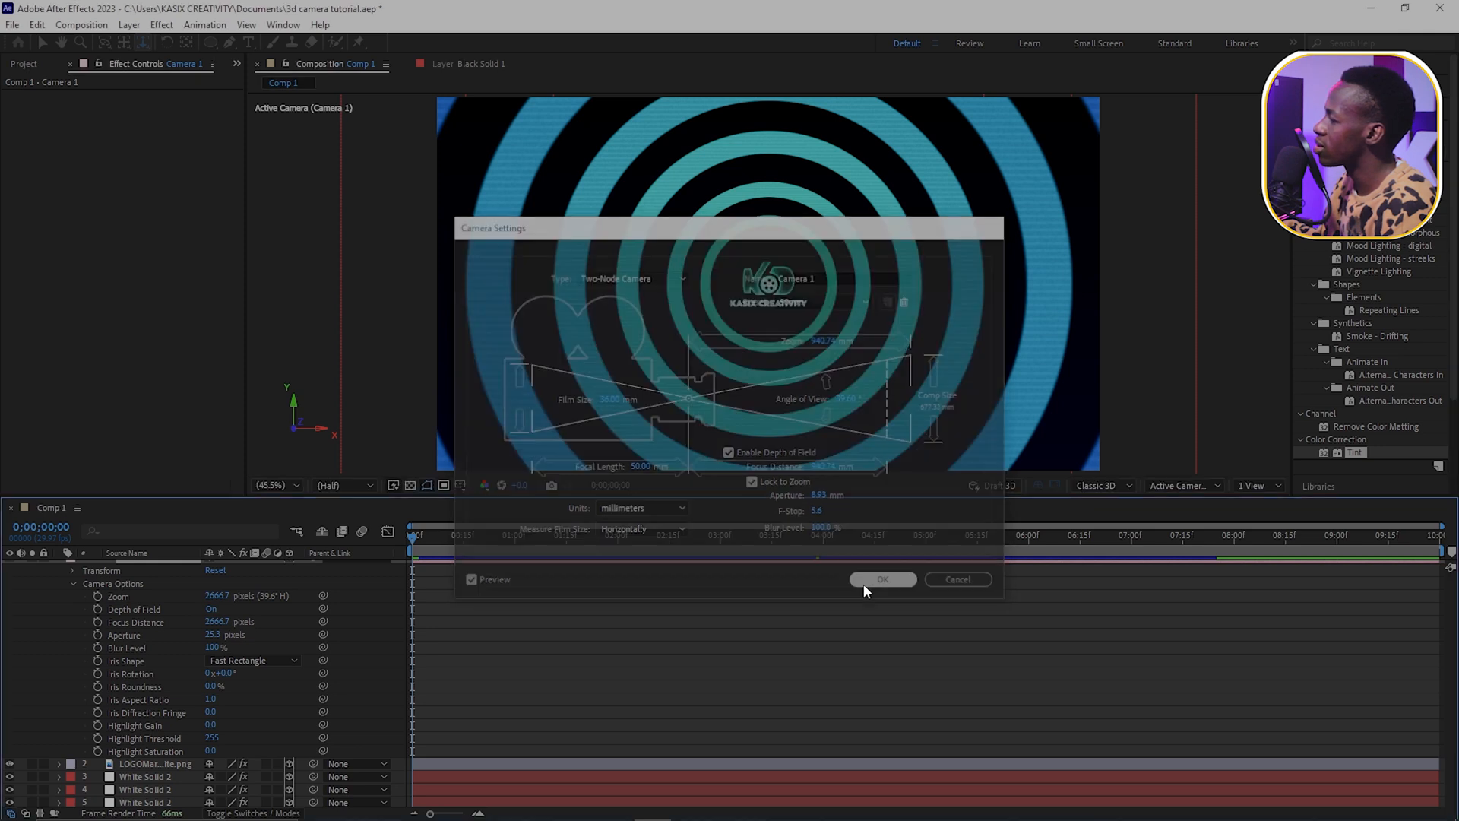
left_click(883, 579)
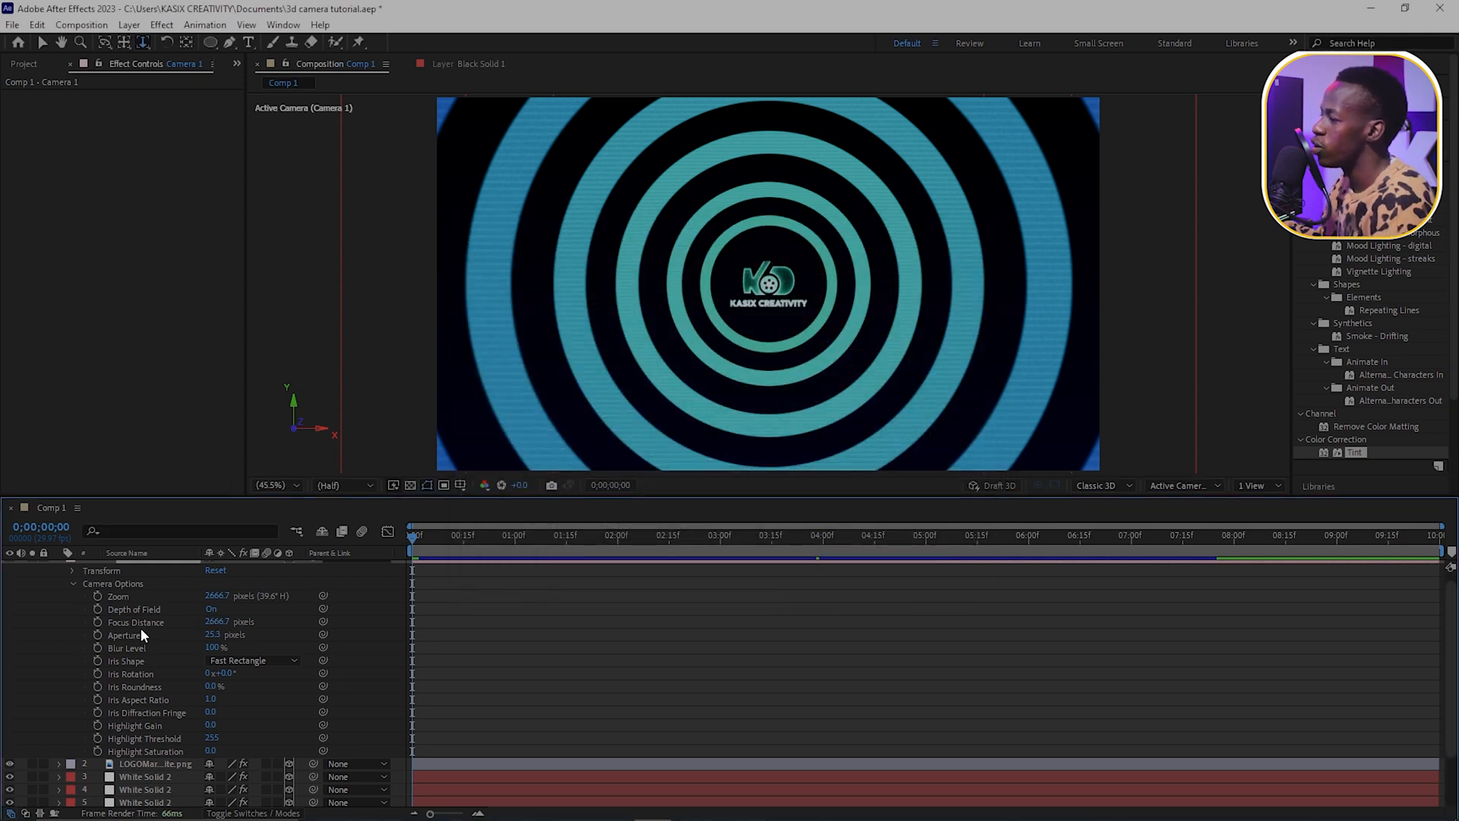
mouse_move(212, 634)
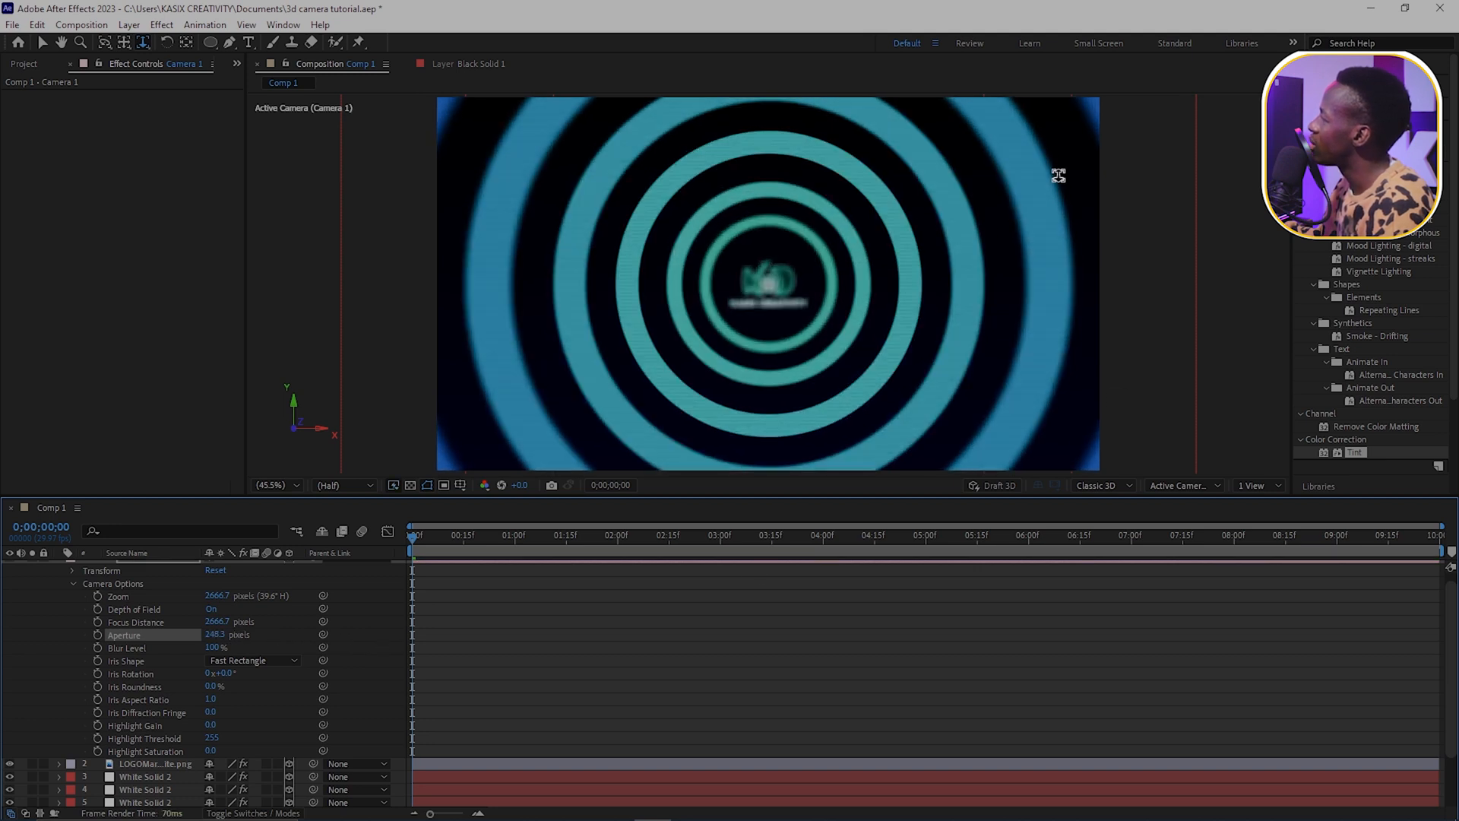
mouse_move(579, 273)
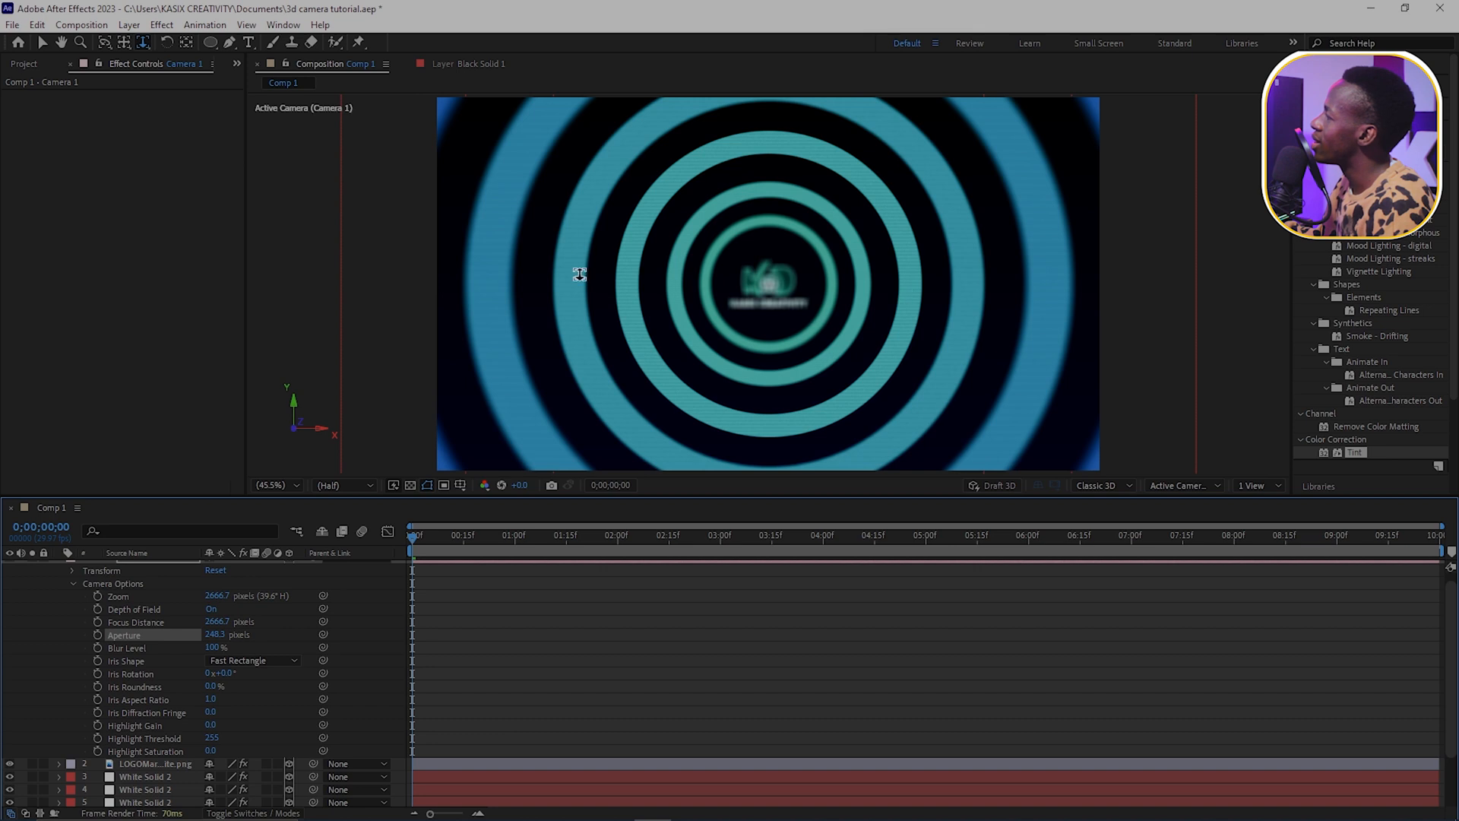
mouse_move(531, 129)
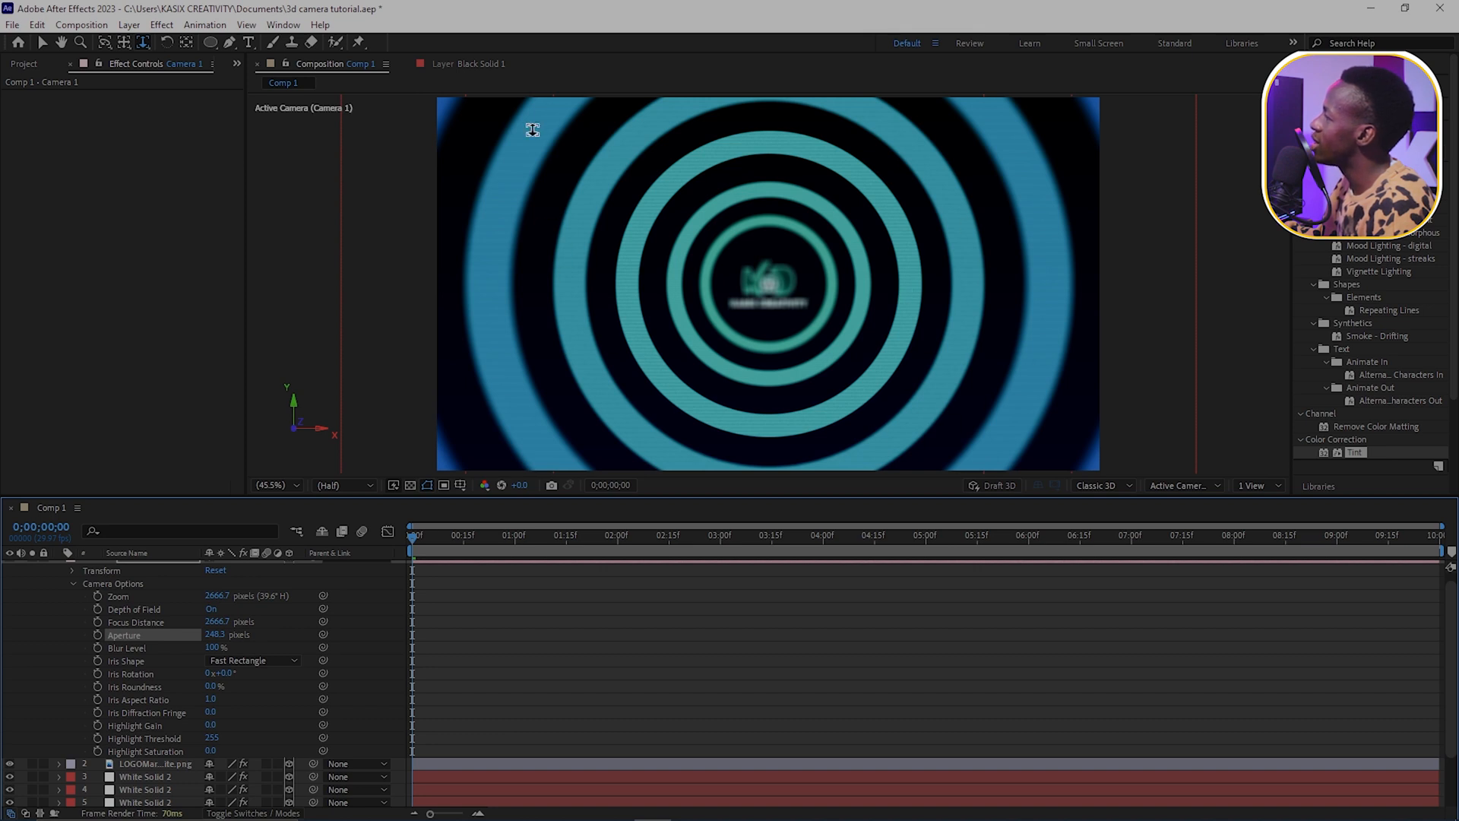
mouse_move(240, 617)
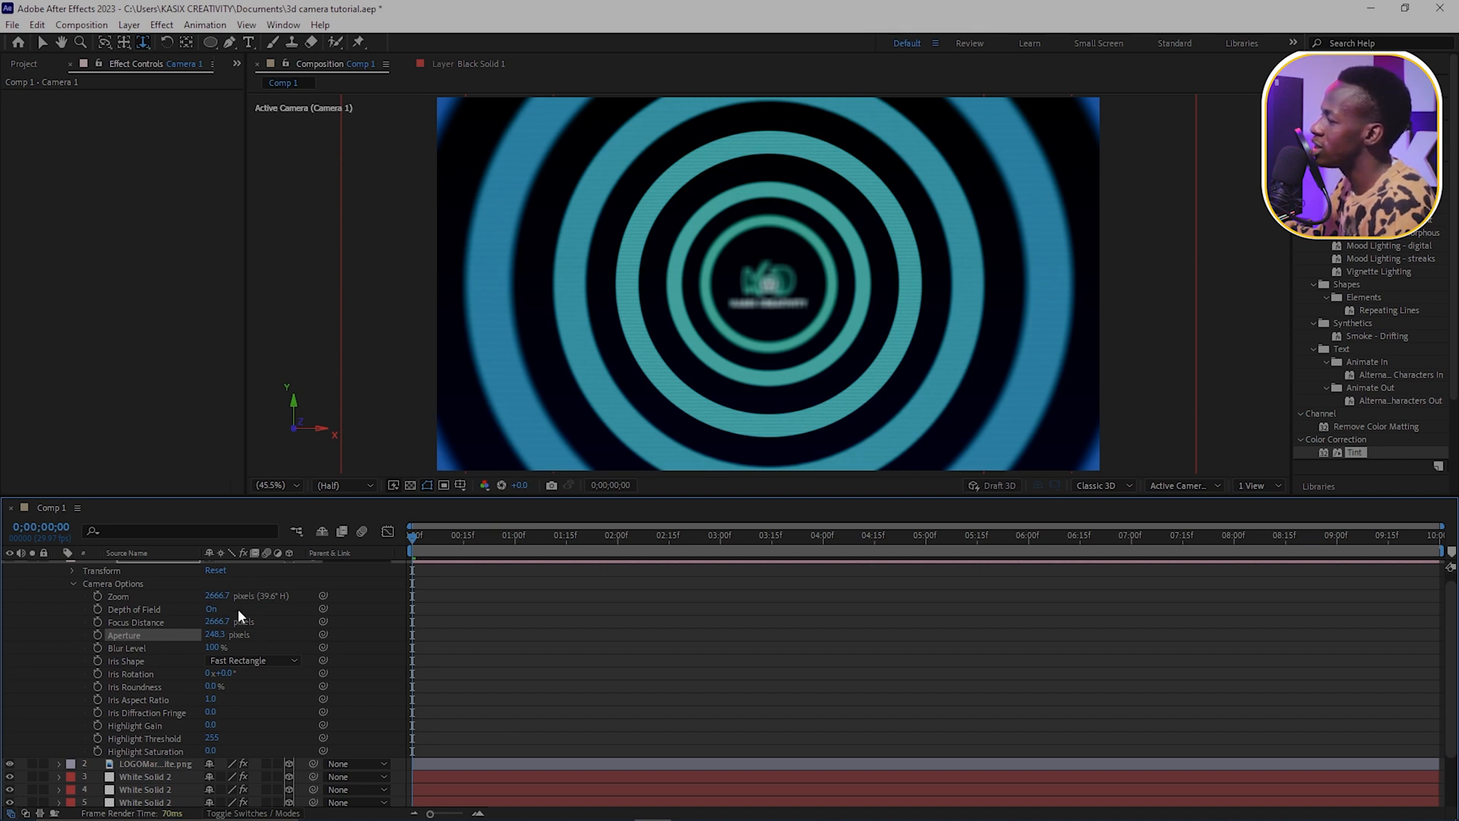
left_click(217, 622)
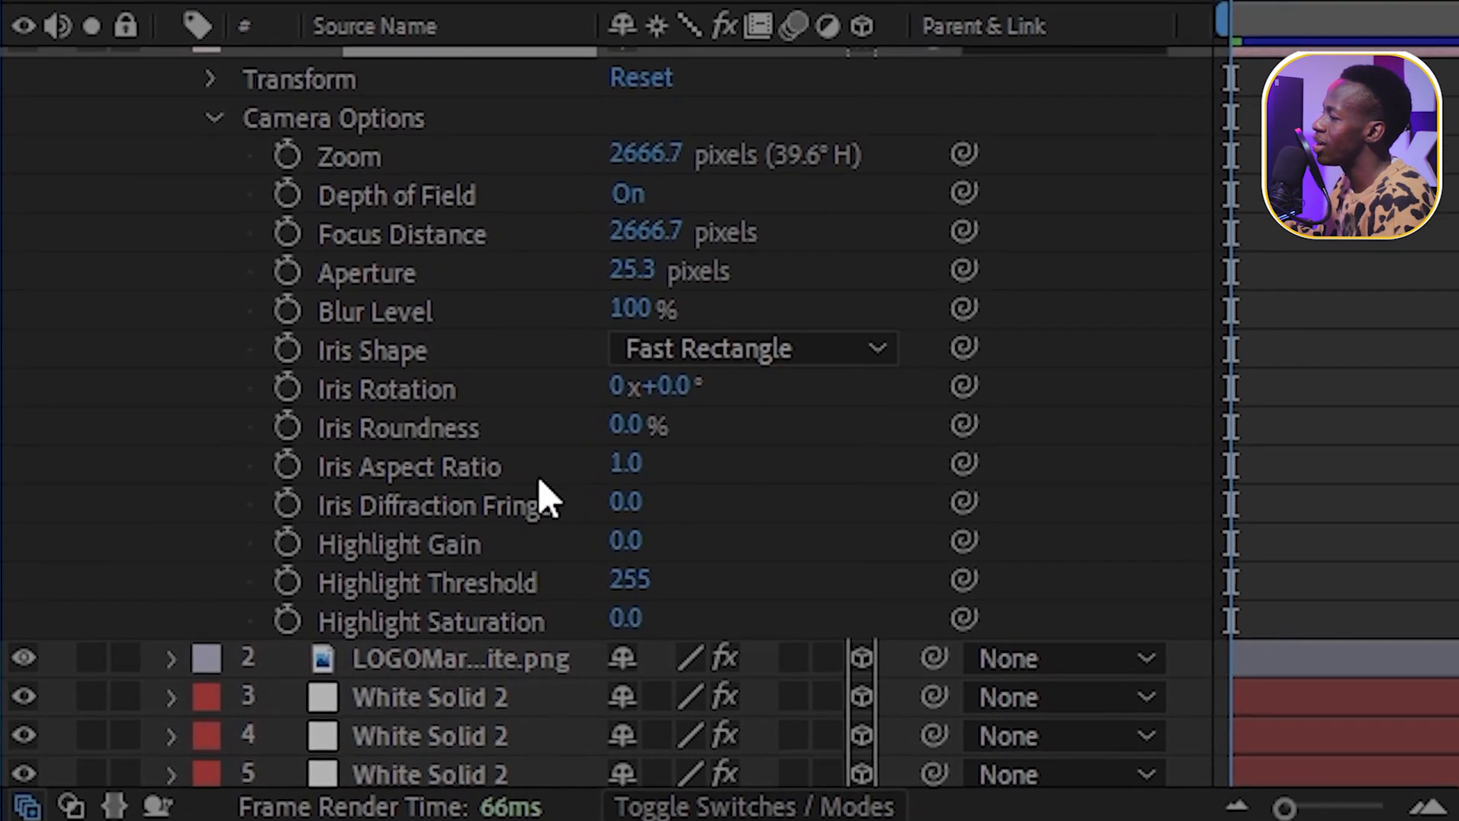
Step: Keep the Fast Rectangle iris shape and set Camera 1's Aperture to 145.3 pixels
left_click(751, 349)
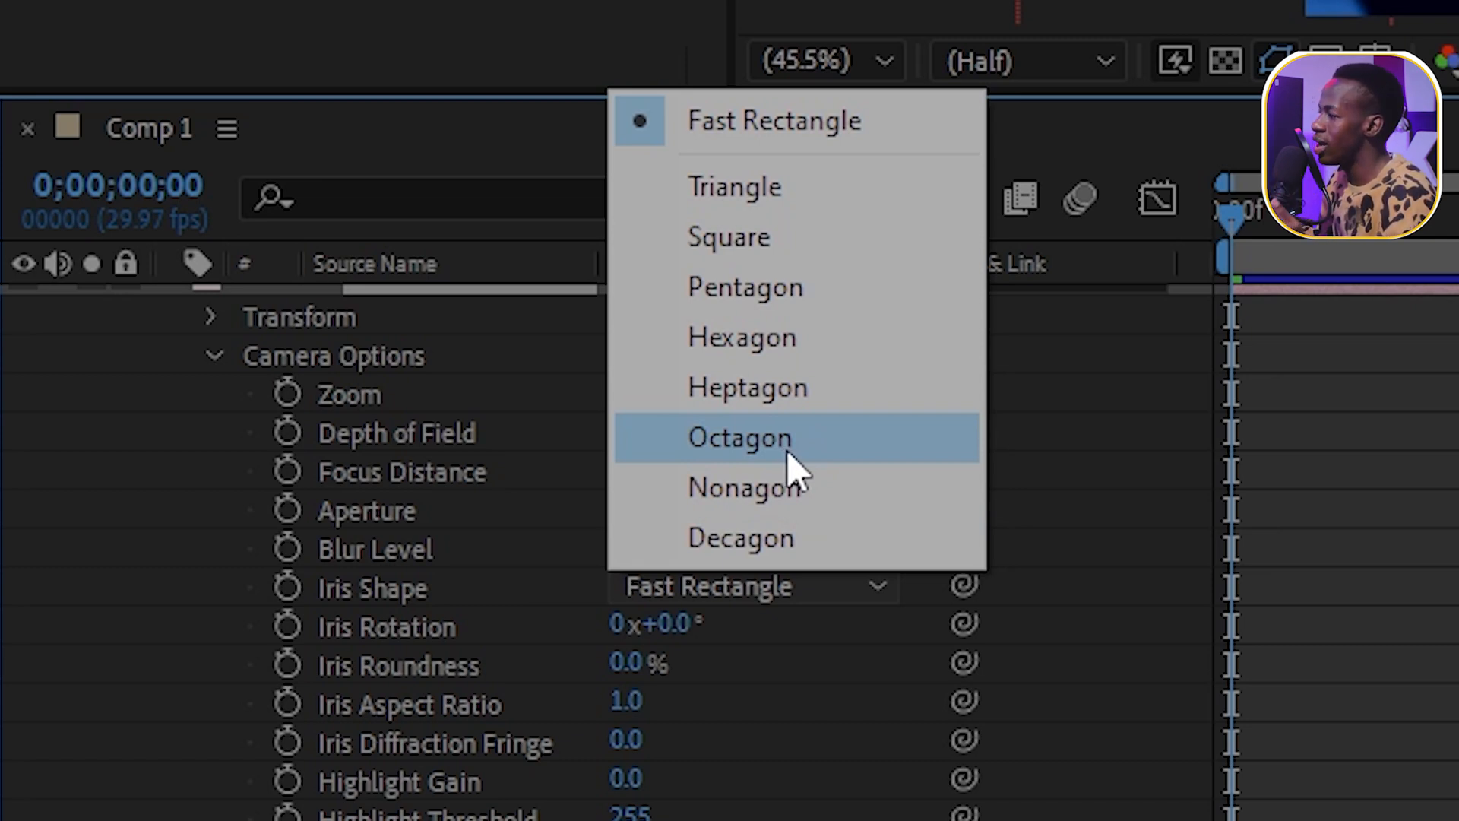
mouse_move(773, 121)
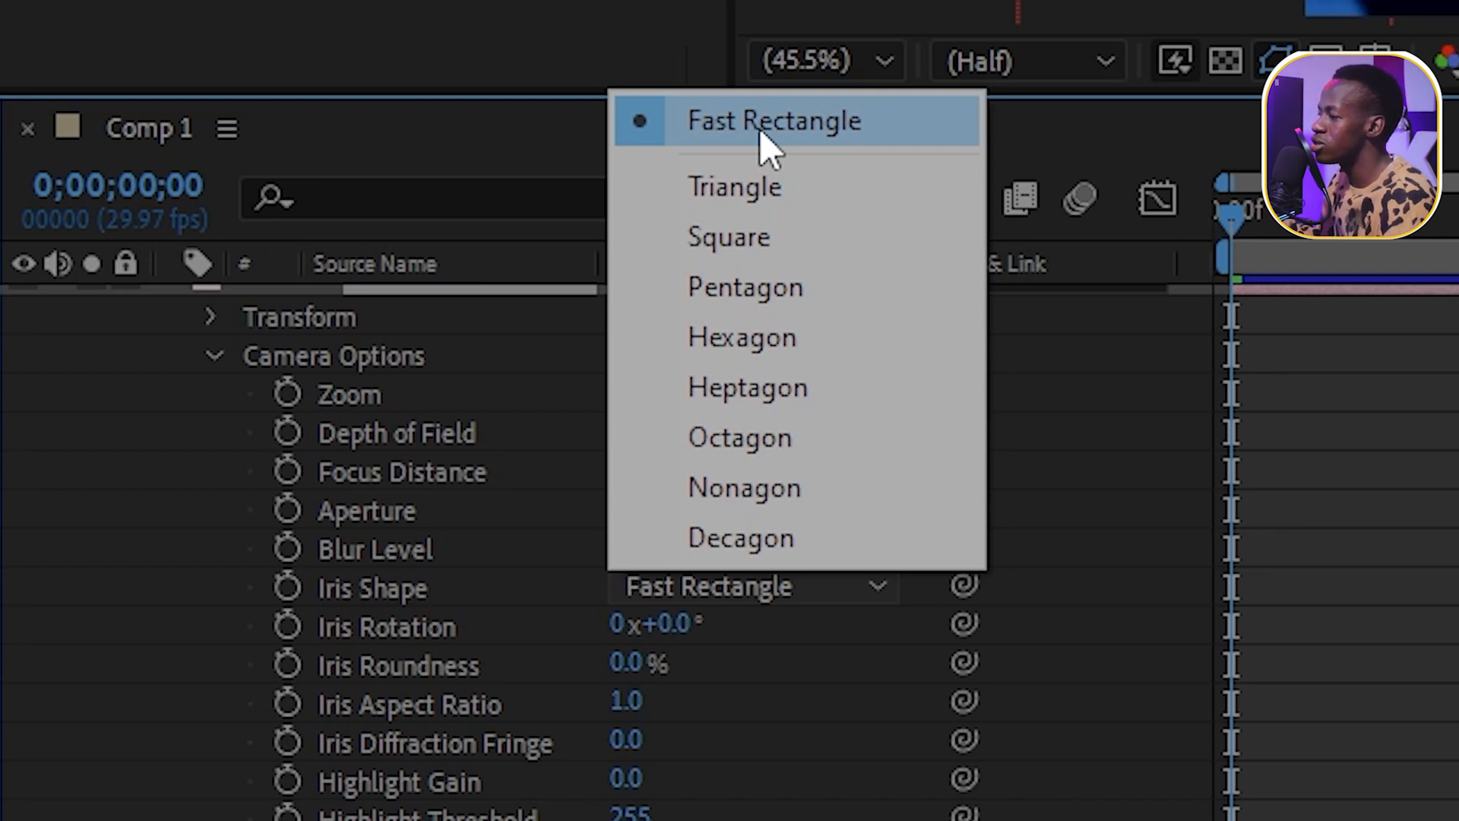
mouse_move(814, 410)
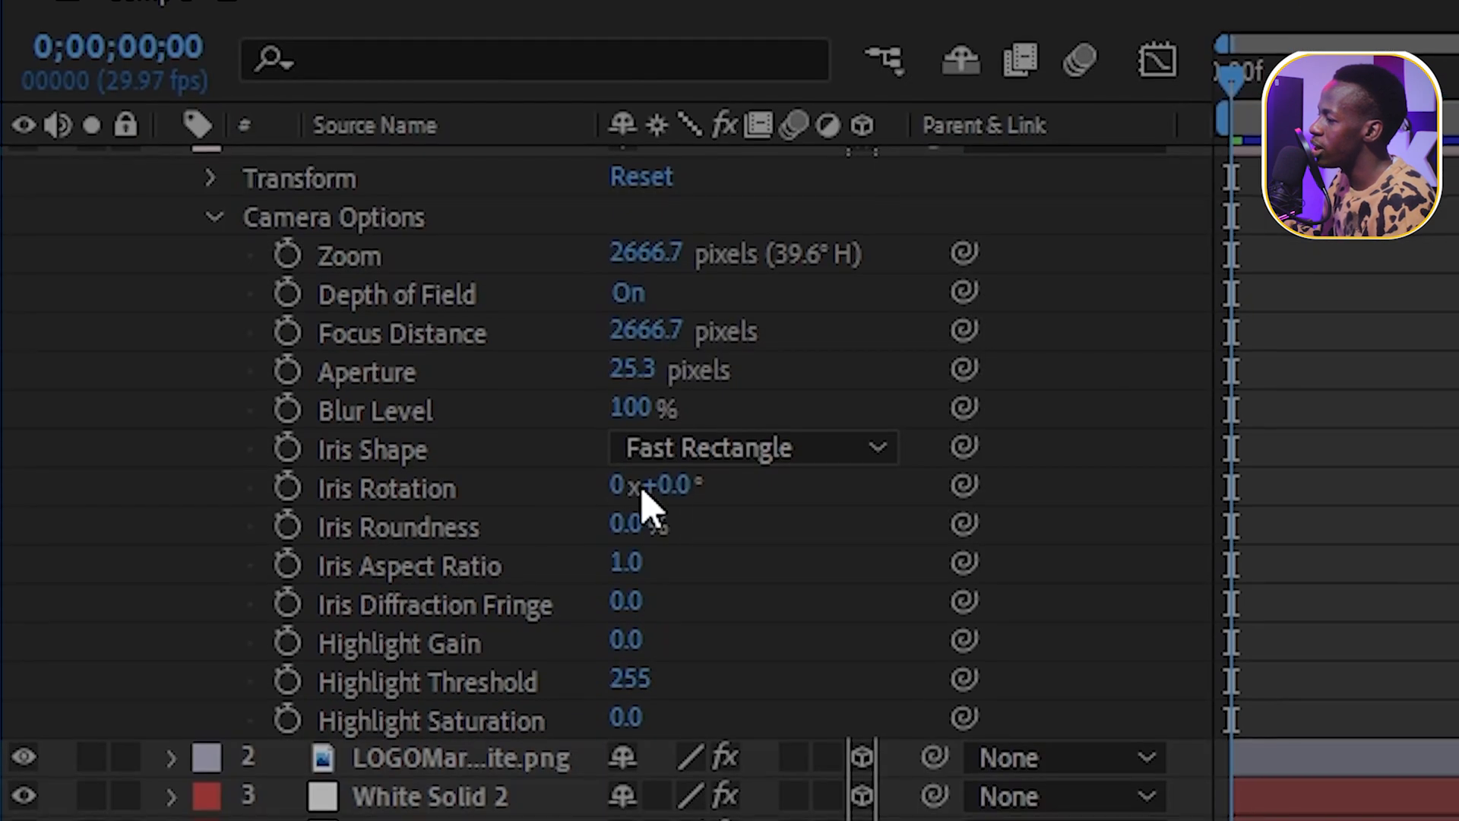
mouse_move(626, 577)
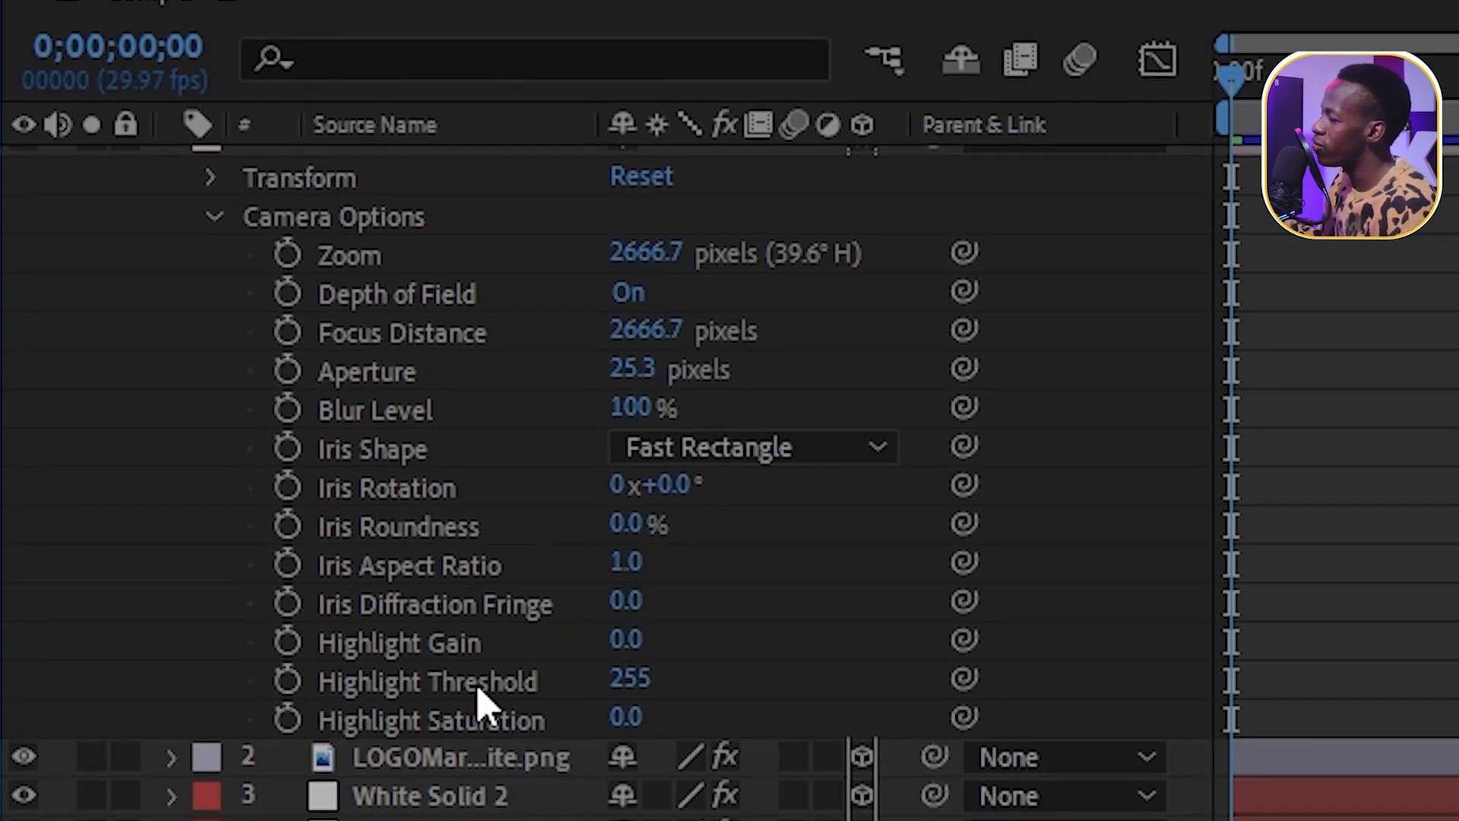
left_click(398, 643)
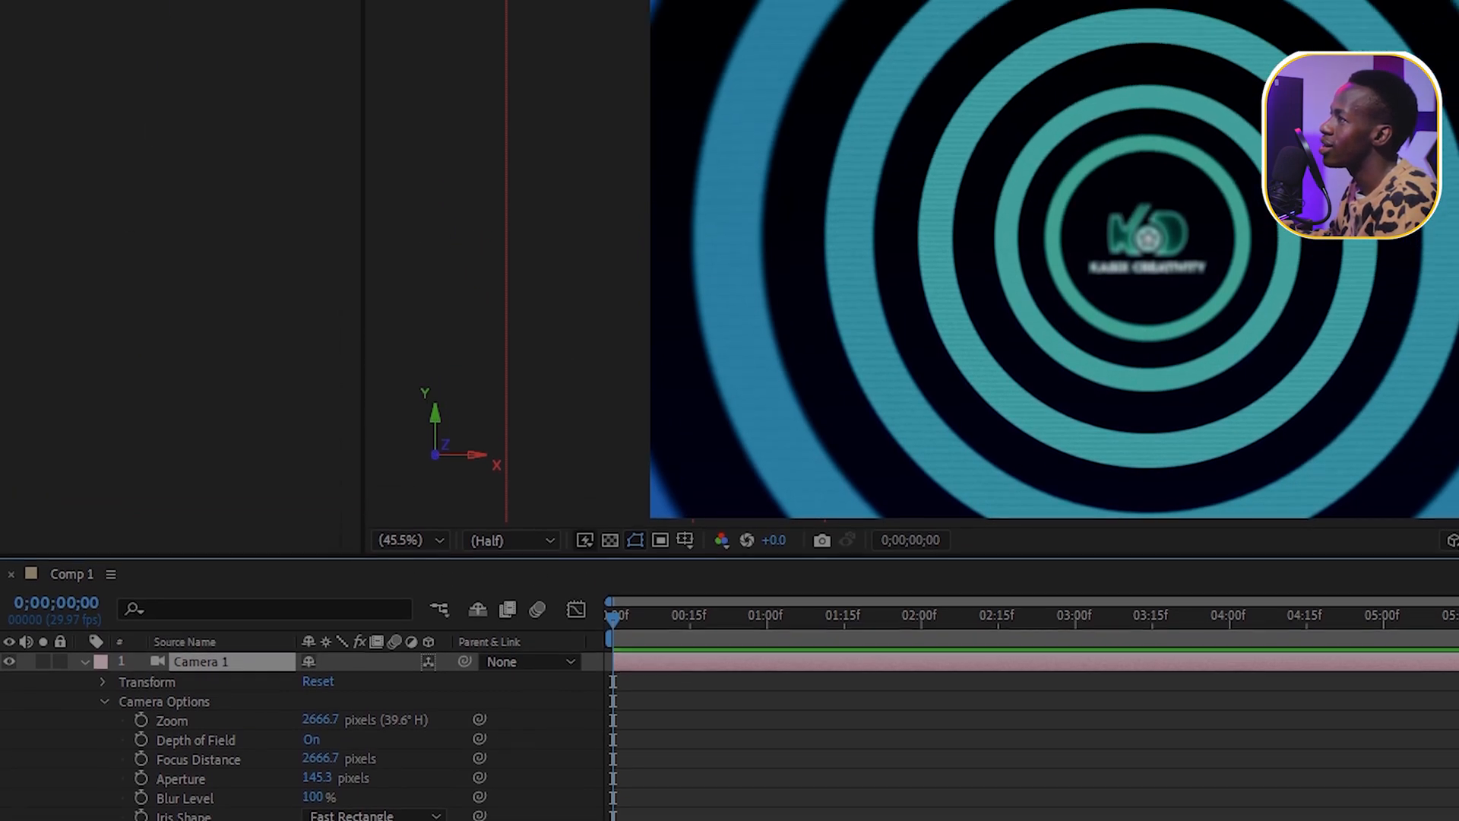
Step: Apply Layer > Camera > Link Focus Distance to Layer on Camera 1
left_click(188, 18)
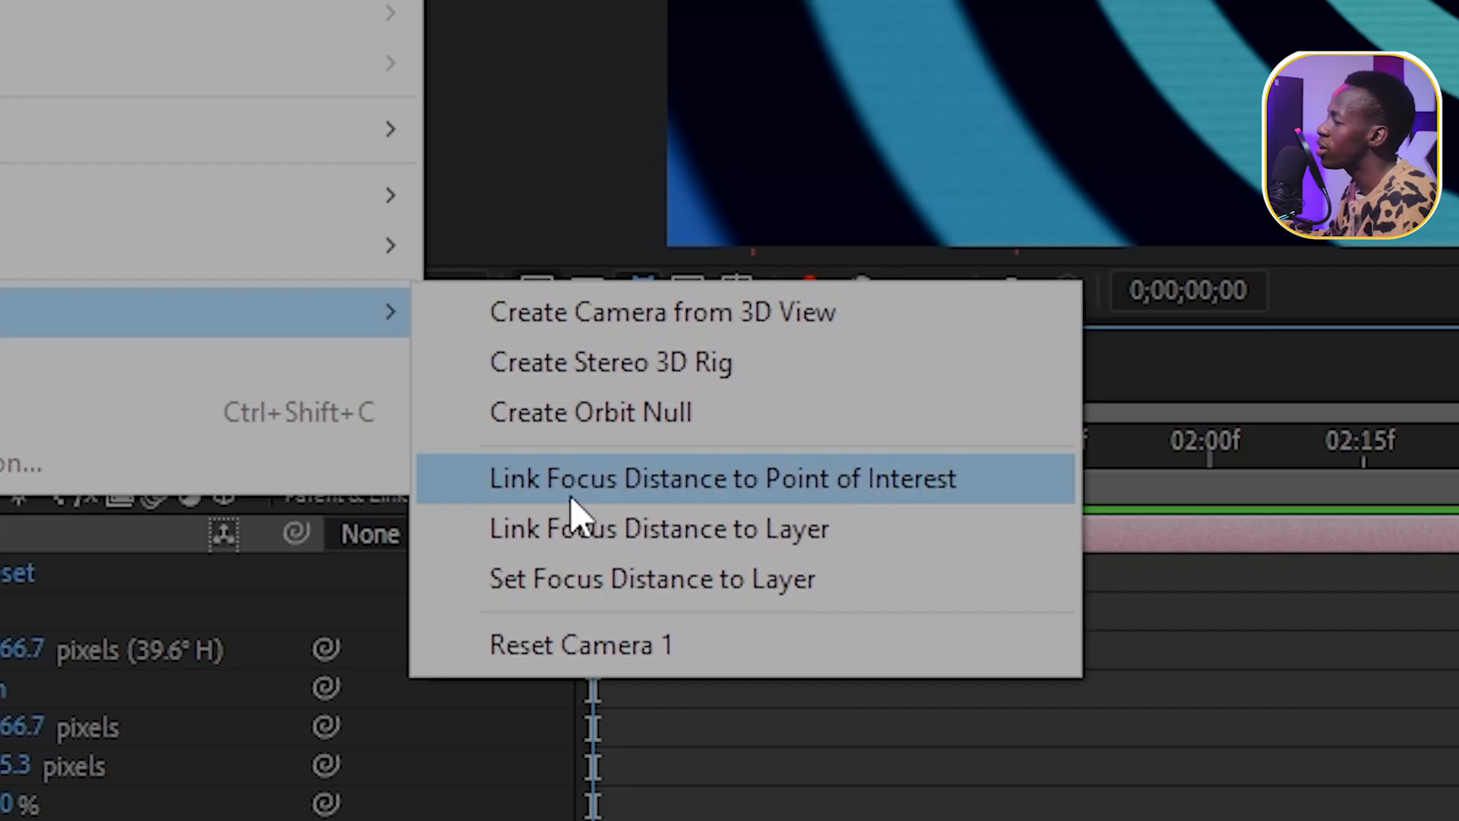
mouse_move(591, 521)
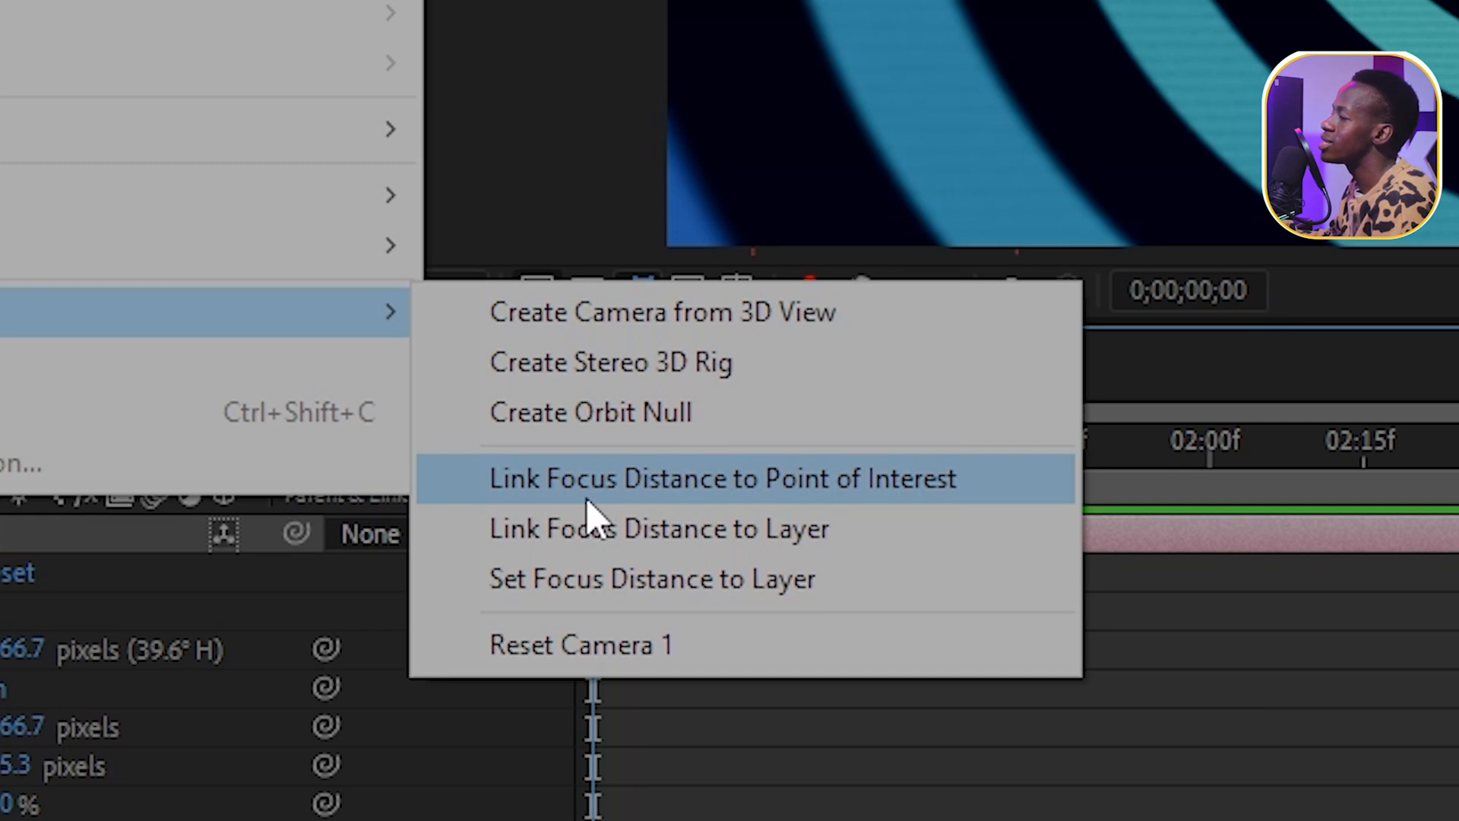
mouse_move(619, 578)
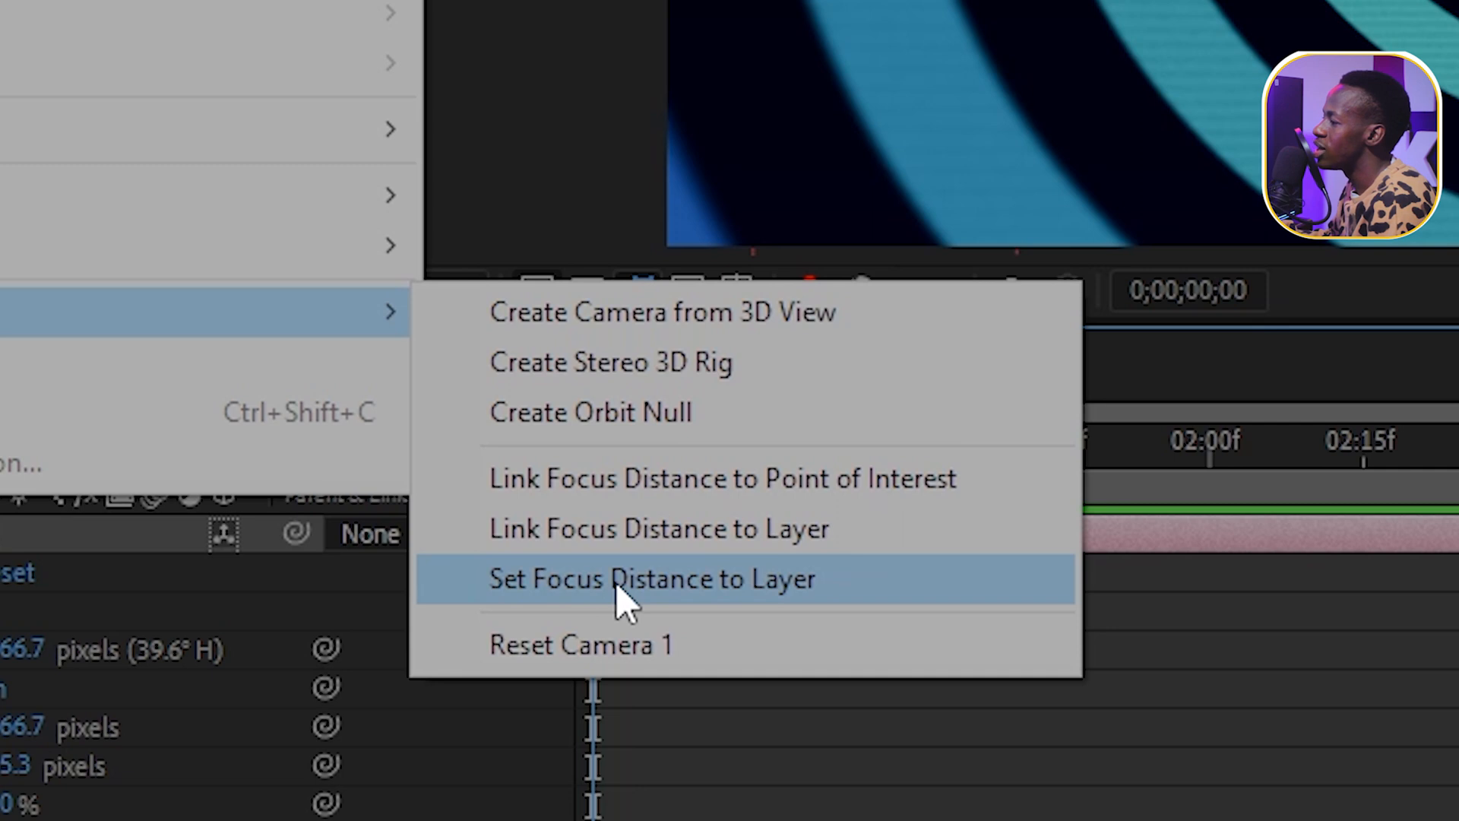
mouse_move(434, 564)
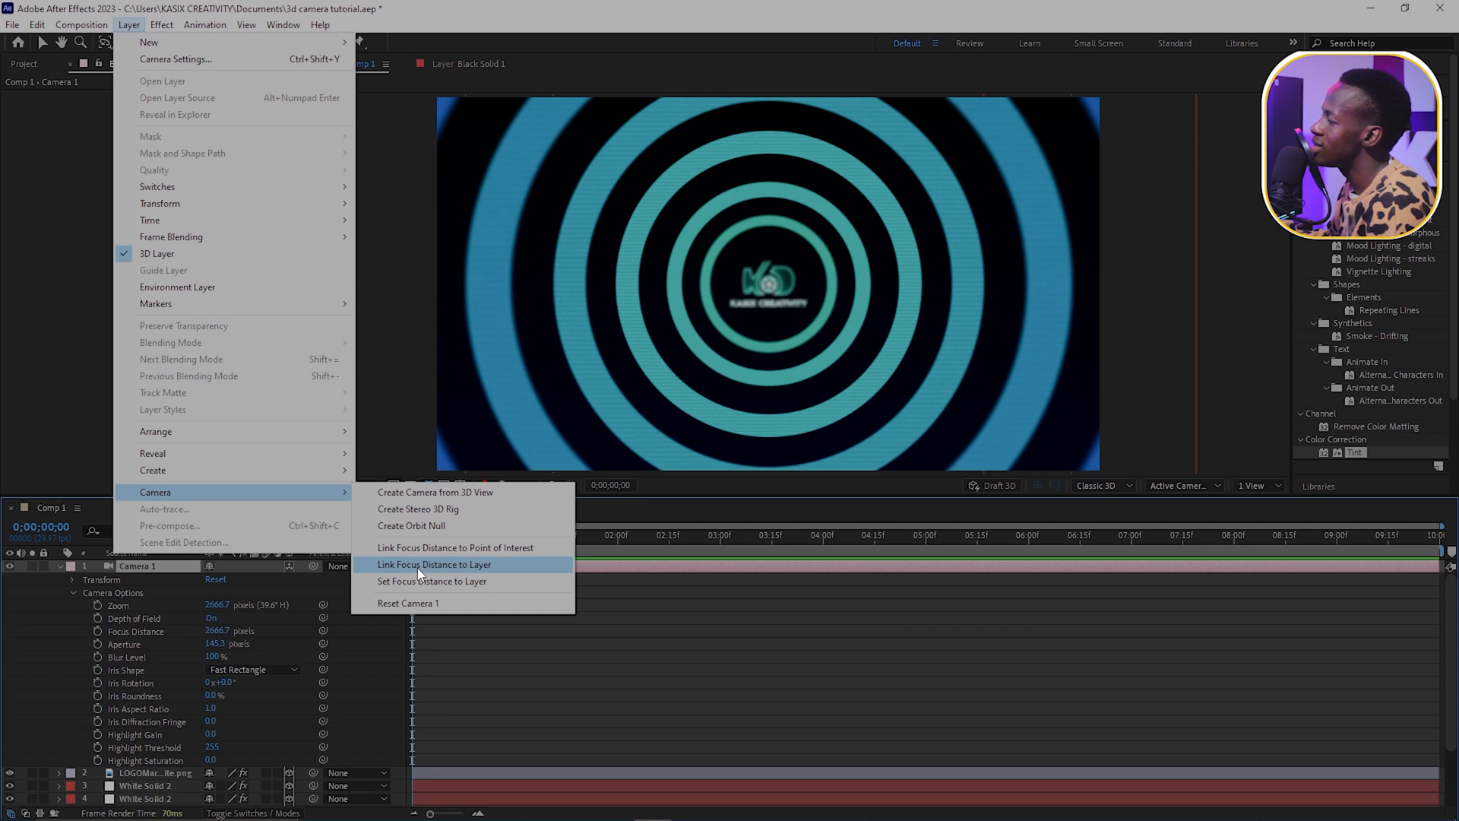
left_click(435, 565)
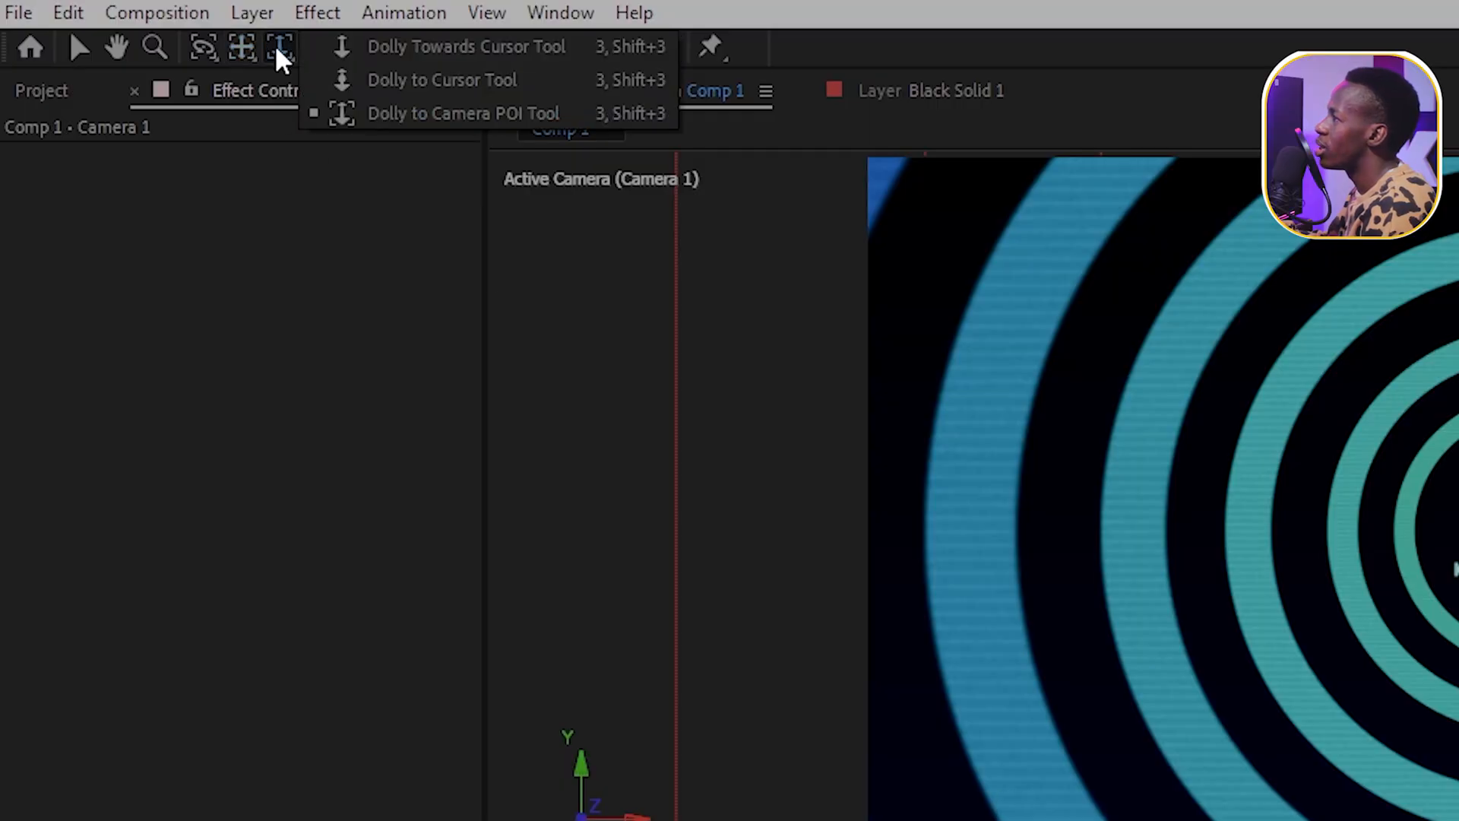
mouse_move(488, 113)
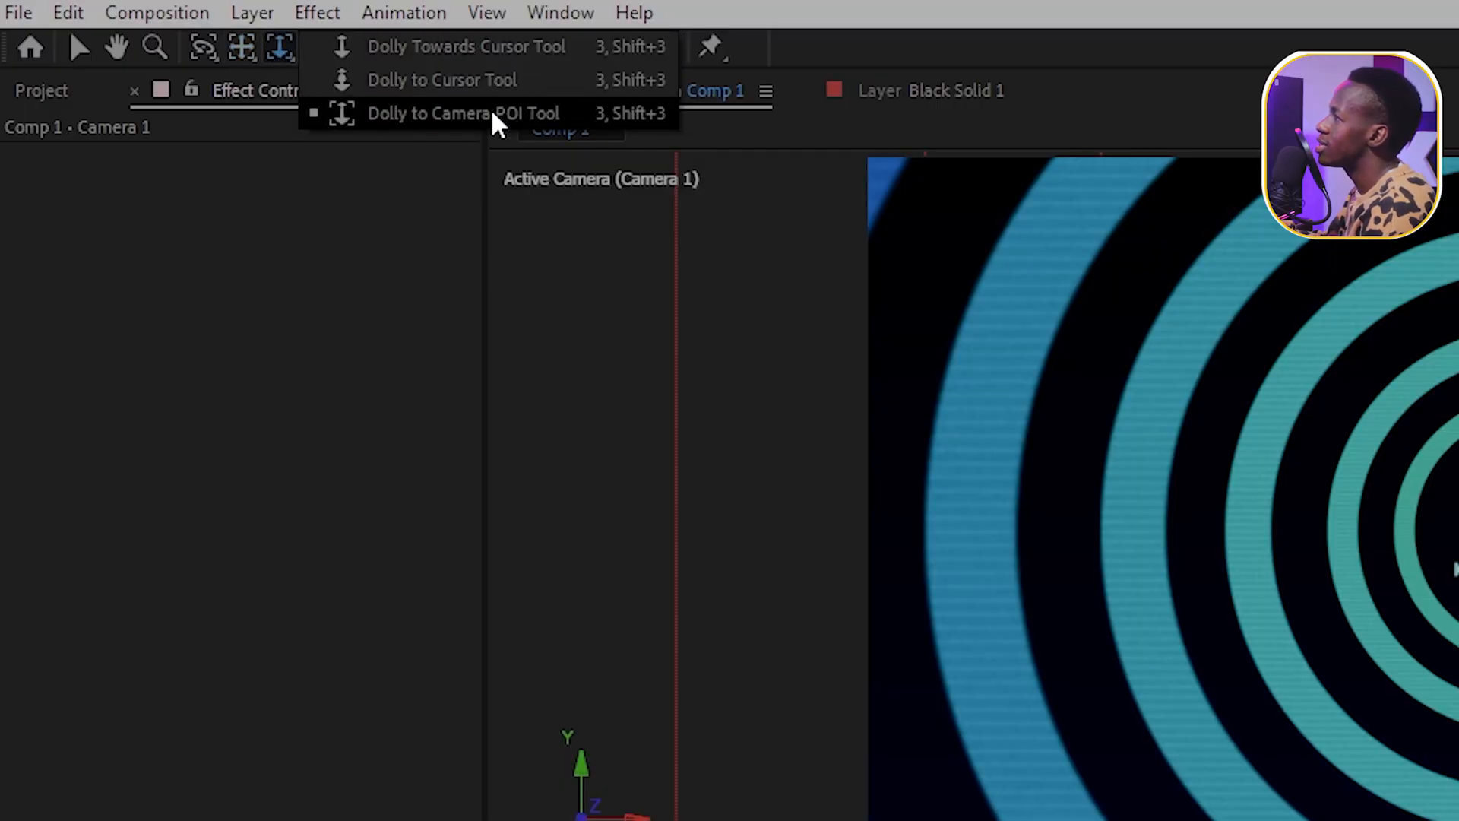
Step: Keyframe Camera 1's Position pull-back with the Dolly to POI tool, easing into the last key
left_click(463, 113)
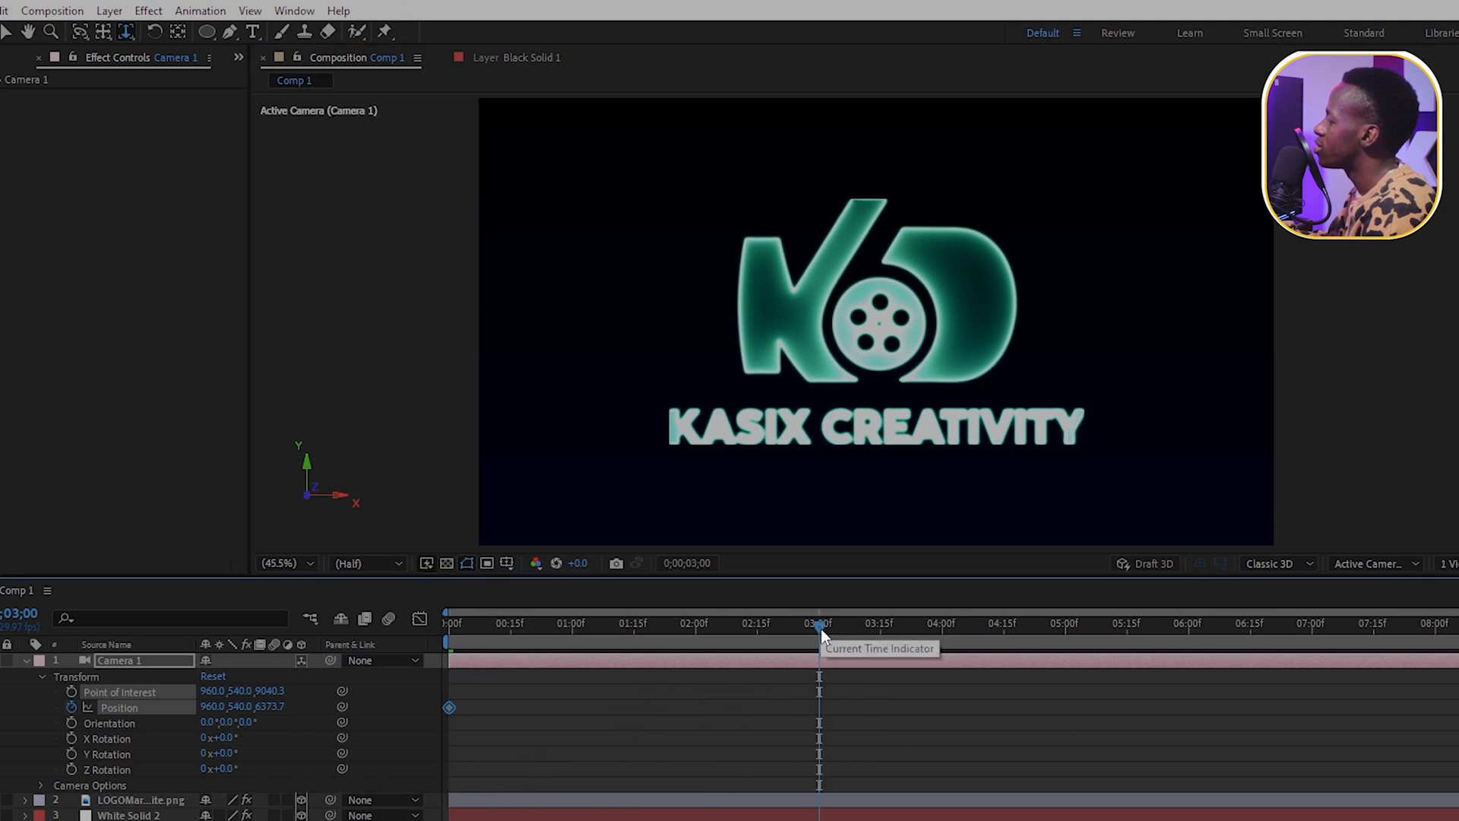
mouse_move(879, 324)
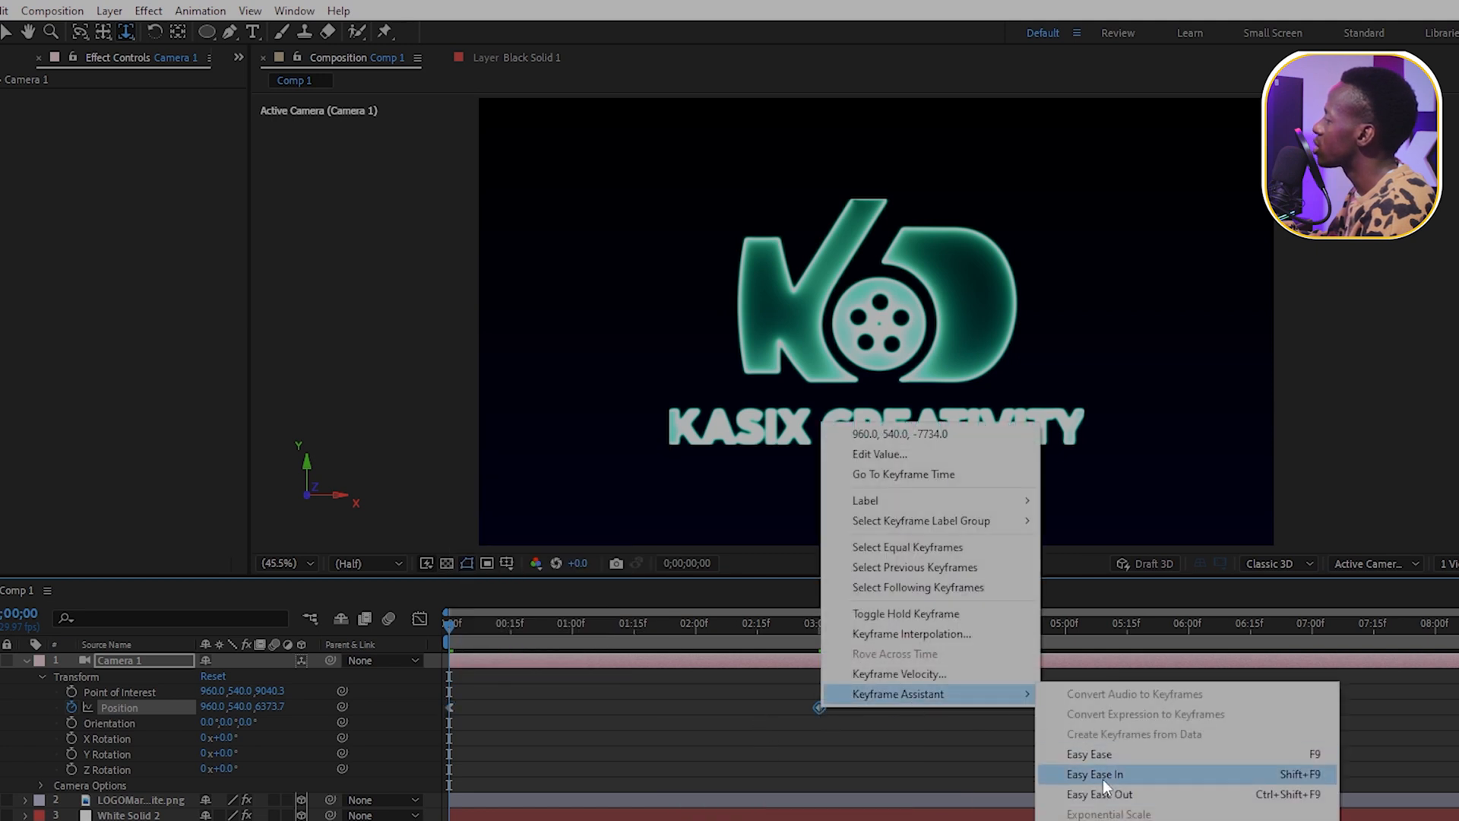
left_click(1094, 774)
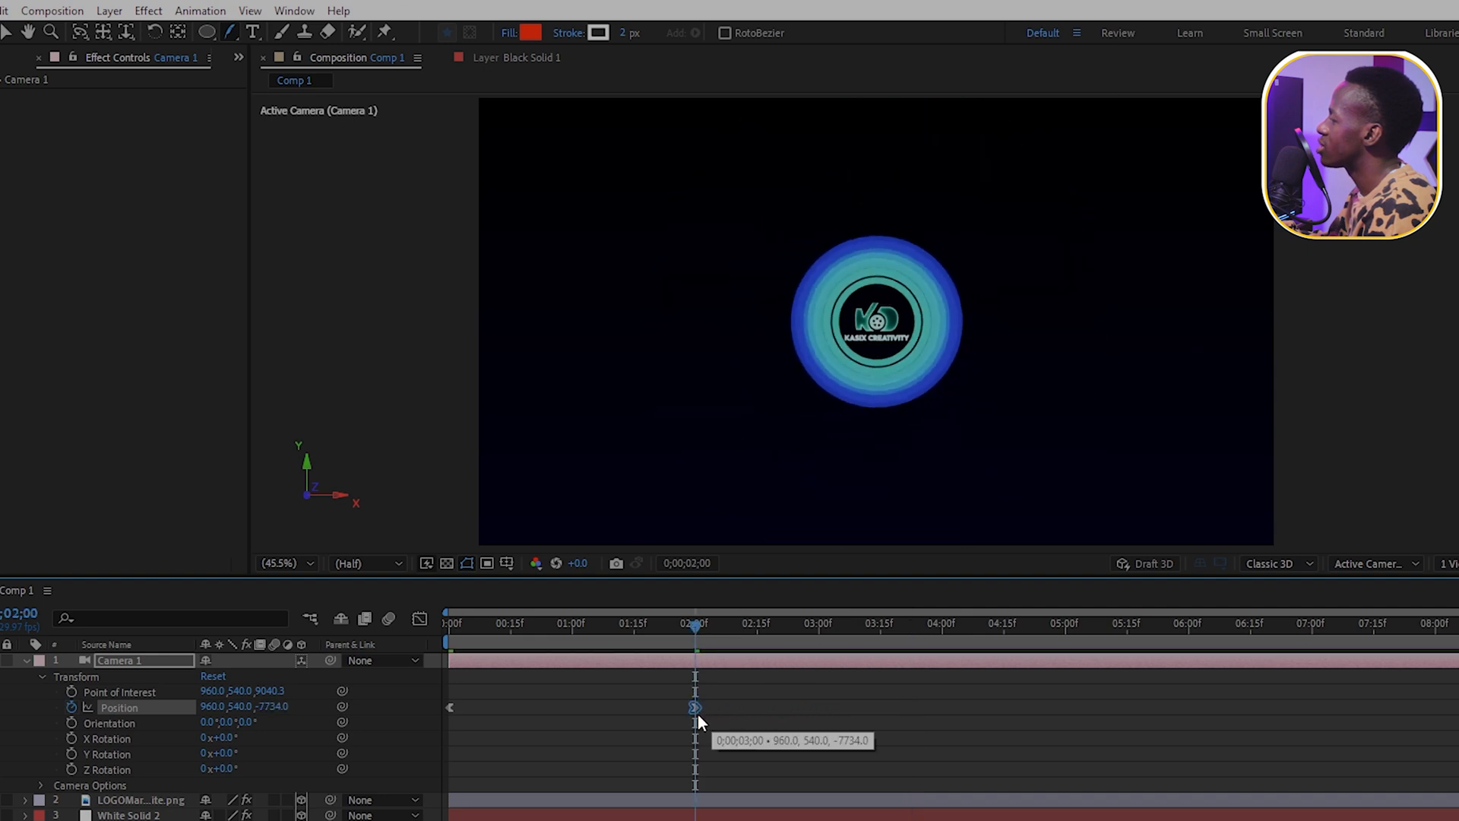
left_click(447, 623)
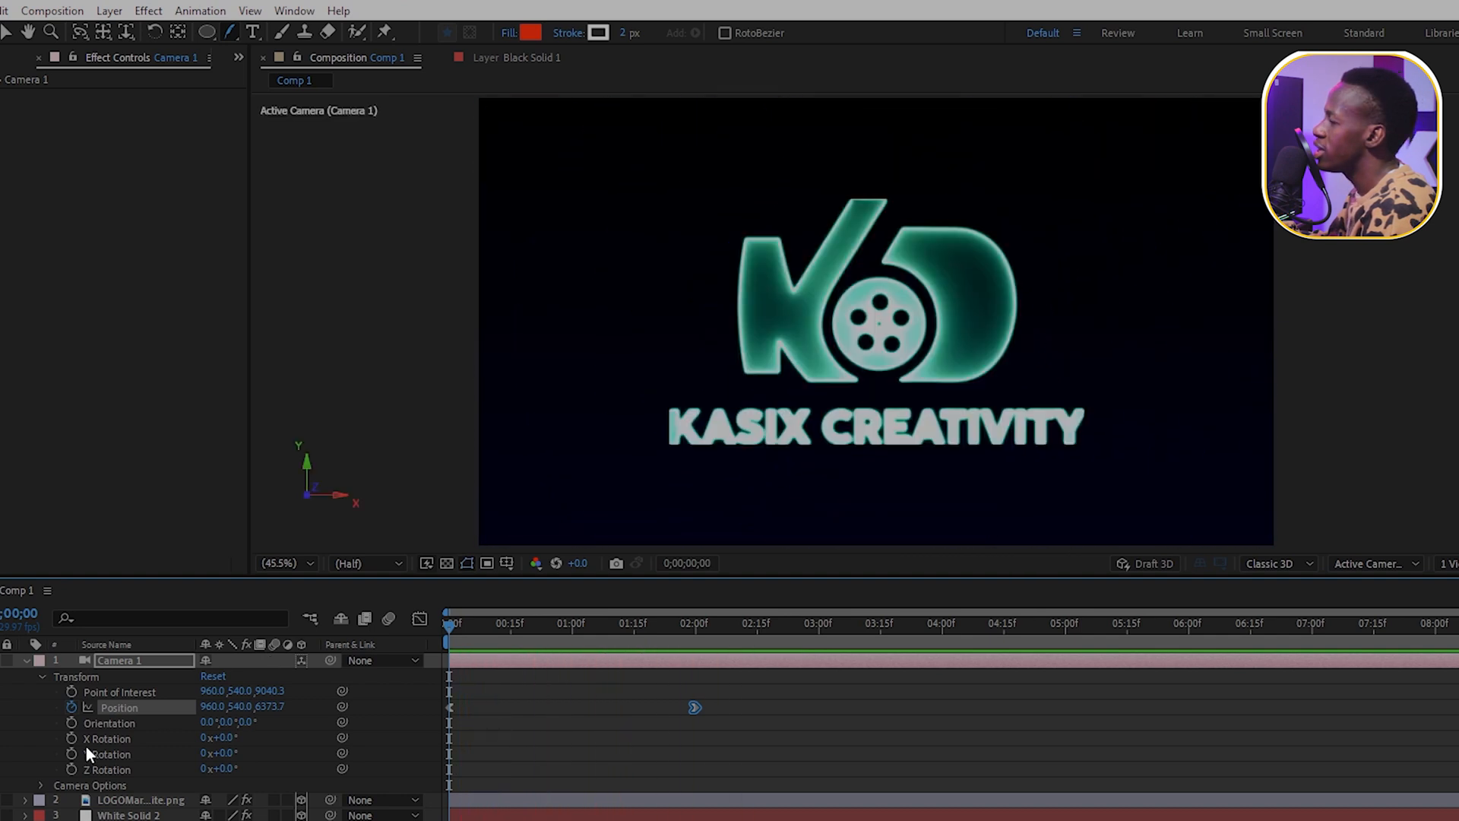
Step: Set a 0° Z Rotation keyframe on Camera 1 at 0:00
left_click(72, 770)
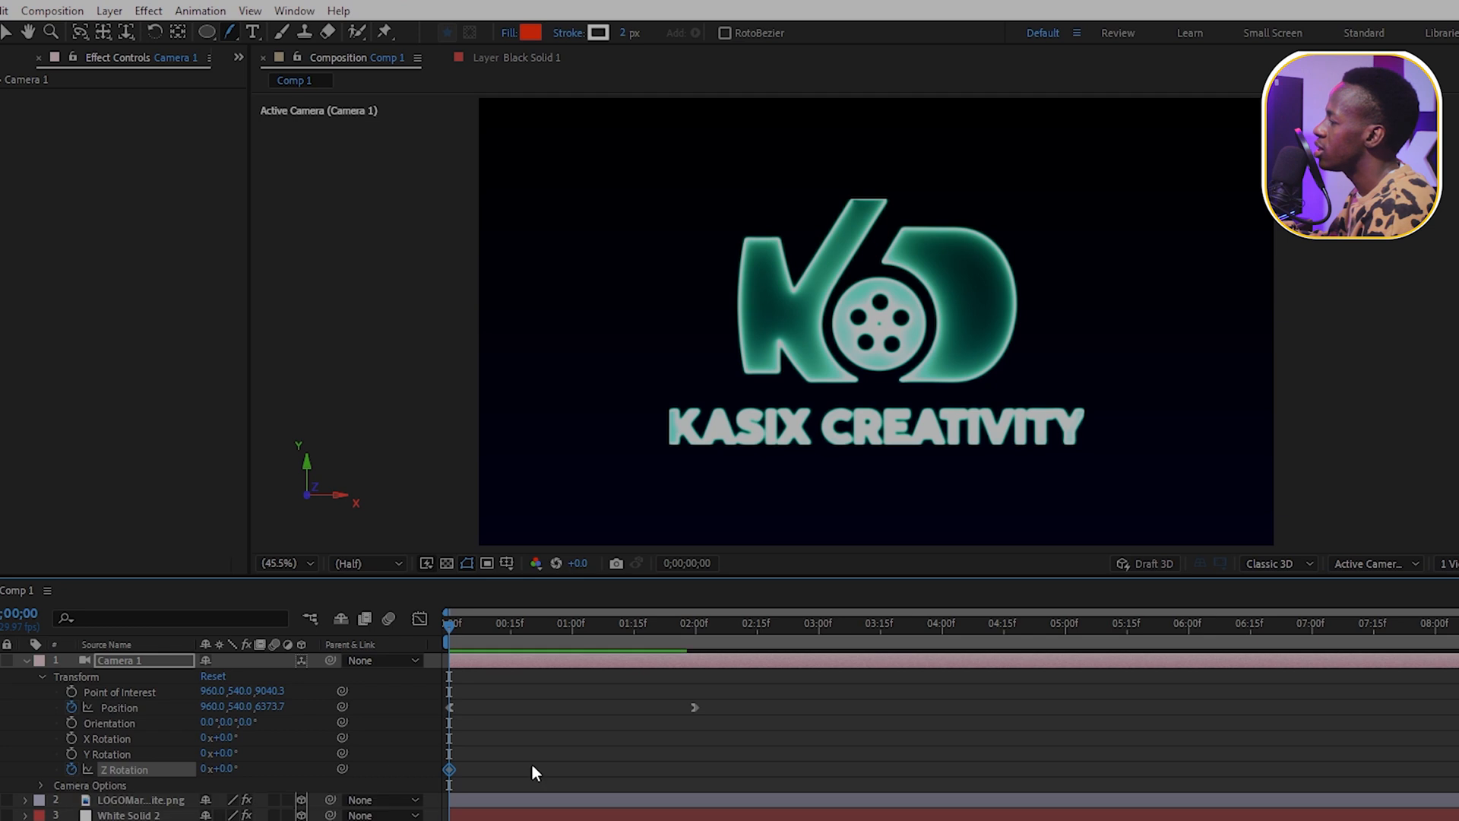
mouse_move(216, 708)
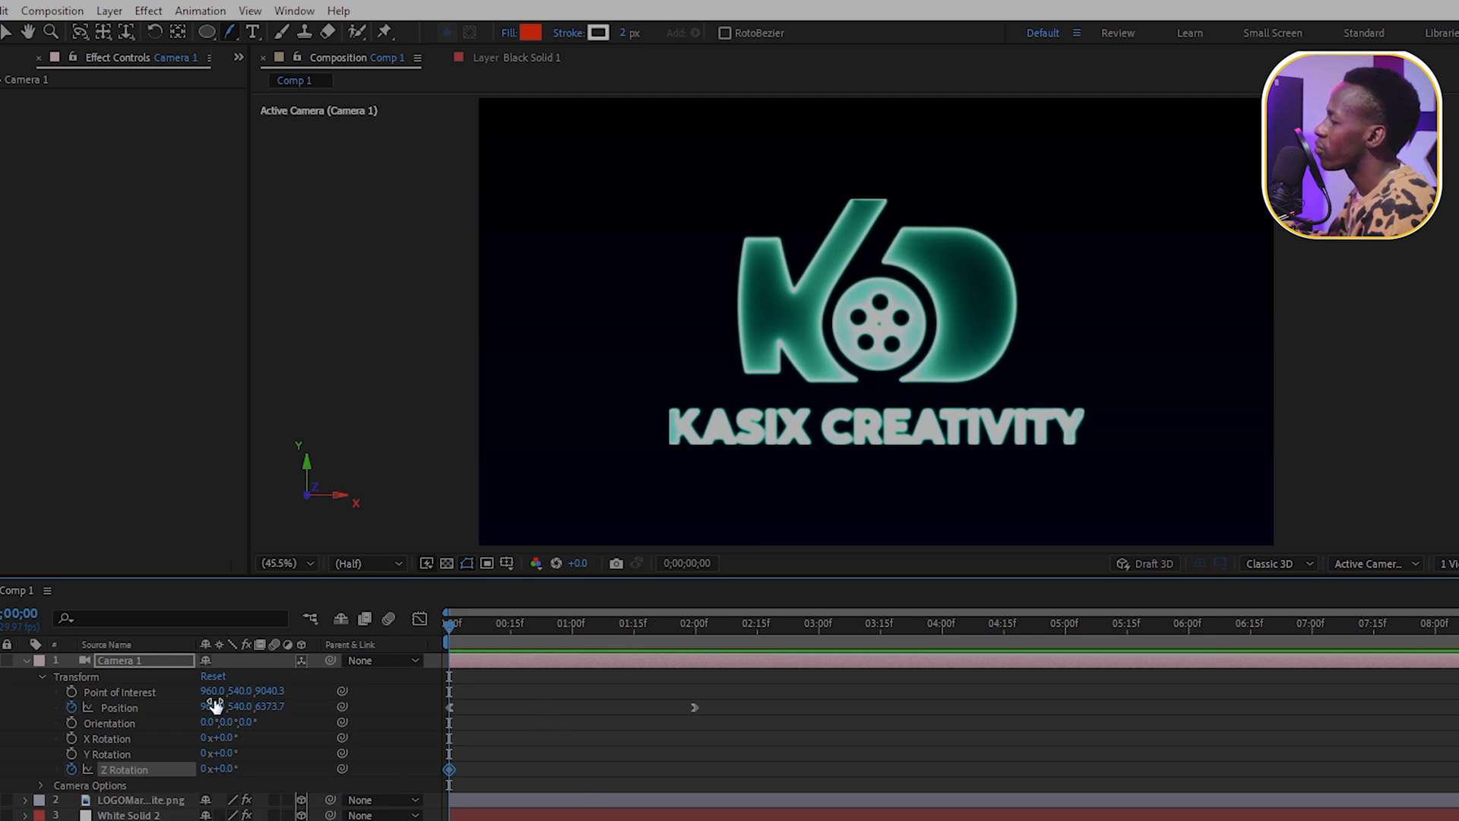